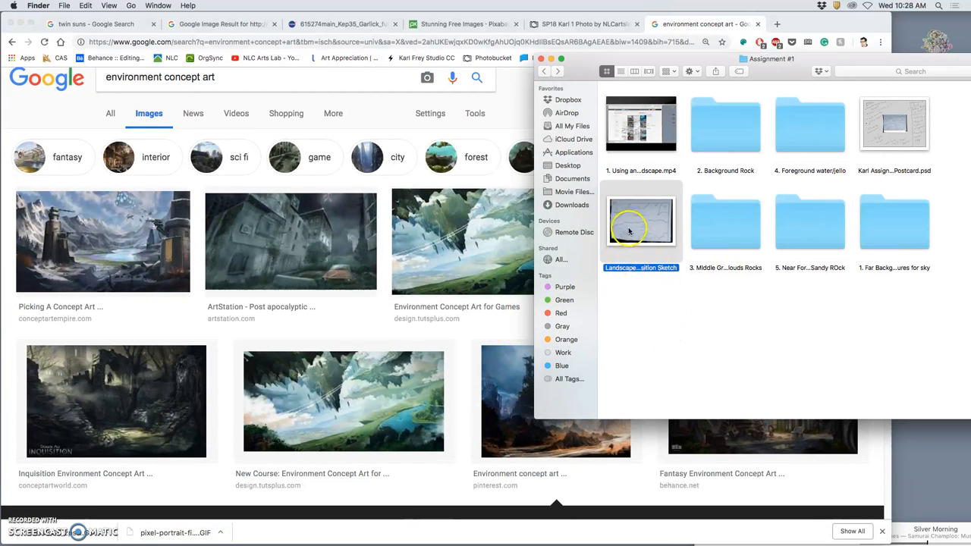
# - Open the Postcard.psd assignment file from Finder after previewing the composition sketch
pyautogui.doubleClick(641, 221)
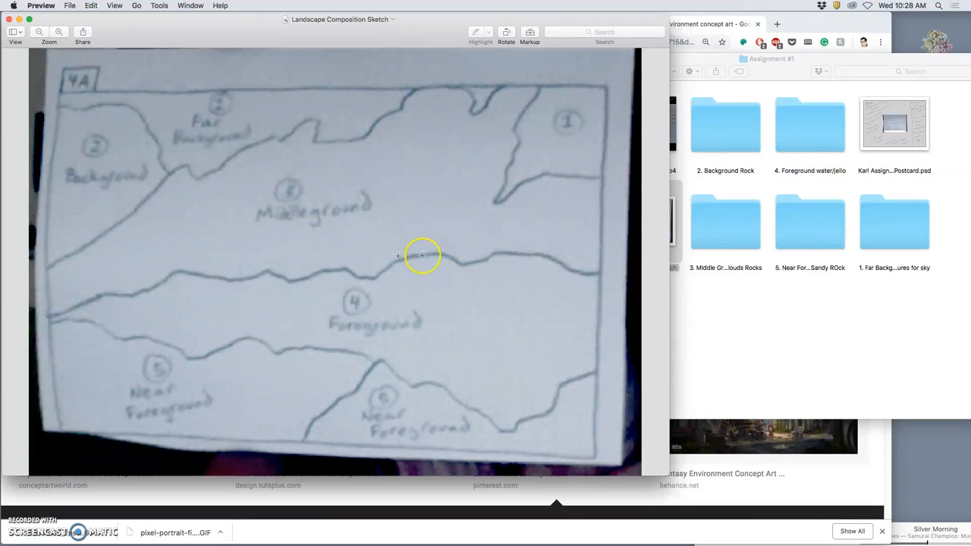
pyautogui.moveTo(239, 260)
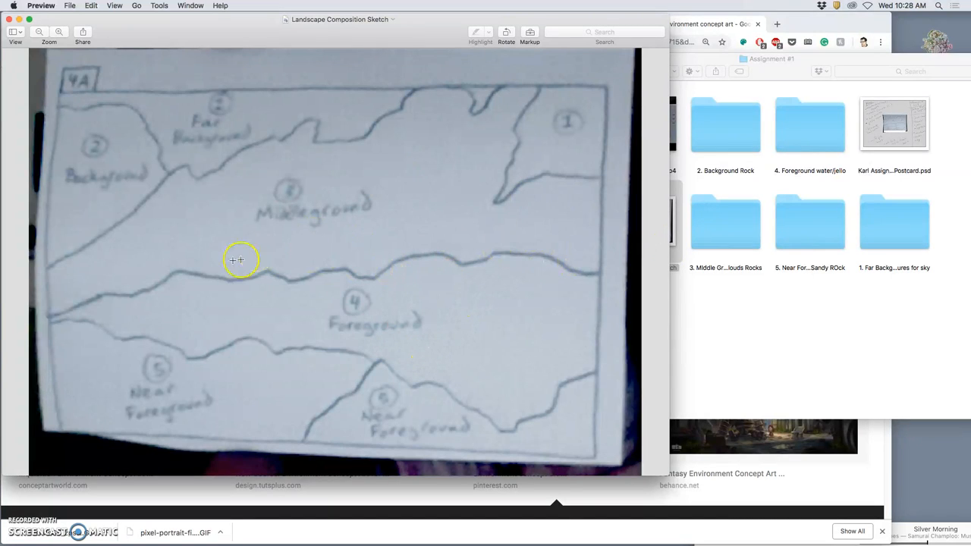
pyautogui.moveTo(573, 388)
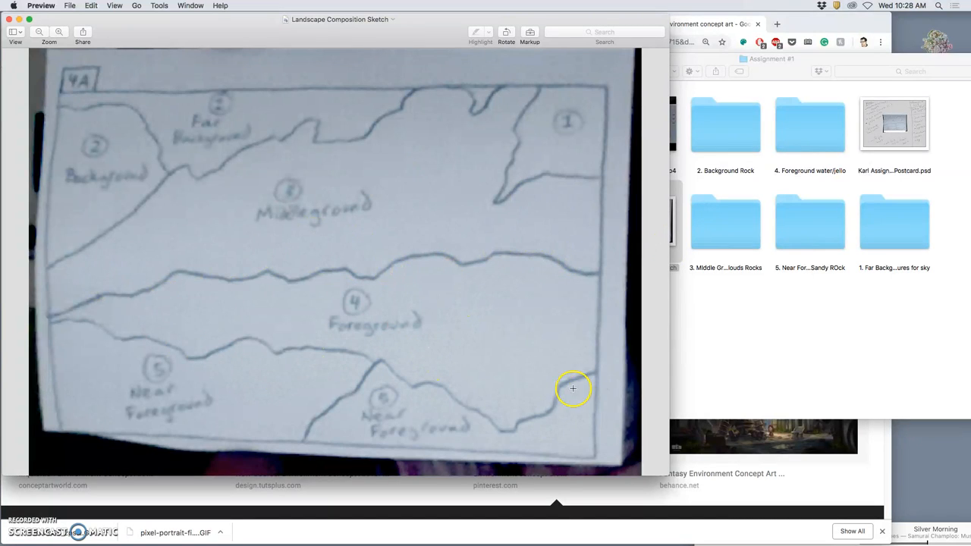
pyautogui.moveTo(587, 448)
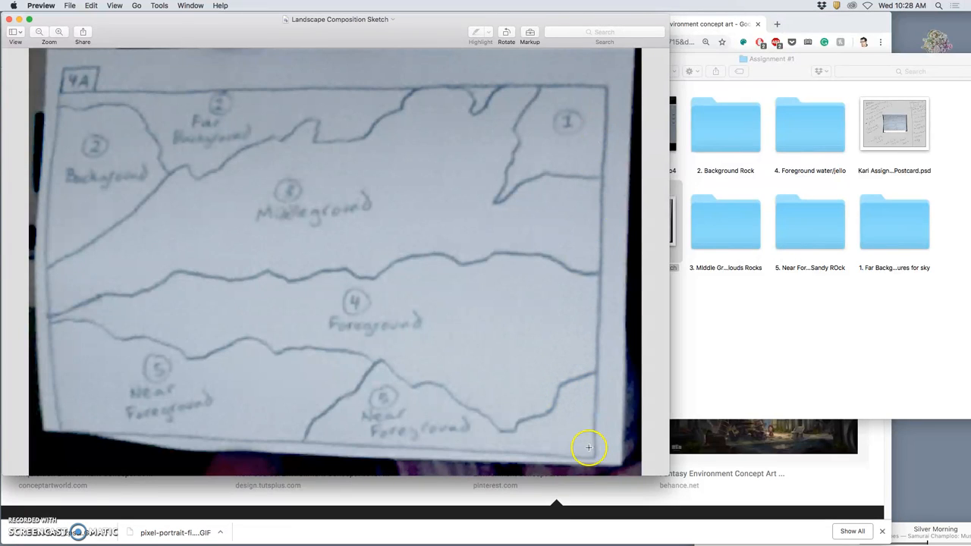
pyautogui.moveTo(297, 97)
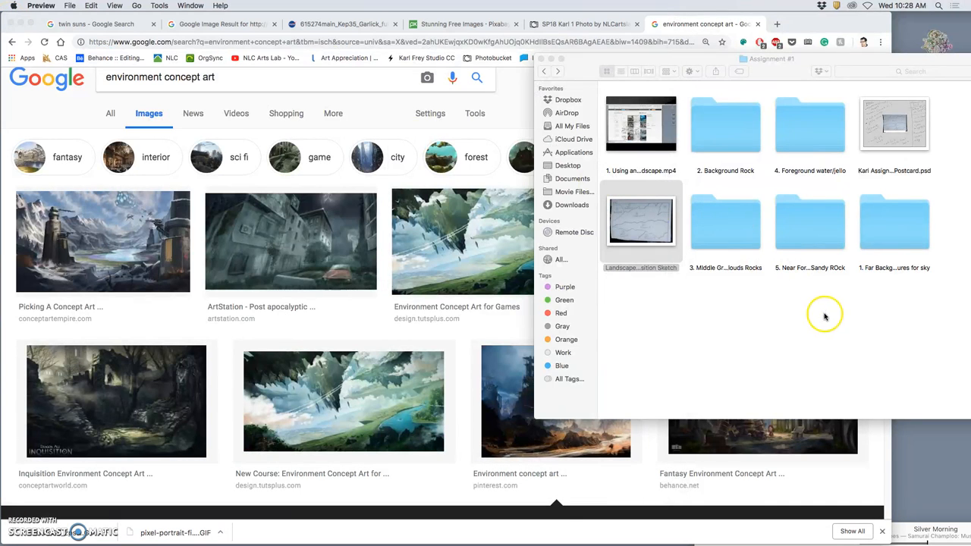
pyautogui.click(894, 124)
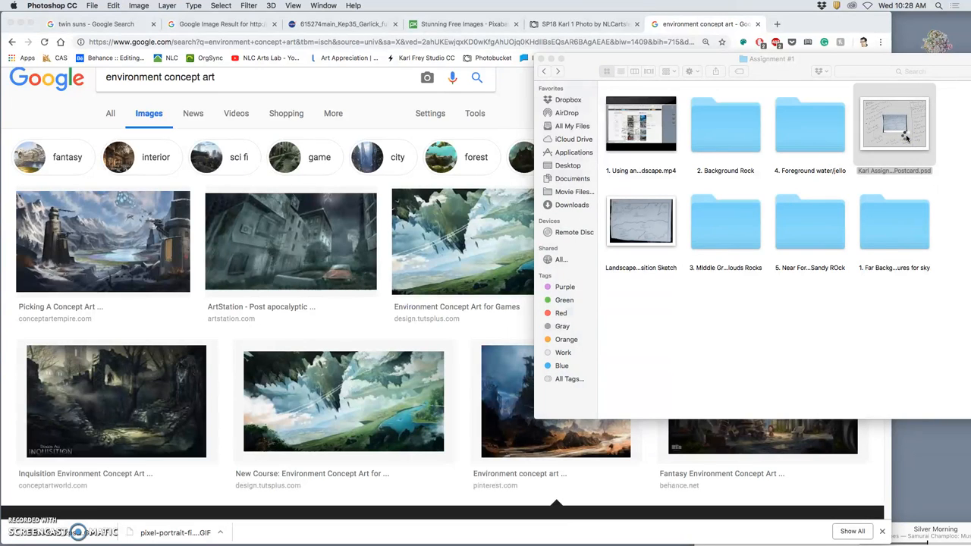
pyautogui.doubleClick(894, 123)
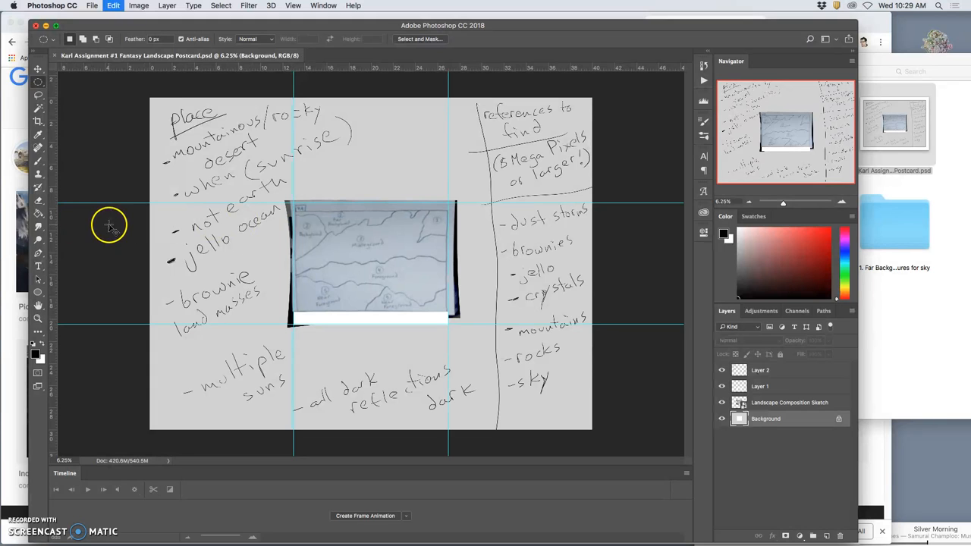
pyautogui.moveTo(416, 267)
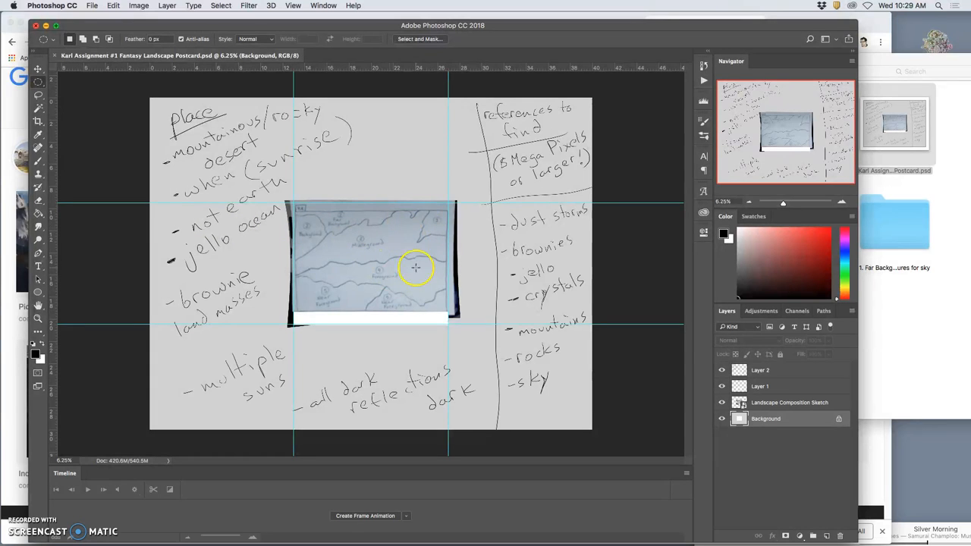
pyautogui.moveTo(427, 250)
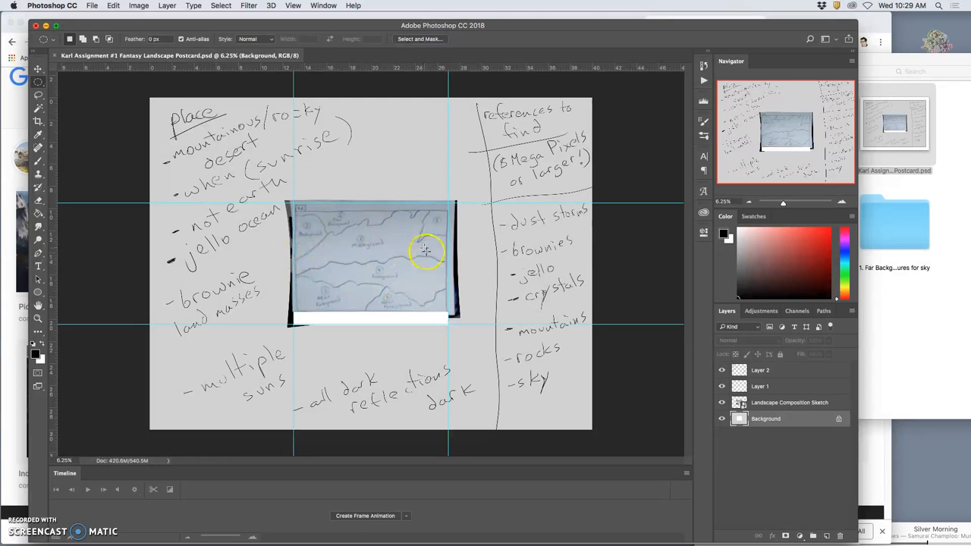
pyautogui.moveTo(870, 202)
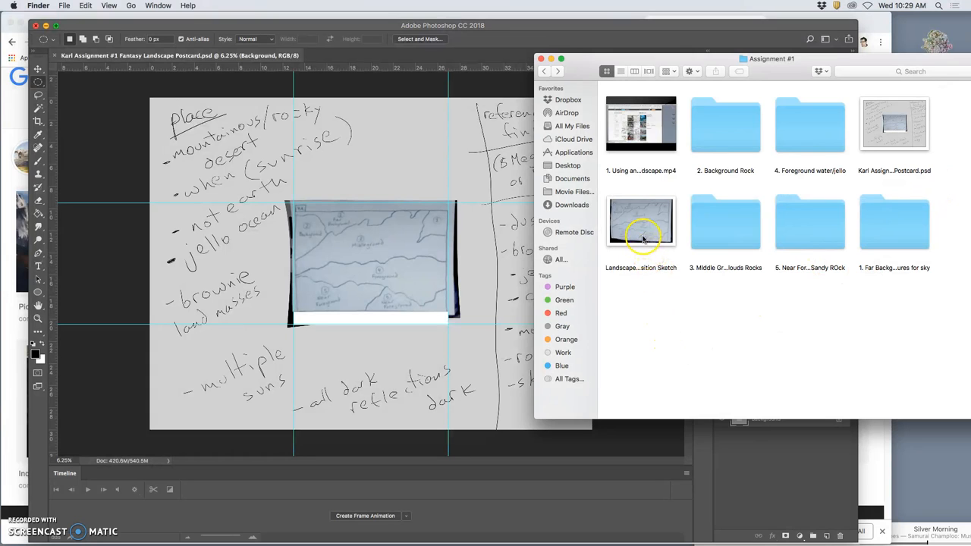
# - Open the sketch photo in Photoshop via Open With, then browse the Image menu adjustments
pyautogui.rightClick(640, 220)
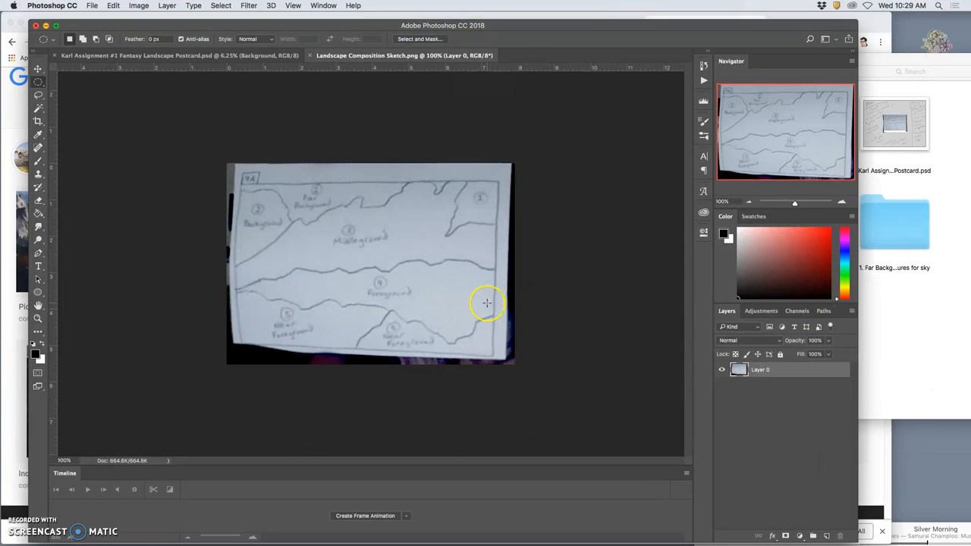
pyautogui.moveTo(422, 312)
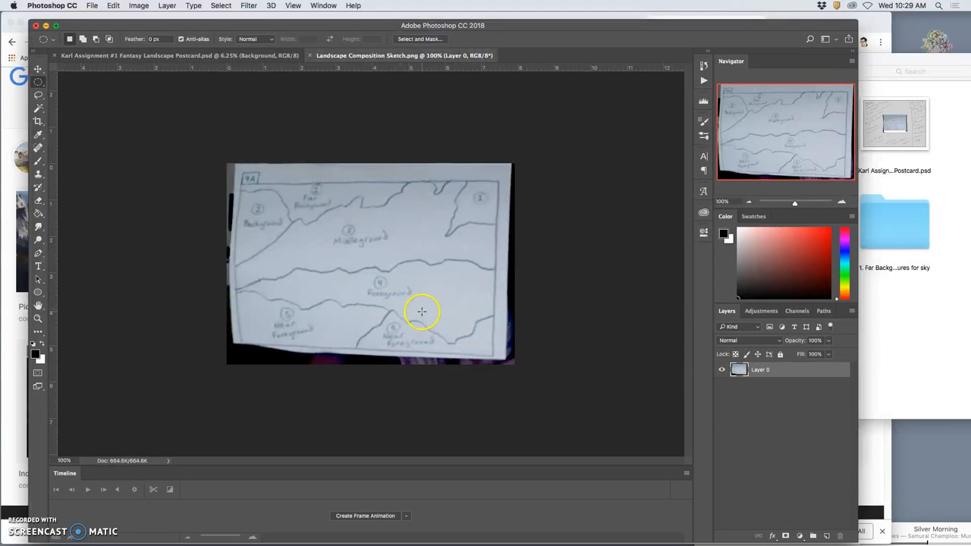
pyautogui.moveTo(166, 5)
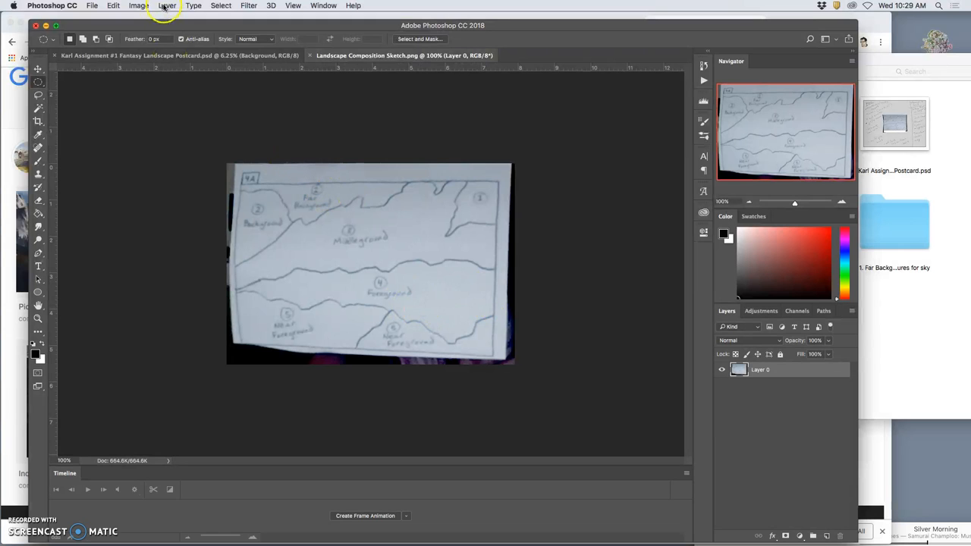
pyautogui.click(138, 5)
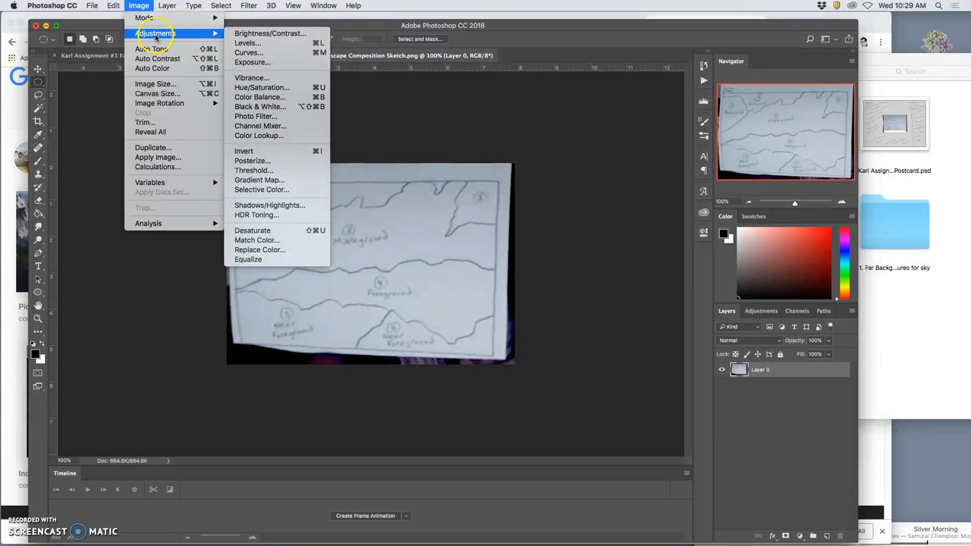
pyautogui.moveTo(152, 69)
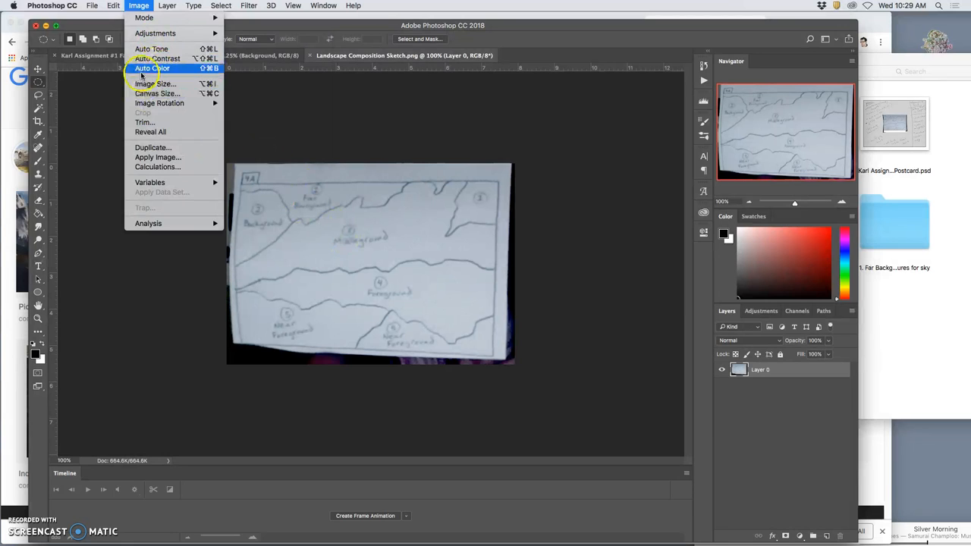
pyautogui.moveTo(144, 17)
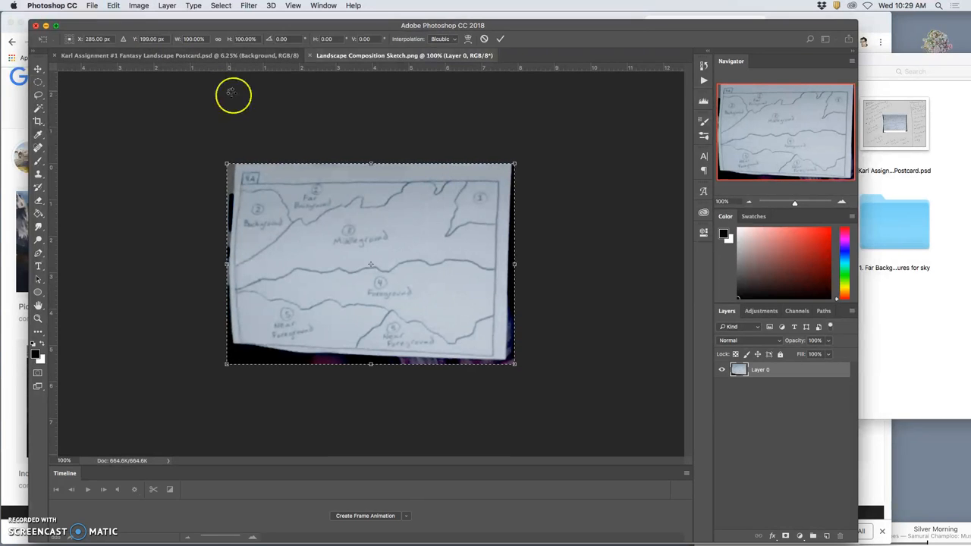
pyautogui.rightClick(371, 264)
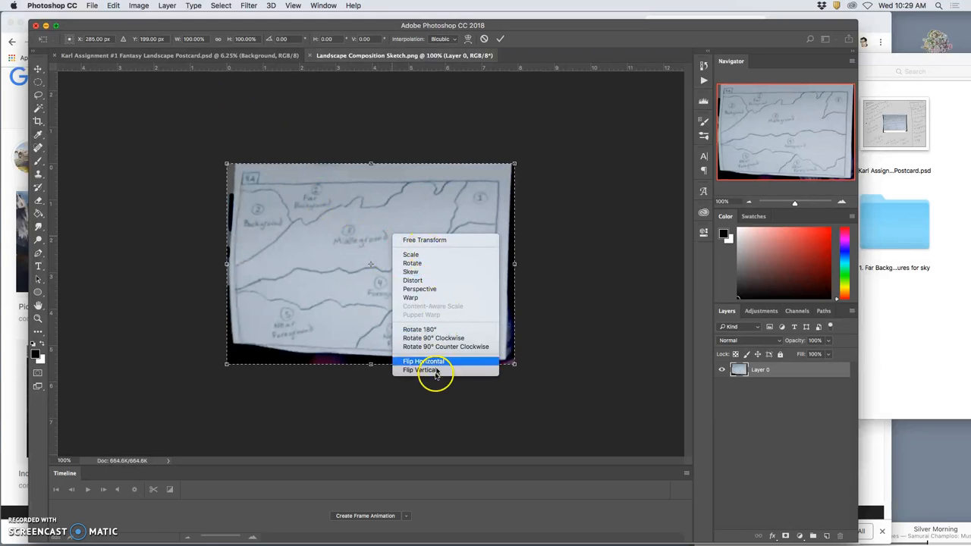
pyautogui.click(422, 370)
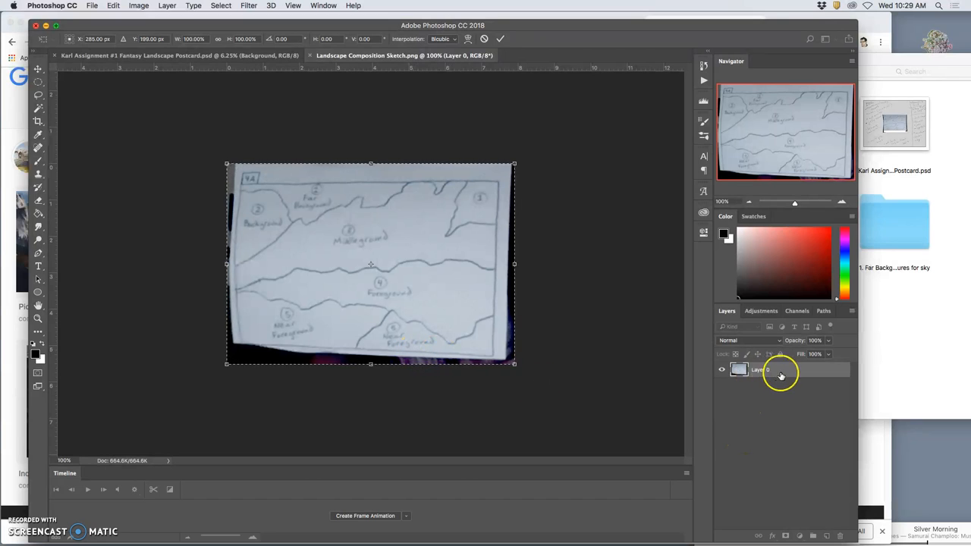
pyautogui.moveTo(432, 318)
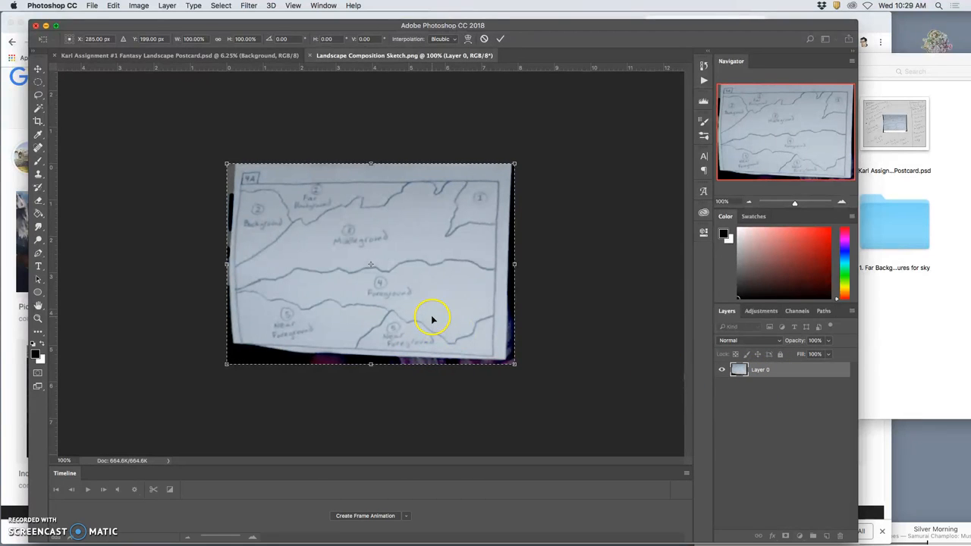
pyautogui.click(38, 94)
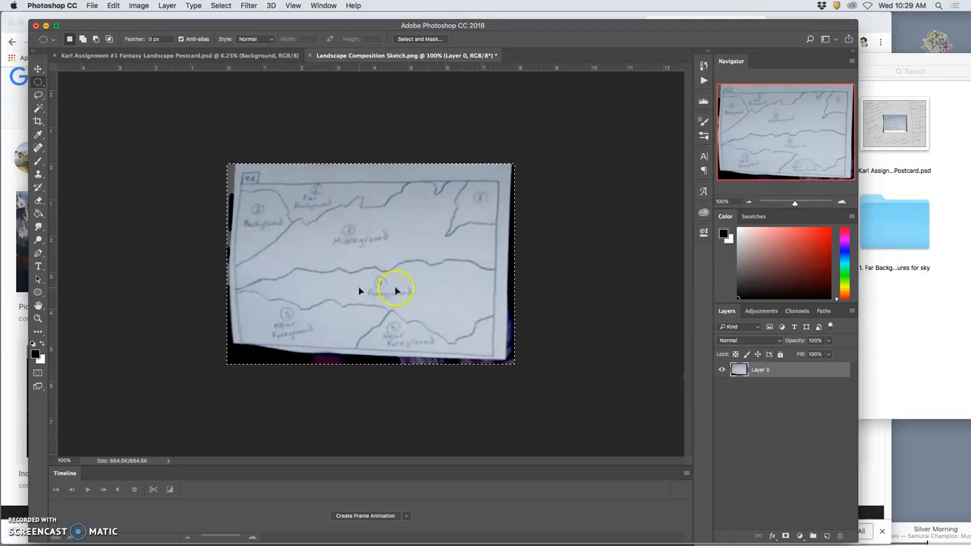
pyautogui.moveTo(385, 268)
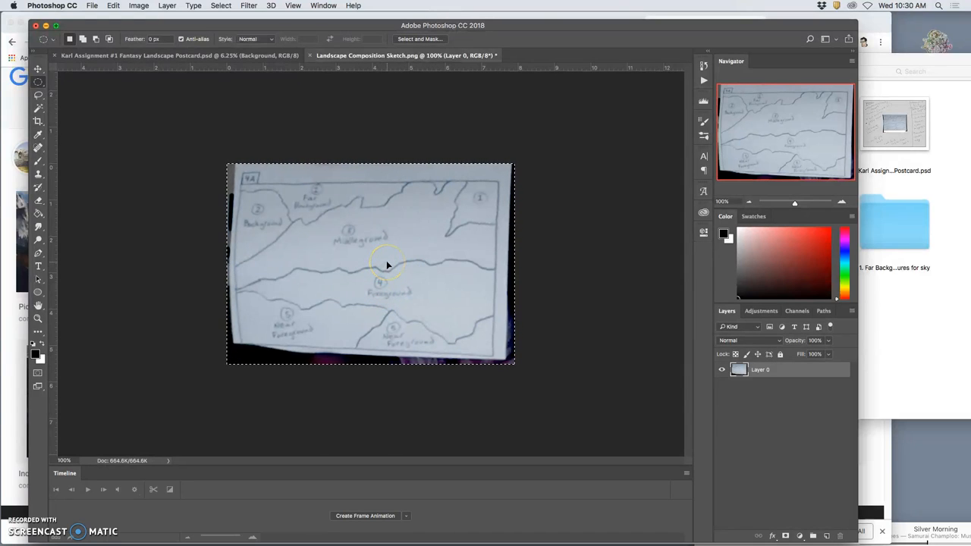
pyautogui.moveTo(223, 74)
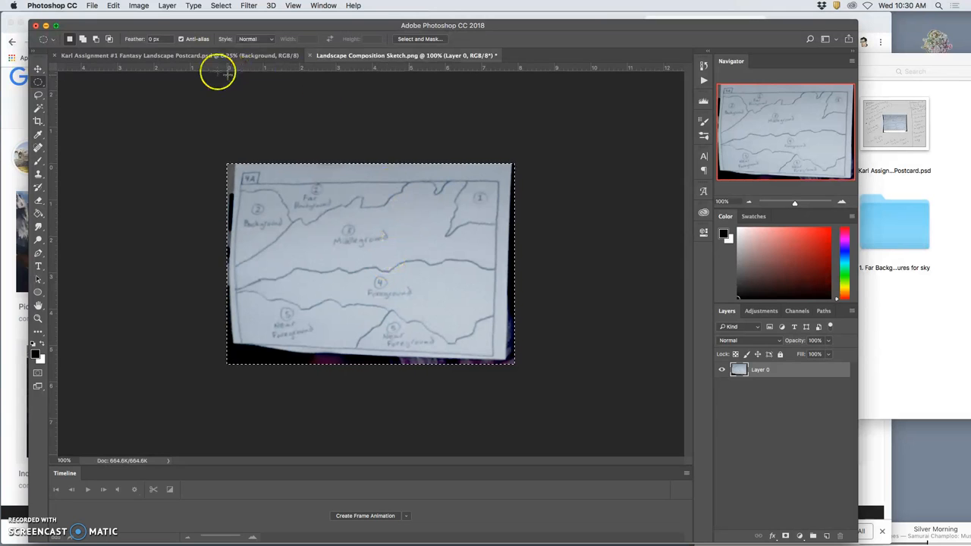
# - Brighten the sketch with Levels and drag a guide to the drawn border's right edge
pyautogui.click(139, 5)
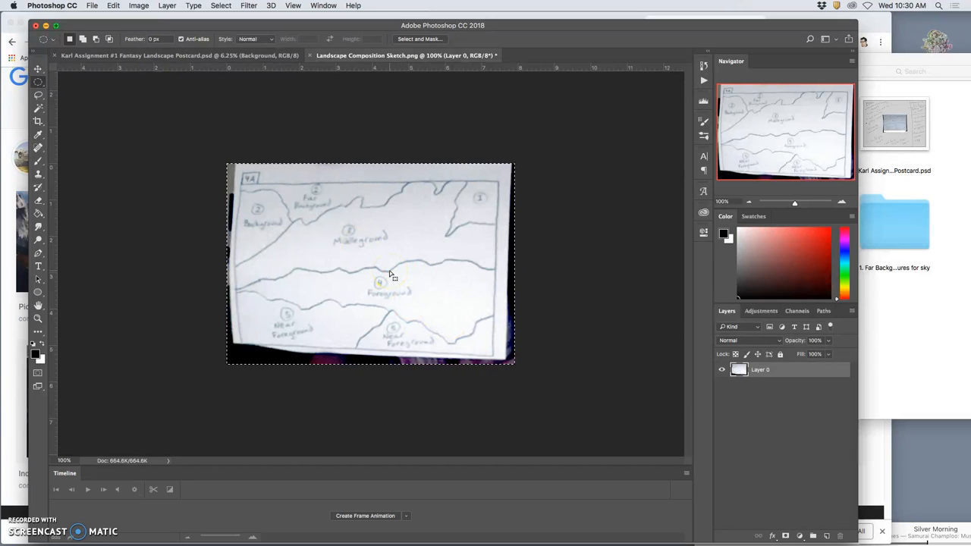
pyautogui.moveTo(439, 290)
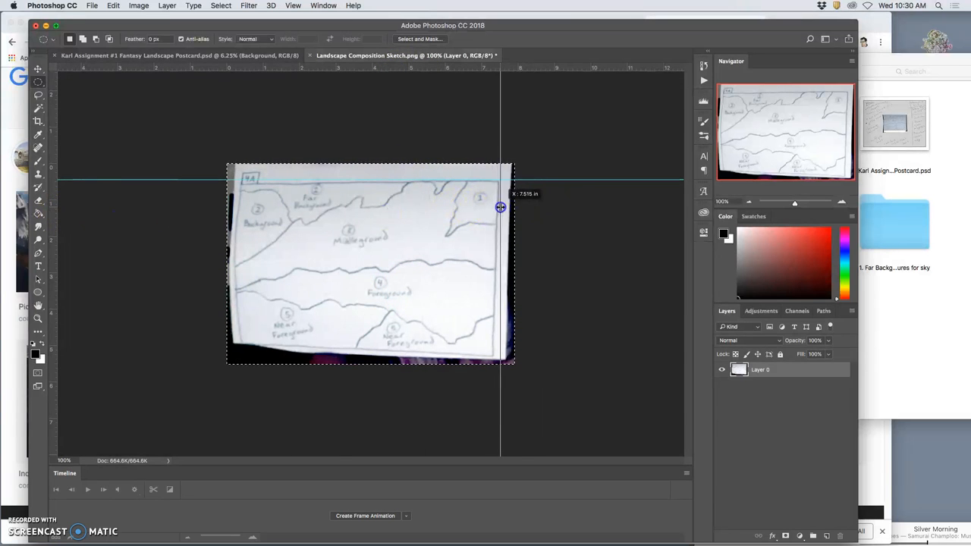
pyautogui.moveTo(501, 207); pyautogui.dragTo(489, 355)
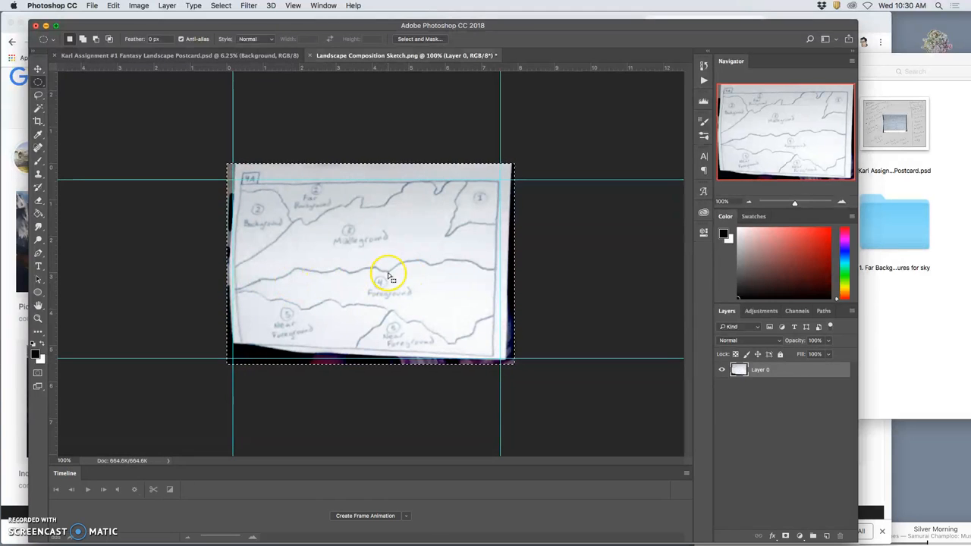
# - Stretch a corner toward the guides with Free Transform, then switch to Warp mode
pyautogui.rightClick(371, 264)
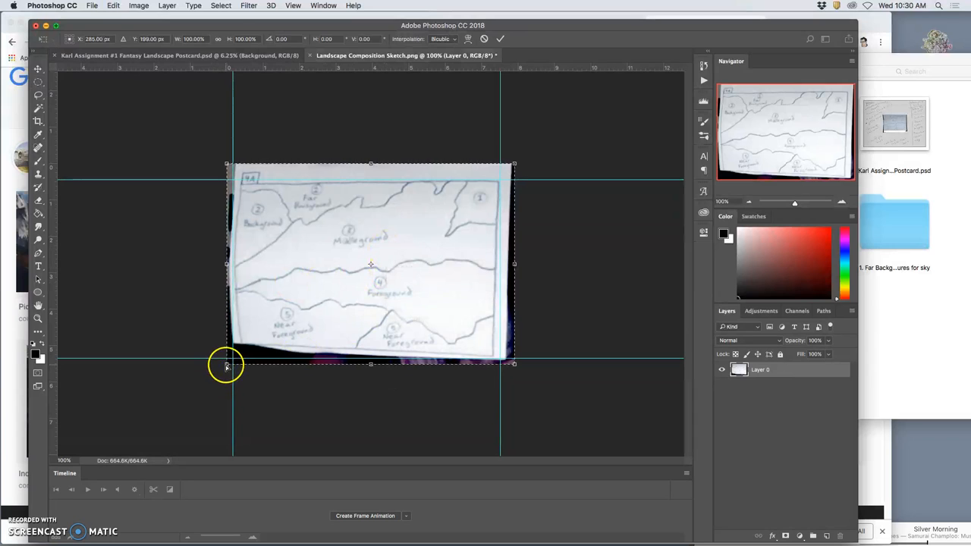
pyautogui.moveTo(227, 364); pyautogui.dragTo(224, 383)
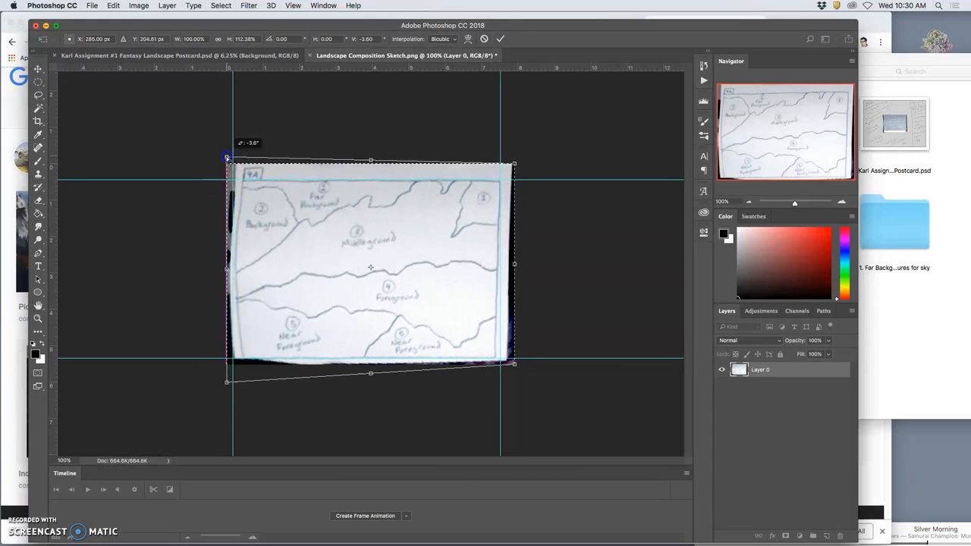
pyautogui.rightClick(328, 222)
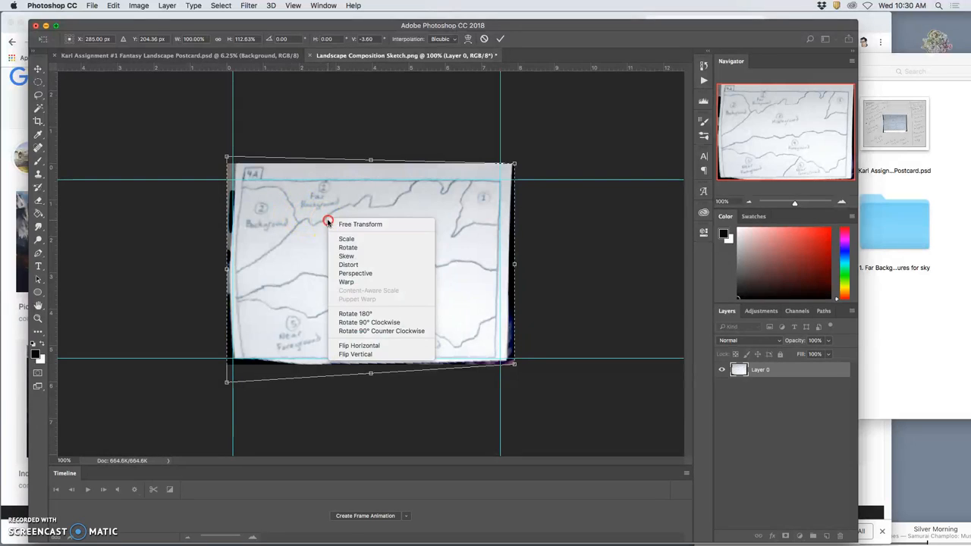
pyautogui.click(345, 282)
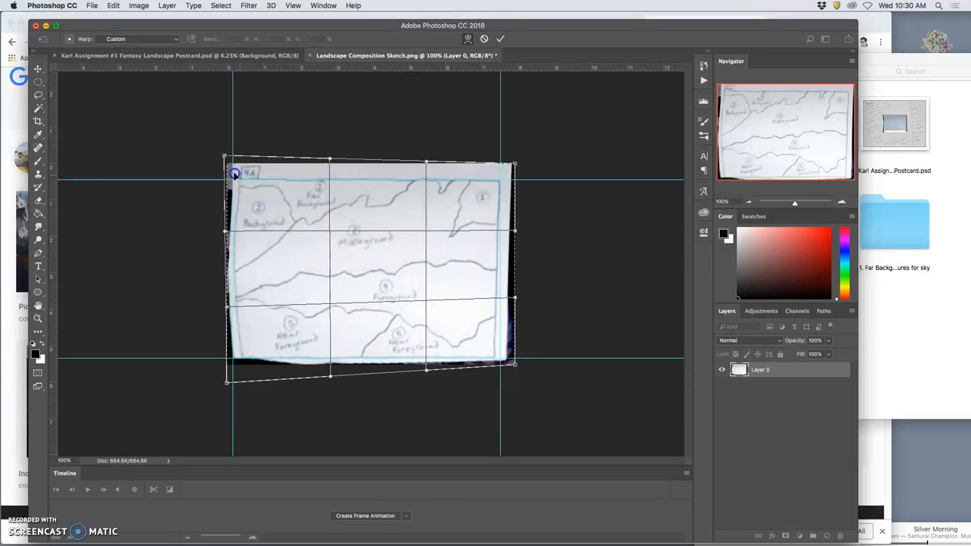
# - Warp the sketch's corner and lower edge onto the guides and dismiss the Adobe Dimension tip
pyautogui.moveTo(235, 172); pyautogui.dragTo(251, 304)
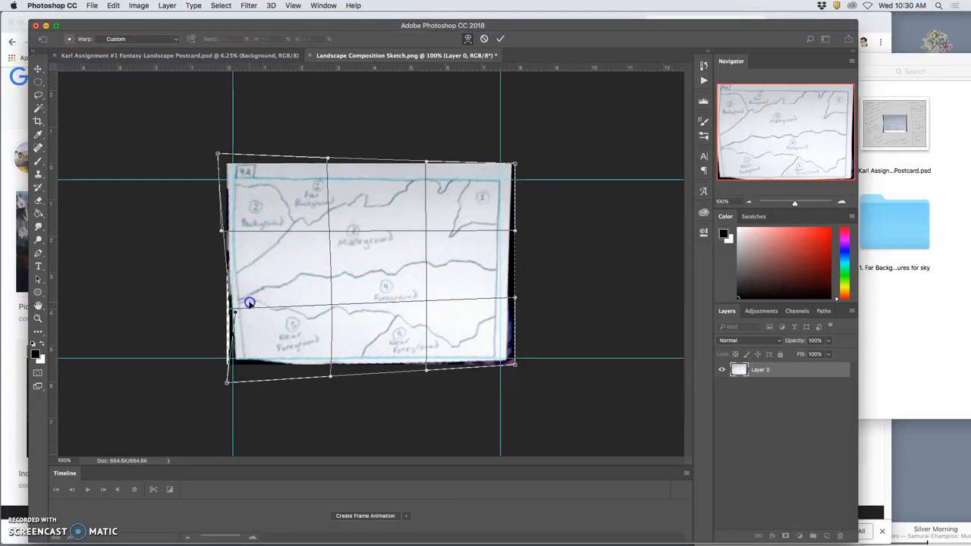
pyautogui.moveTo(250, 302); pyautogui.dragTo(227, 359)
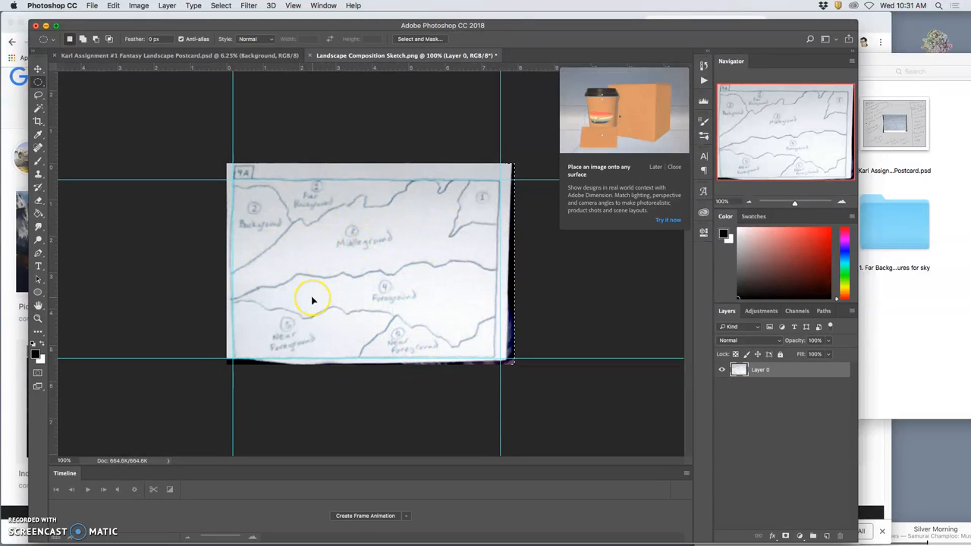
pyautogui.moveTo(351, 305)
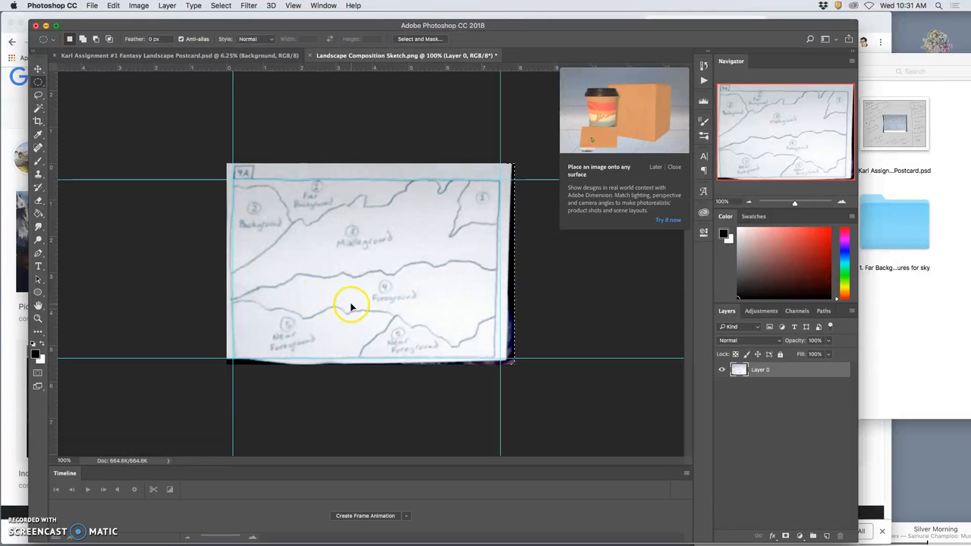
pyautogui.moveTo(391, 309)
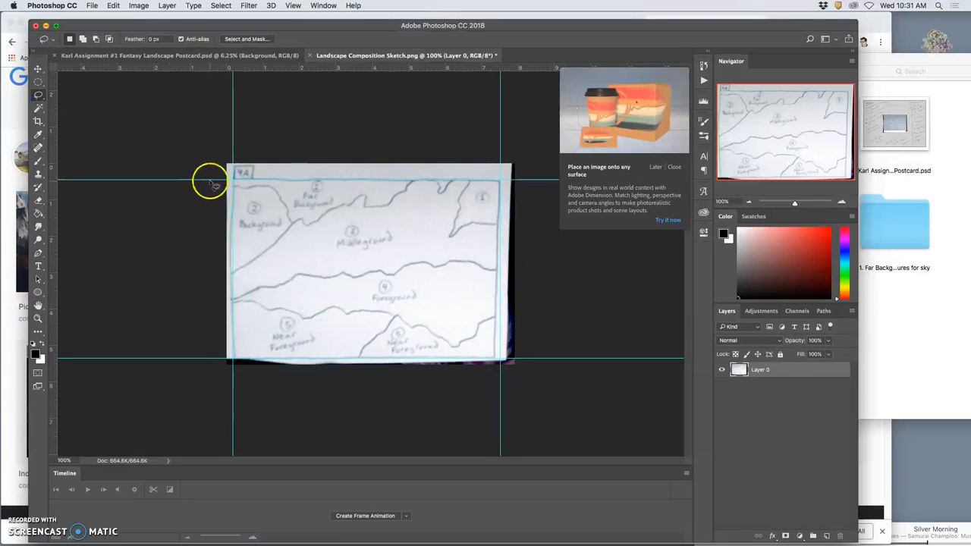
pyautogui.moveTo(492, 204)
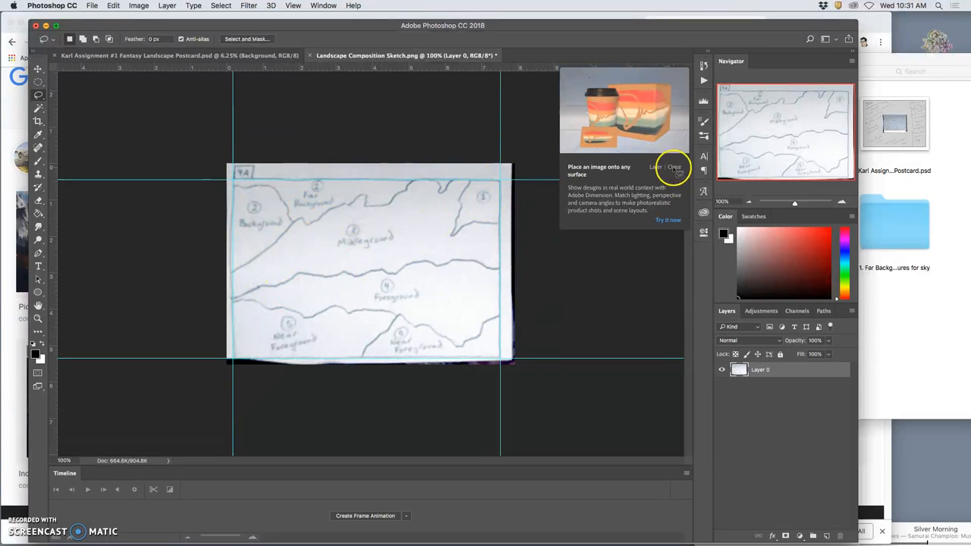
pyautogui.click(673, 167)
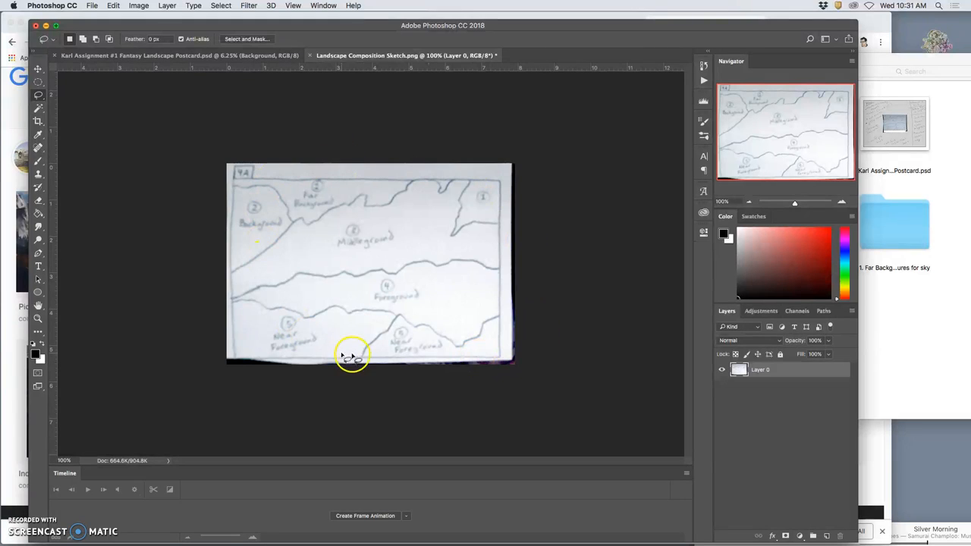
# - Crop the photo down to the sketch's drawn border, removing the dark edges
pyautogui.click(37, 121)
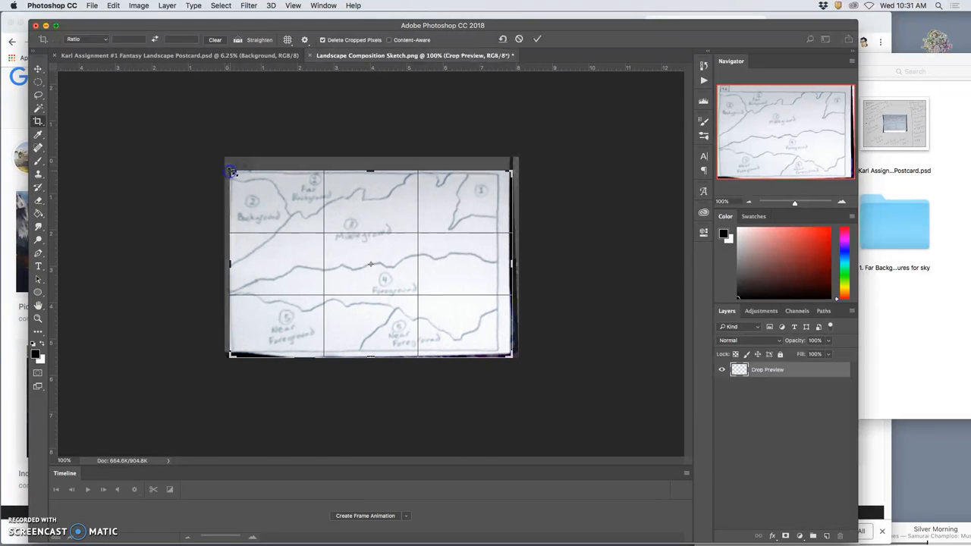
pyautogui.moveTo(512, 262); pyautogui.dragTo(506, 267)
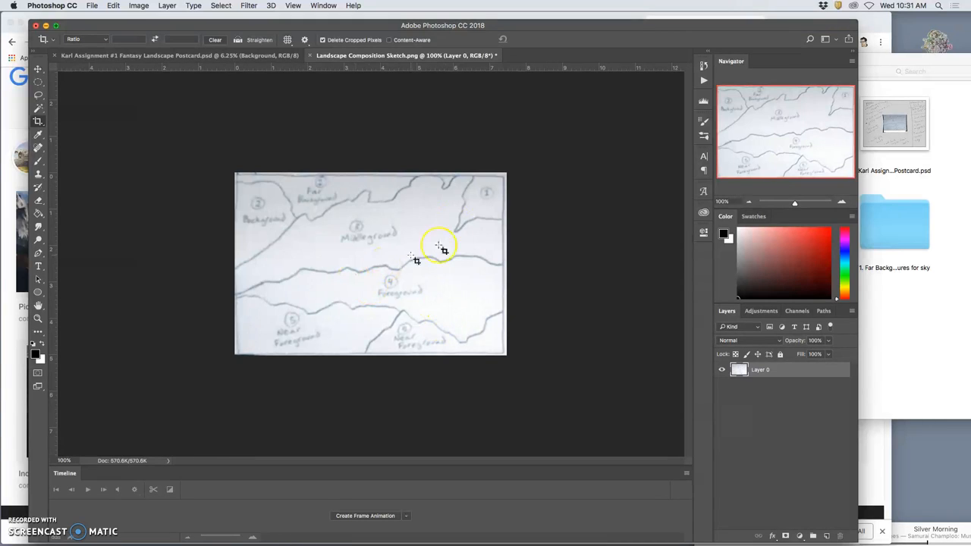
# - Set Image Size to 350 pixels per inch and 11 inches high (about 16.348 wide)
pyautogui.click(138, 5)
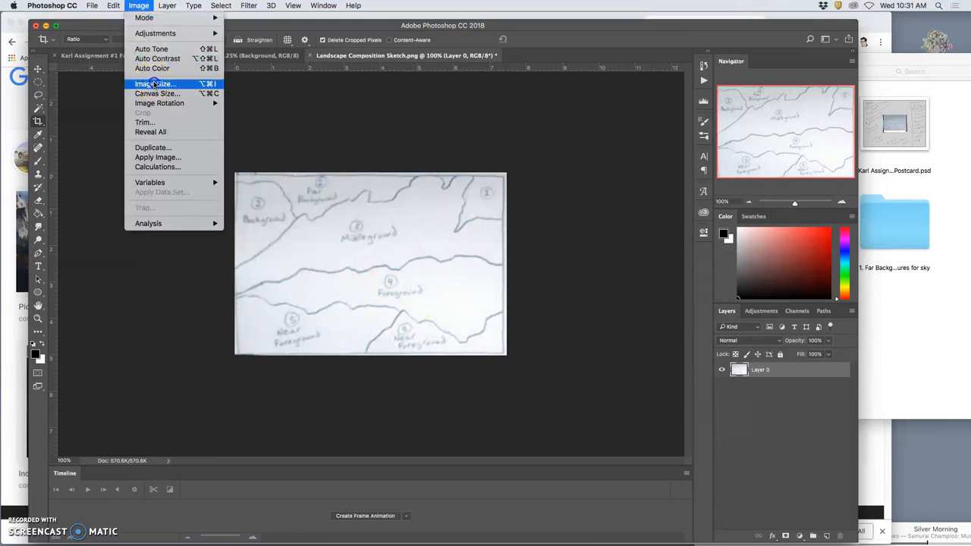
pyautogui.click(155, 83)
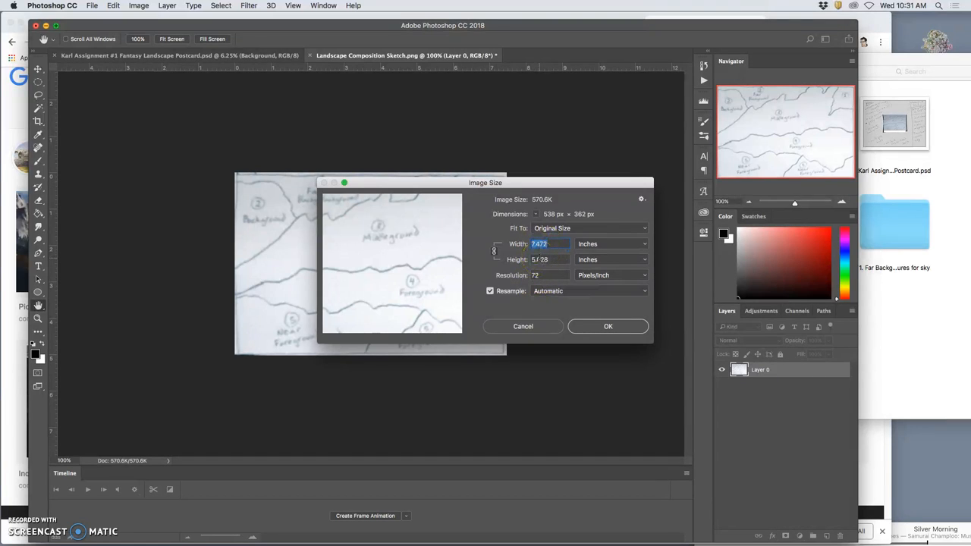
pyautogui.moveTo(540, 260)
pyautogui.write('350')
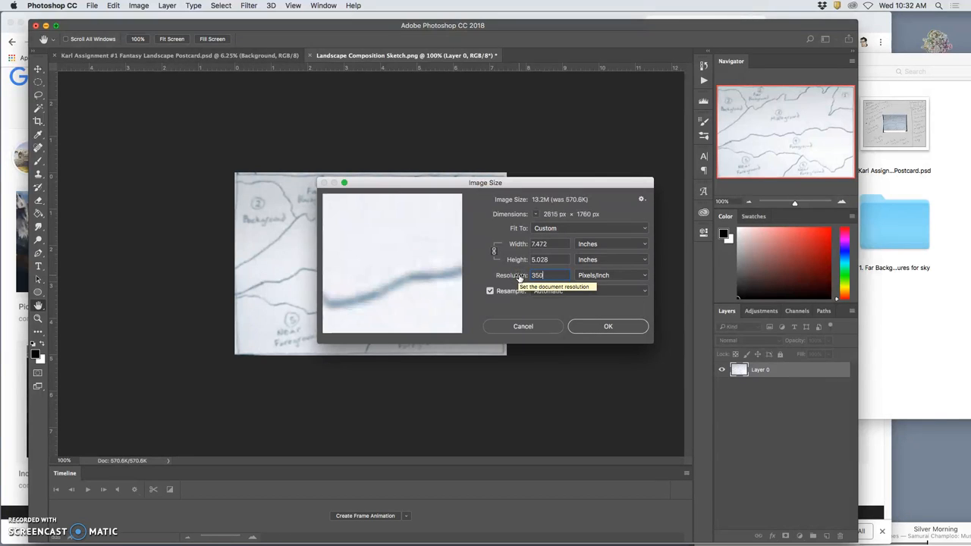
pyautogui.click(538, 244)
pyautogui.write('11')
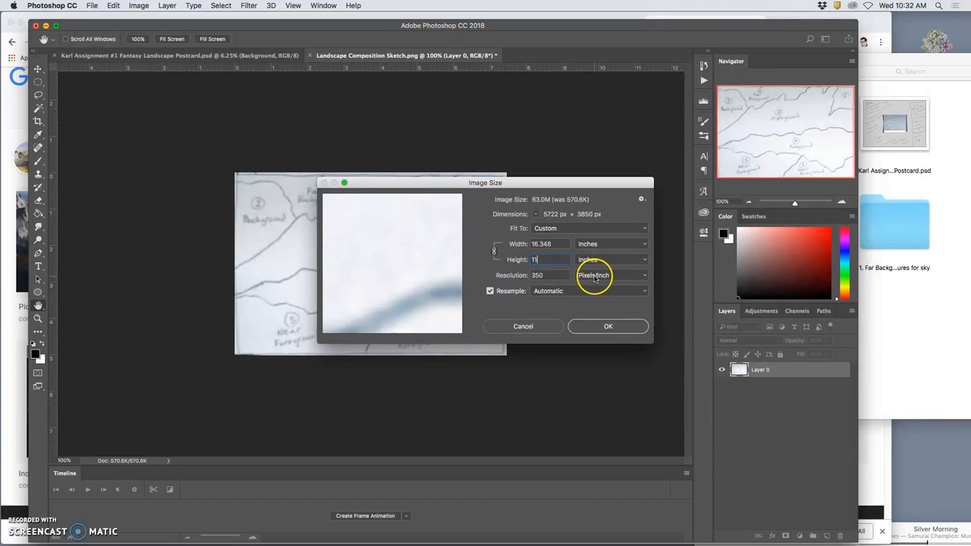
pyautogui.moveTo(603, 296)
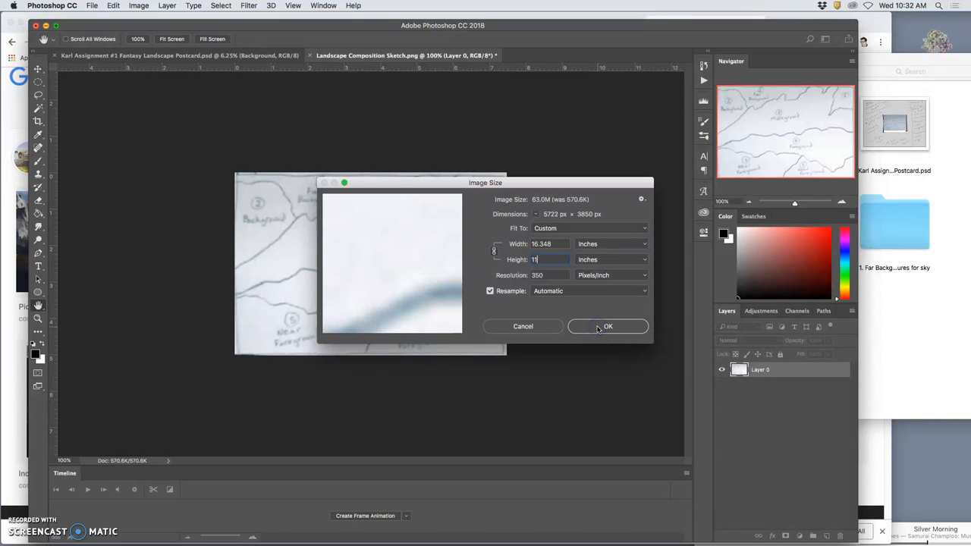
pyautogui.click(608, 327)
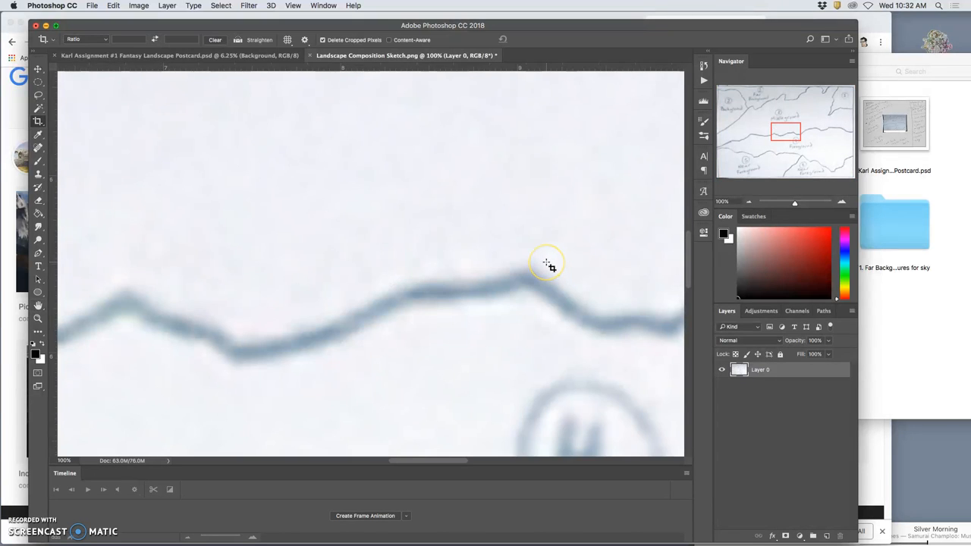
pyautogui.moveTo(572, 223)
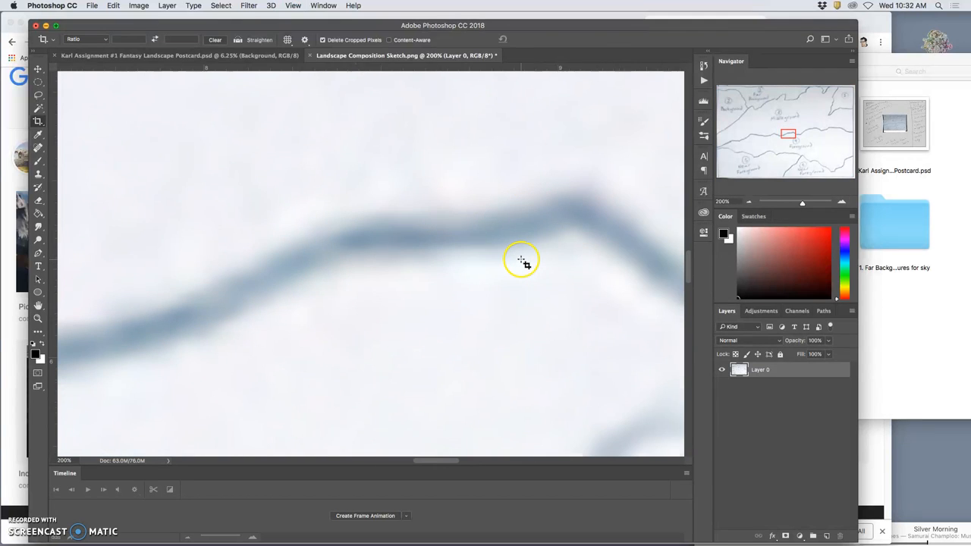
pyautogui.moveTo(525, 263)
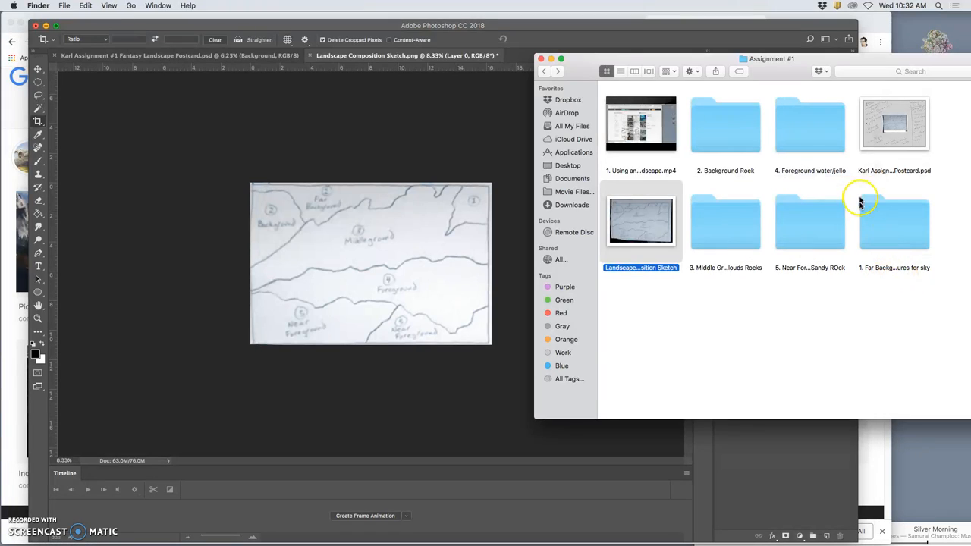
pyautogui.doubleClick(893, 221)
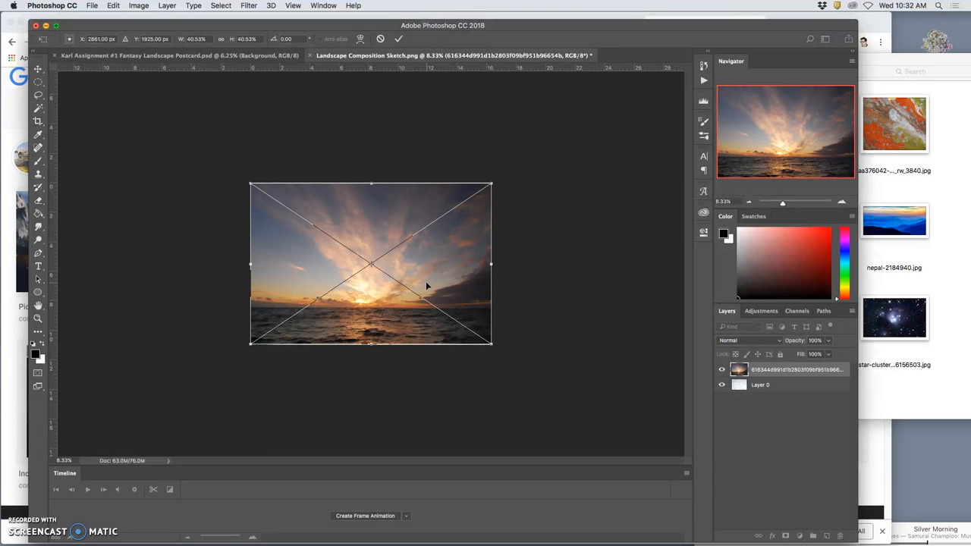
pyautogui.click(721, 370)
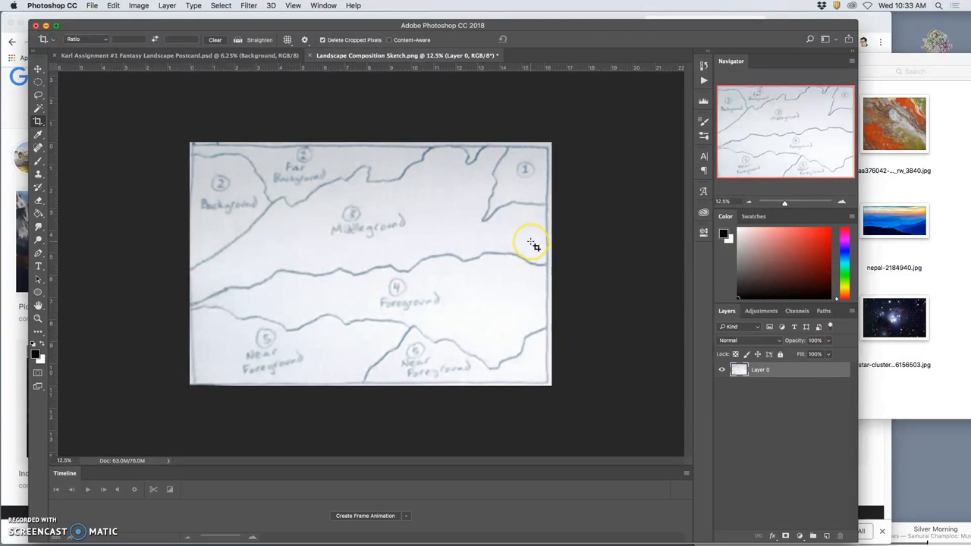
pyautogui.moveTo(451, 247)
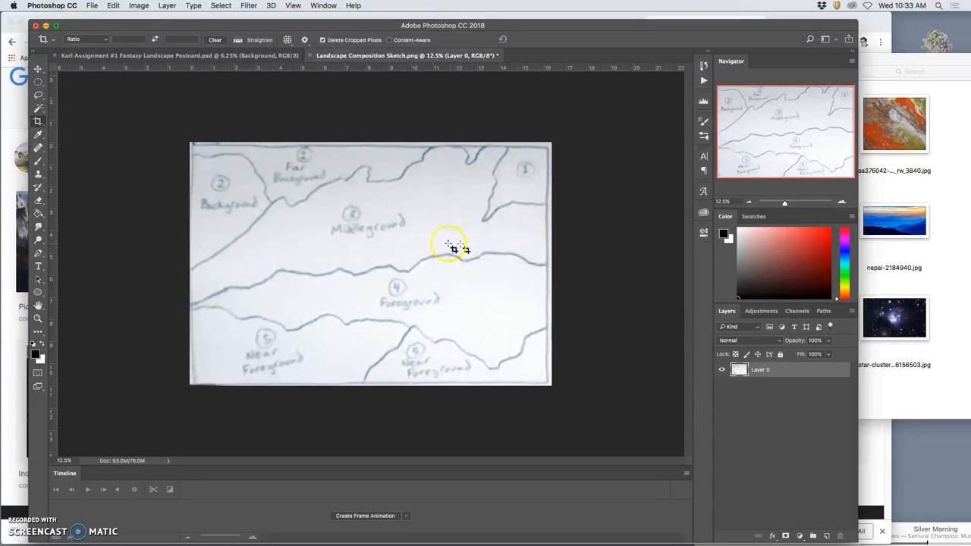
pyautogui.moveTo(507, 254)
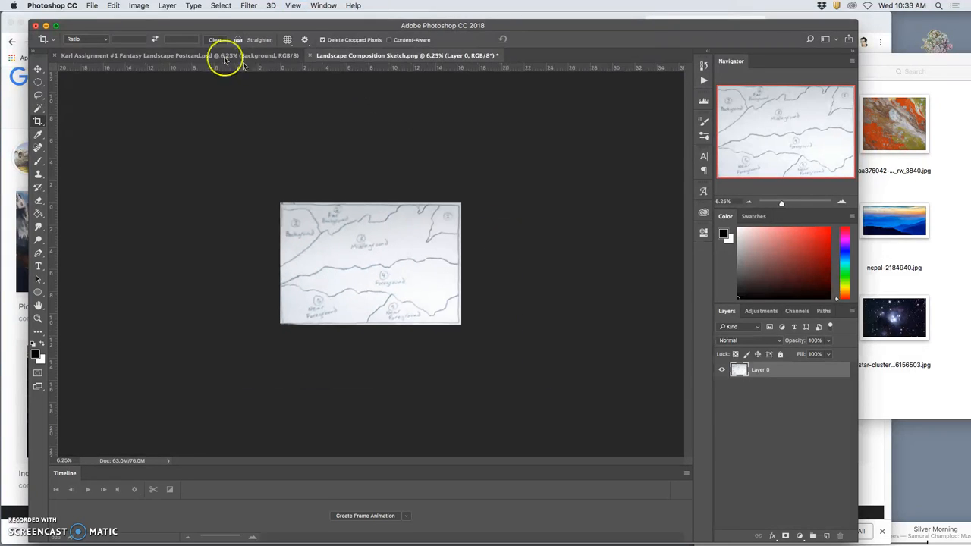
# - Enlarge the canvas to 40 by 30 inches anchored at the centre
pyautogui.click(139, 5)
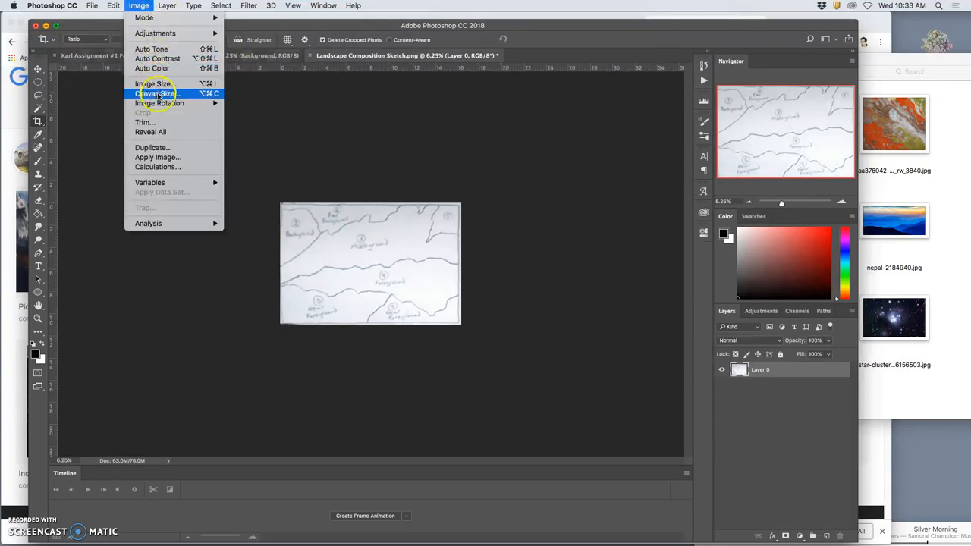
pyautogui.click(155, 93)
pyautogui.write('30')
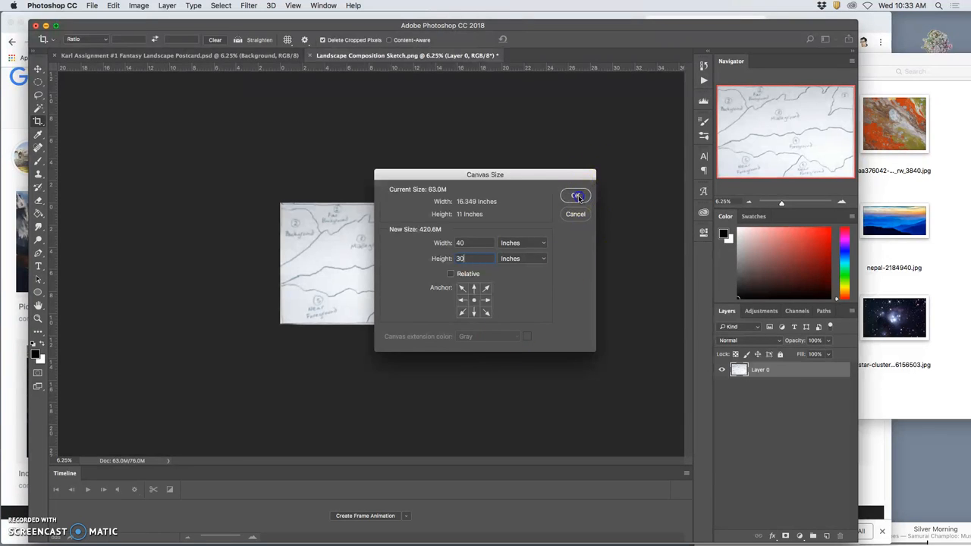
pyautogui.click(576, 196)
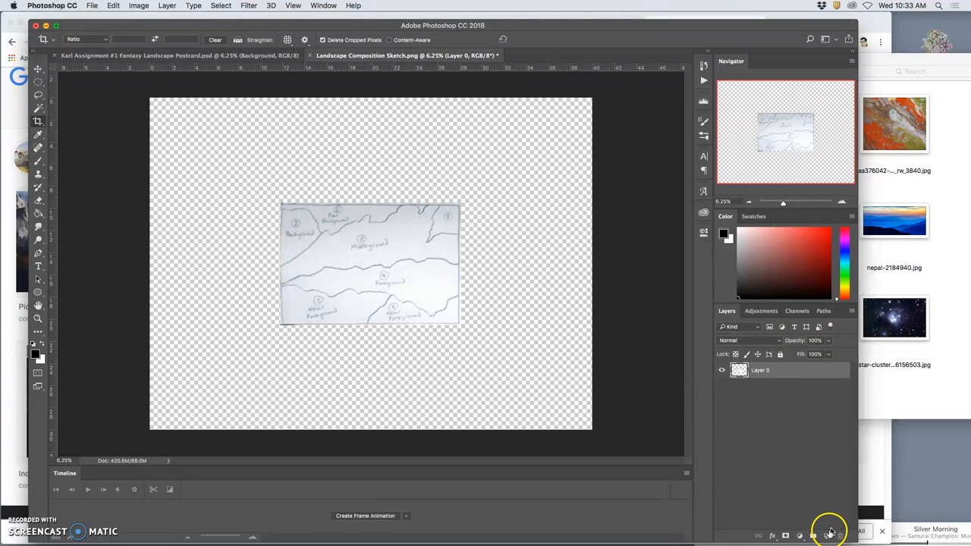
# - Add a new layer beneath the sketch filled with 50% Gray, toggling the sketch's visibility to check
pyautogui.click(827, 535)
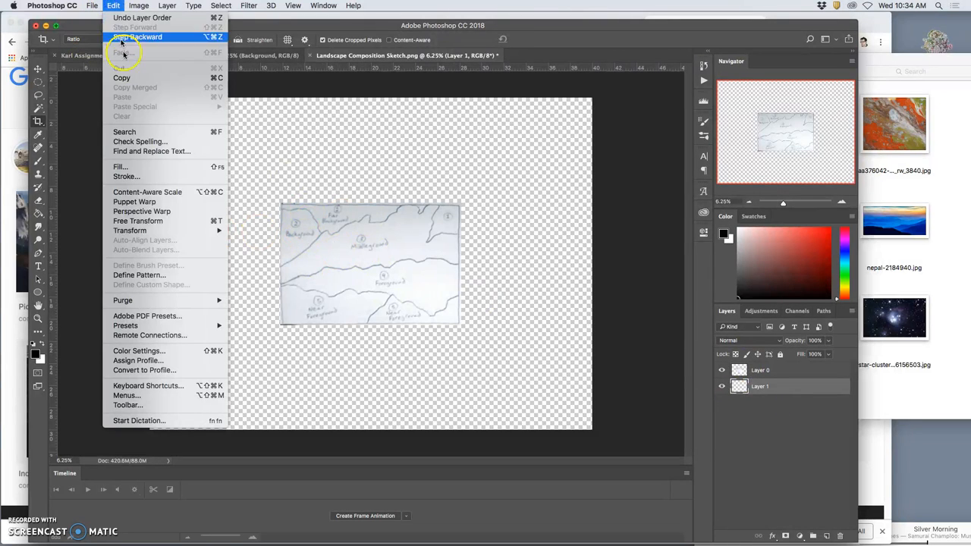
pyautogui.click(119, 166)
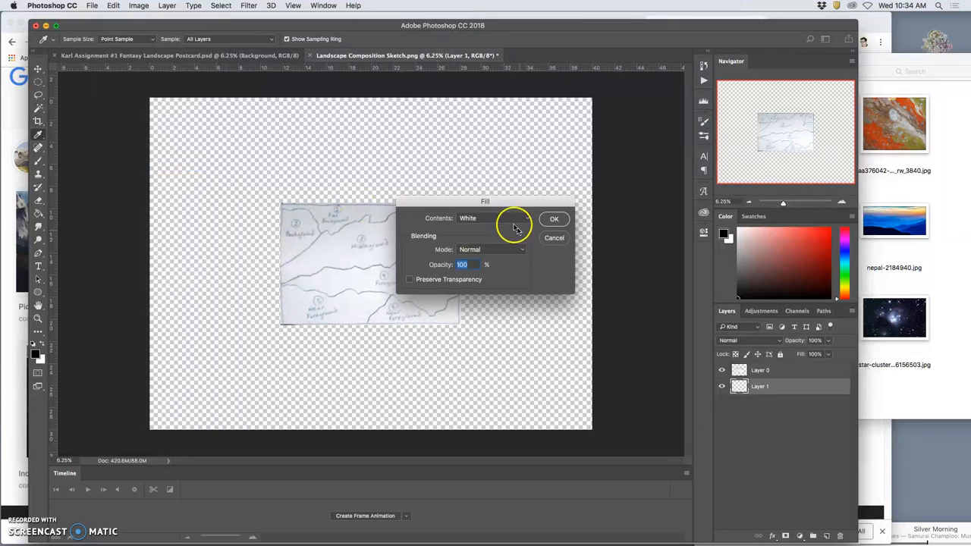
pyautogui.click(492, 218)
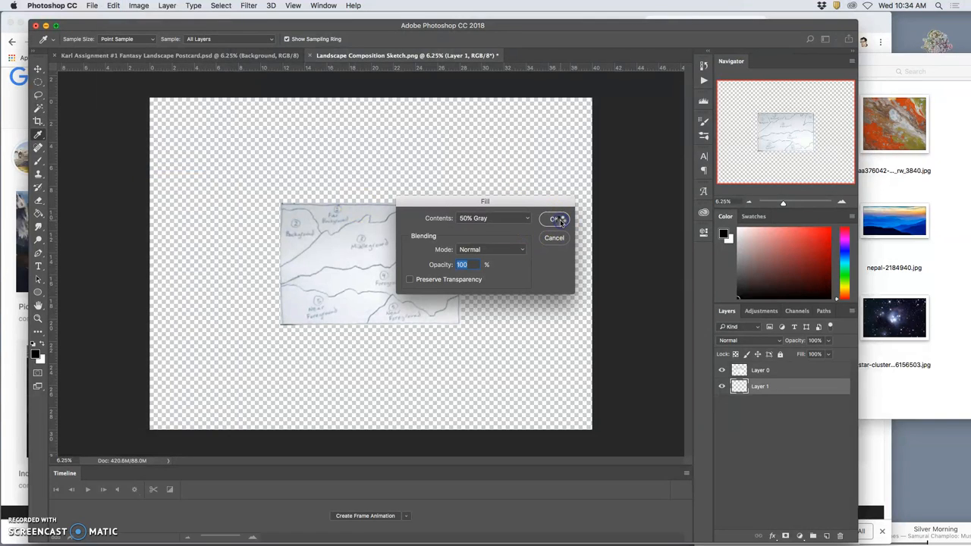
pyautogui.click(553, 218)
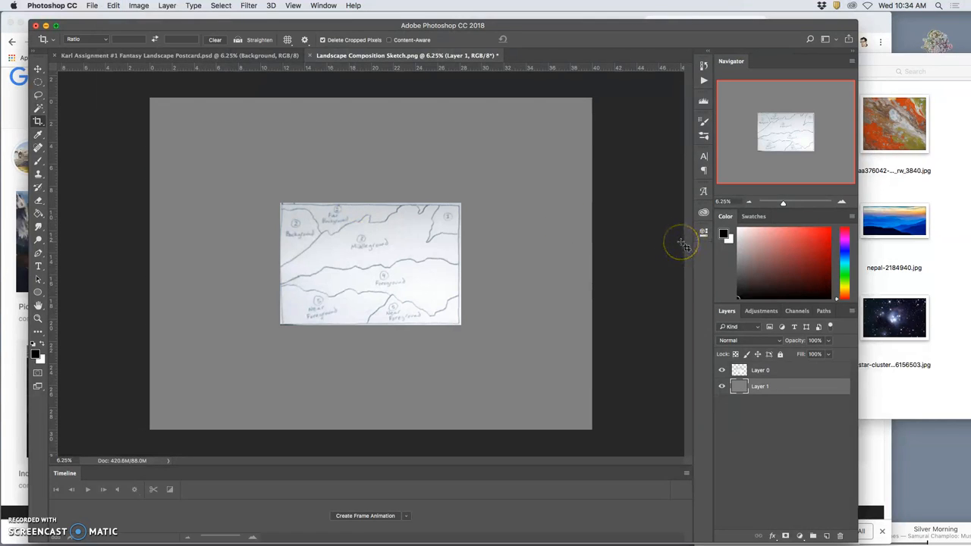
pyautogui.click(721, 371)
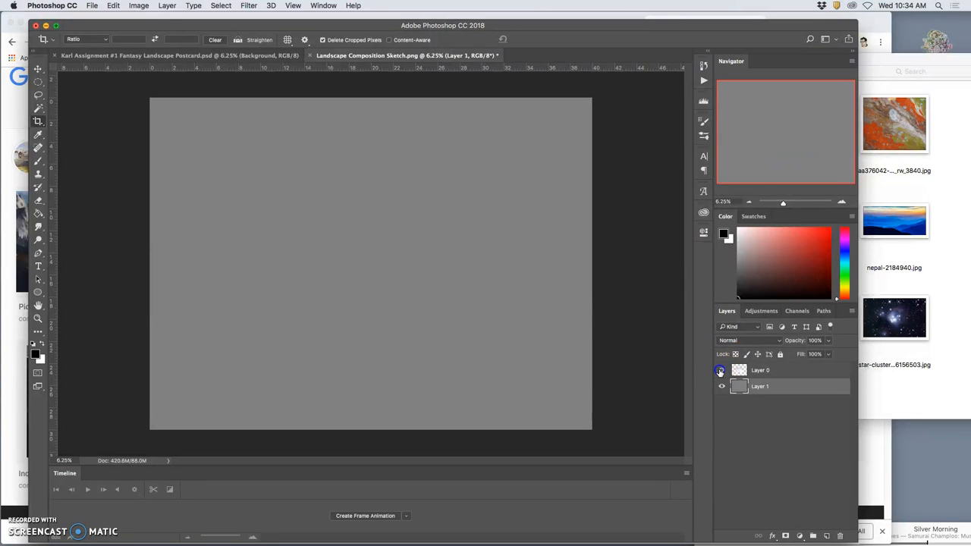
pyautogui.click(722, 371)
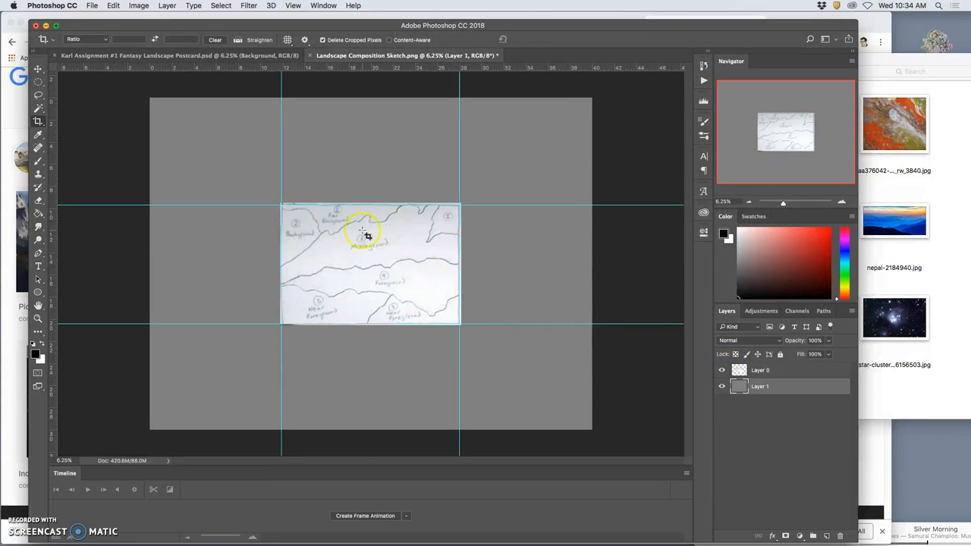
pyautogui.moveTo(368, 269)
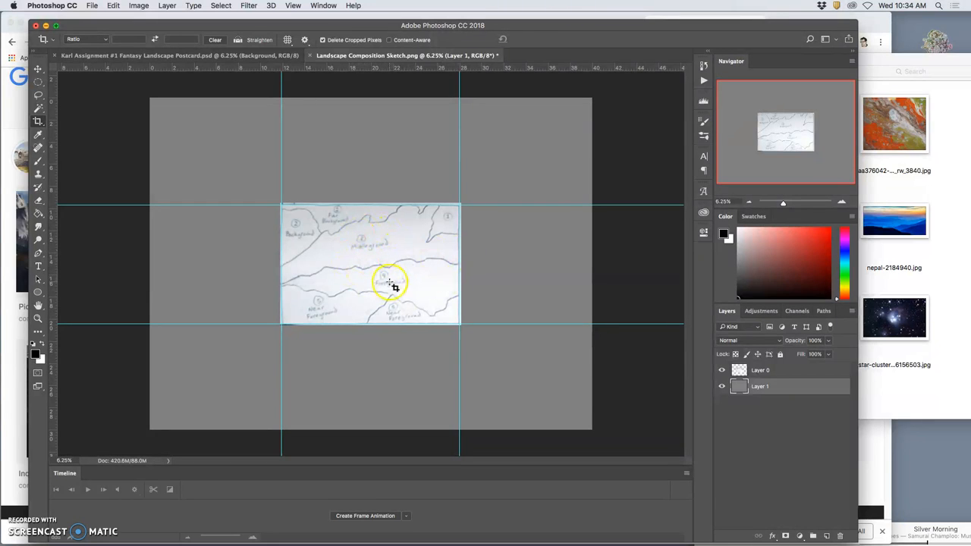
pyautogui.moveTo(522, 127)
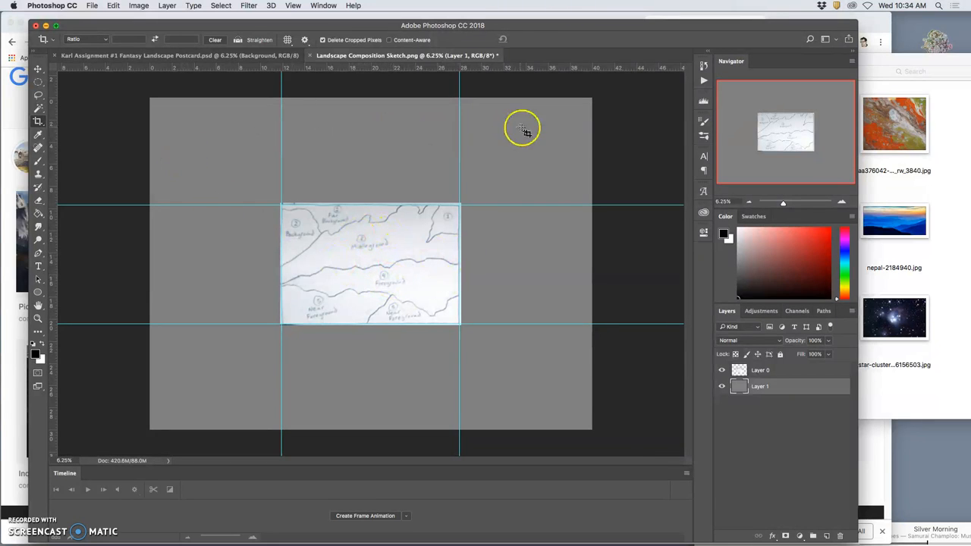
pyautogui.moveTo(256, 350)
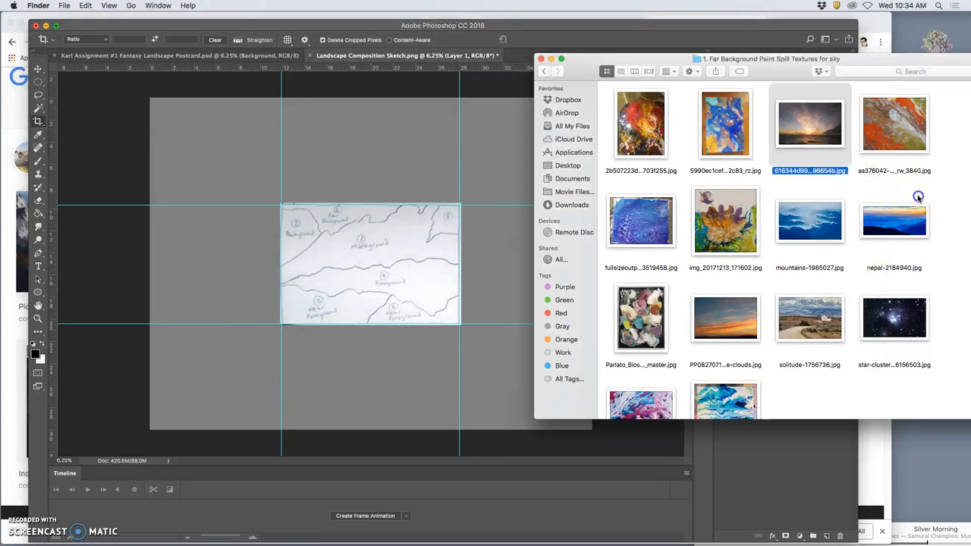
pyautogui.moveTo(725, 317)
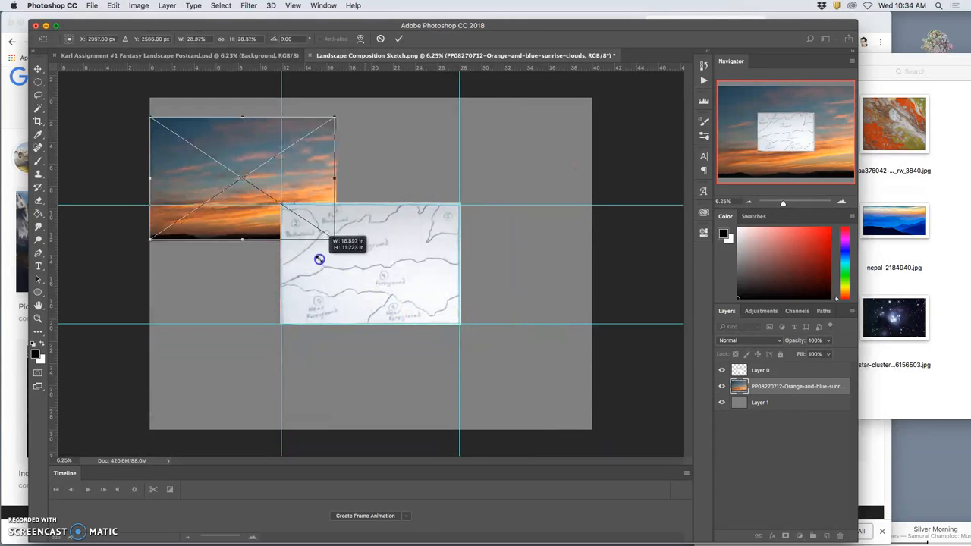
# - Fit the sunset photo top-left, drop in the orange paint-spill texture, move blue mountains above the sketch
pyautogui.moveTo(318, 259); pyautogui.dragTo(311, 194)
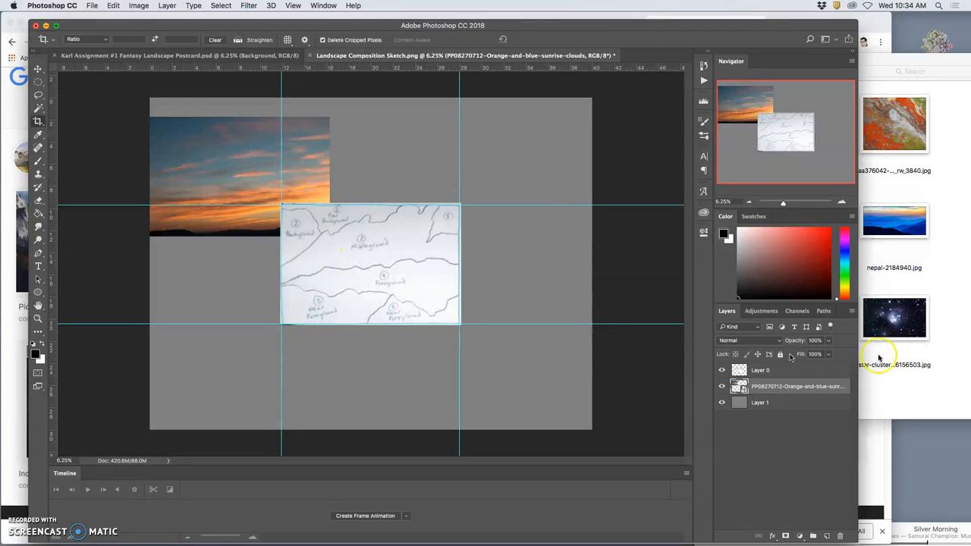
pyautogui.moveTo(893, 123); pyautogui.dragTo(424, 258)
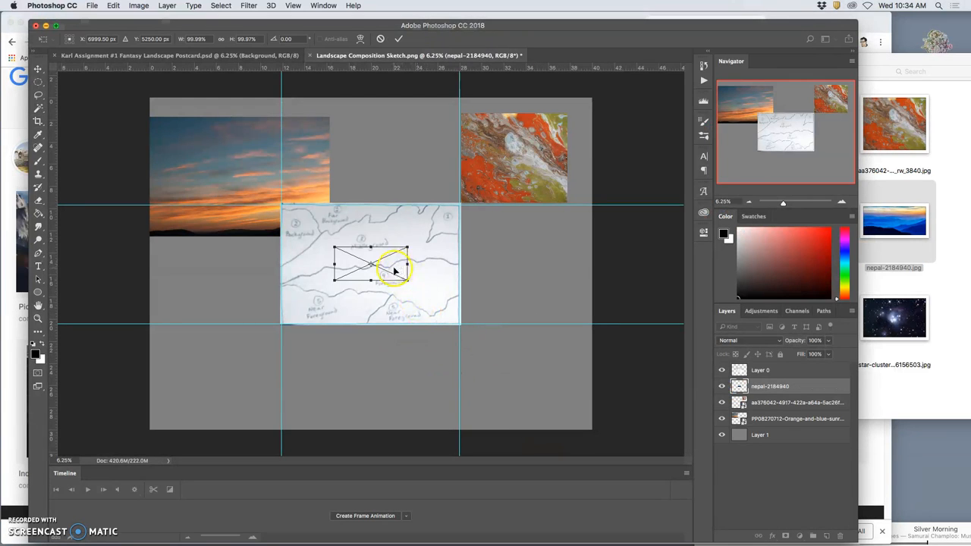
pyautogui.moveTo(371, 265); pyautogui.dragTo(391, 125)
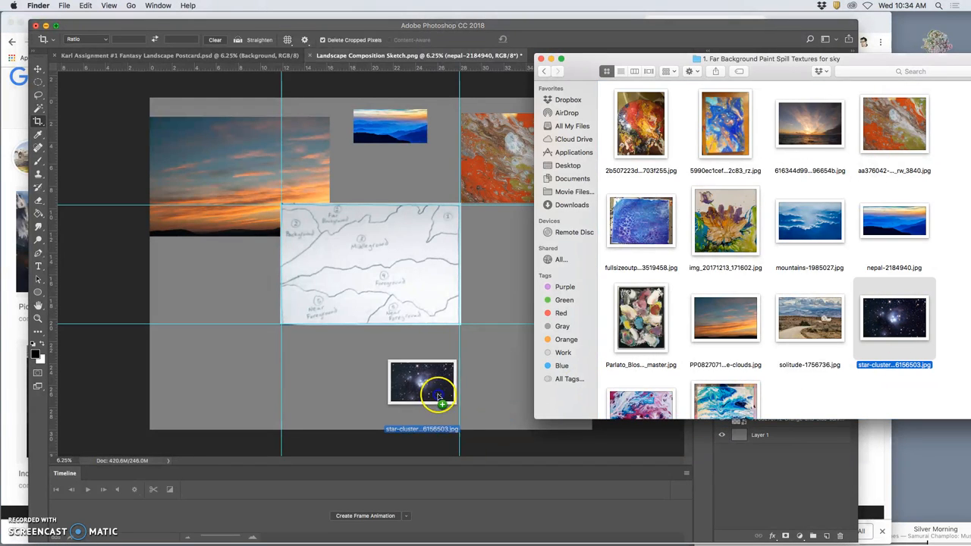
# - Add the star cluster image, shrink it into the bottom-right corner, and return to the sketch layer
pyautogui.moveTo(421, 382); pyautogui.dragTo(371, 266)
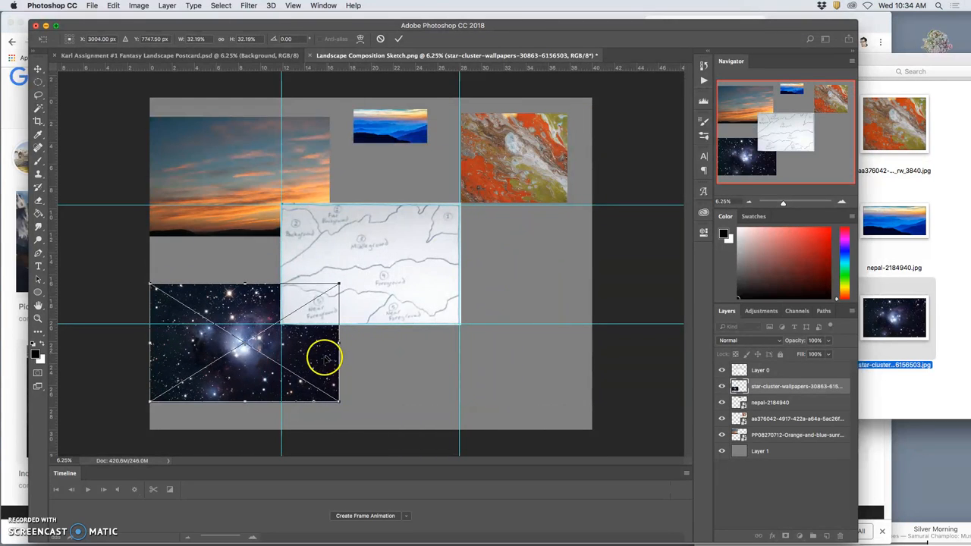
pyautogui.moveTo(243, 345); pyautogui.dragTo(515, 323)
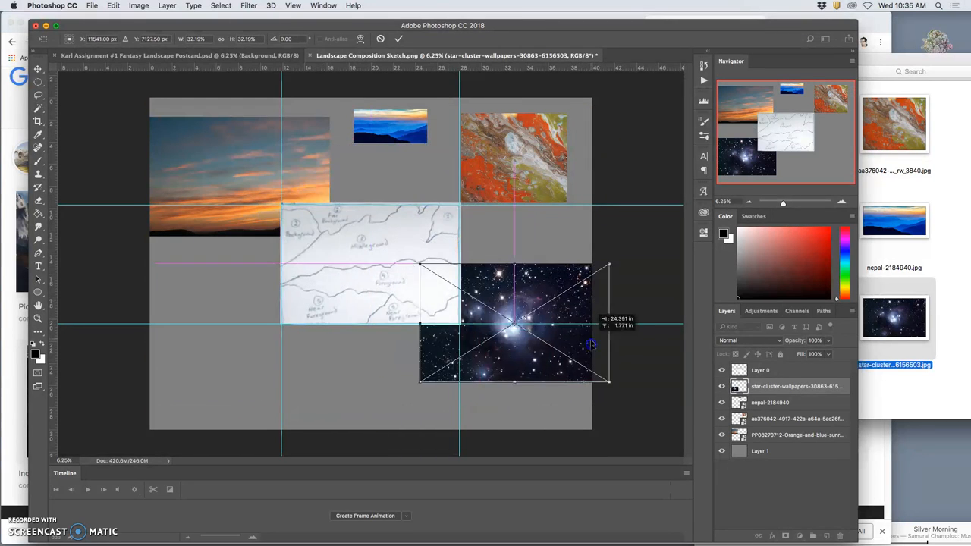
pyautogui.moveTo(514, 326); pyautogui.dragTo(540, 387)
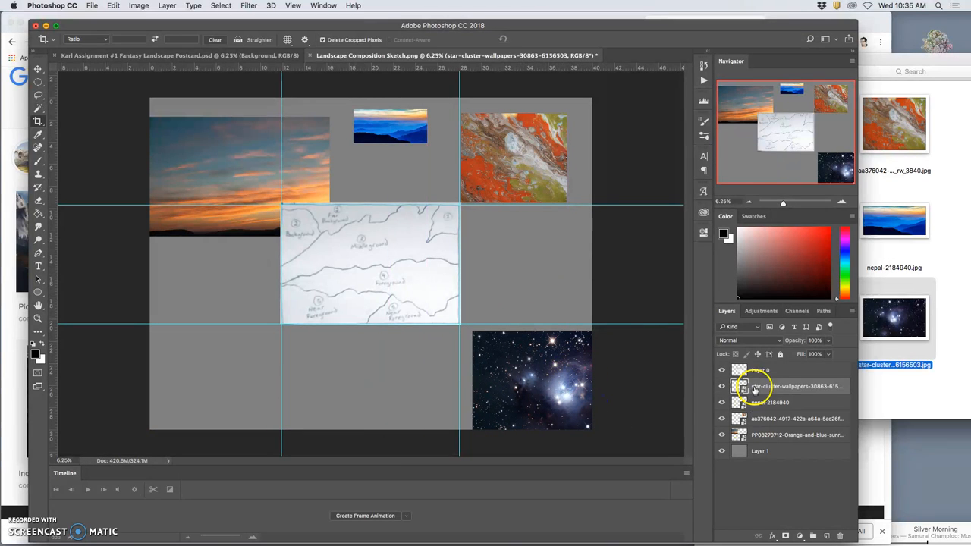
pyautogui.click(789, 386)
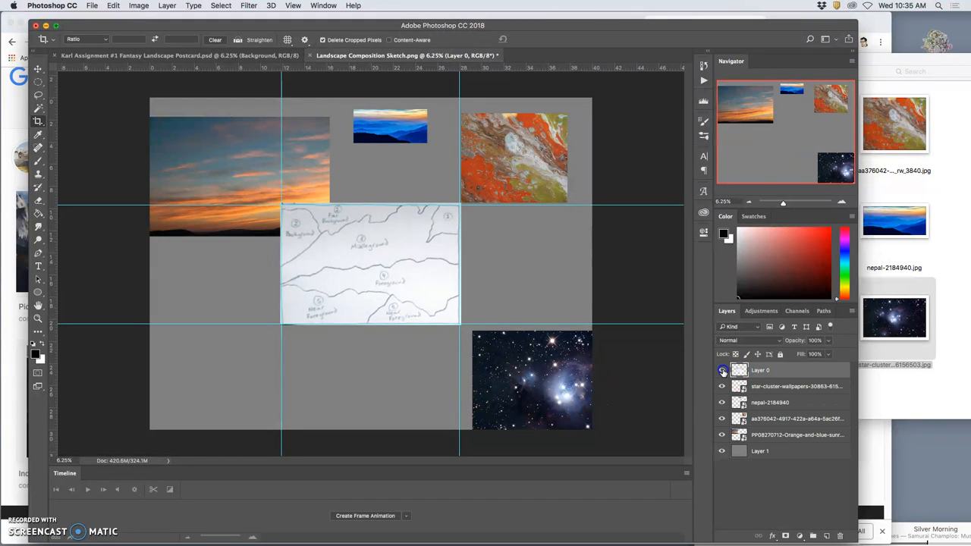
pyautogui.click(721, 370)
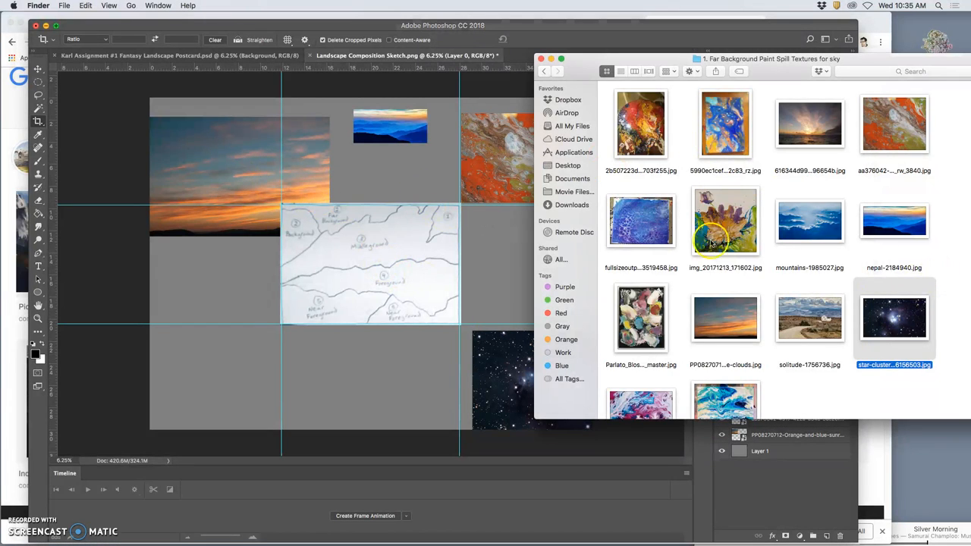
pyautogui.moveTo(799, 108)
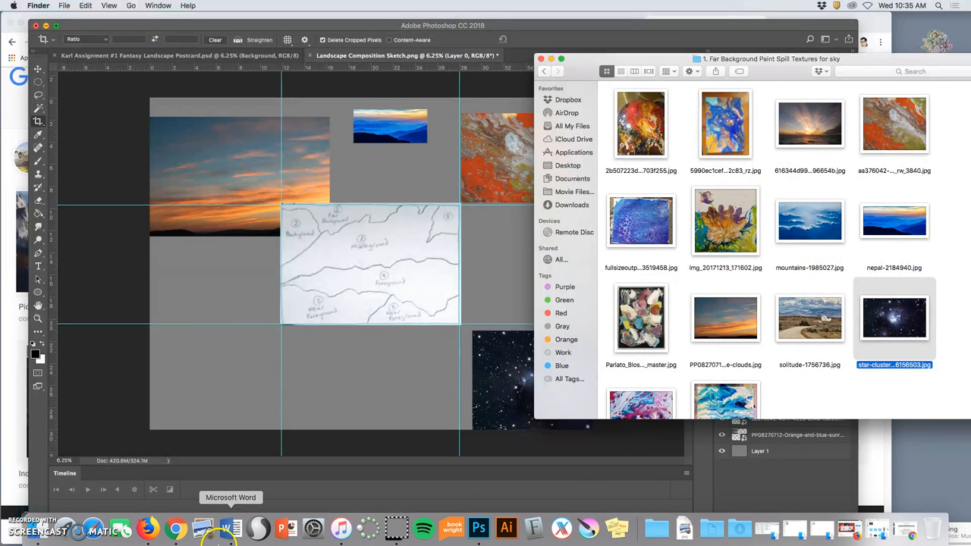
# - Switch to Chrome, glance at the NASA double-star tab, and return to the twin suns results
pyautogui.click(175, 527)
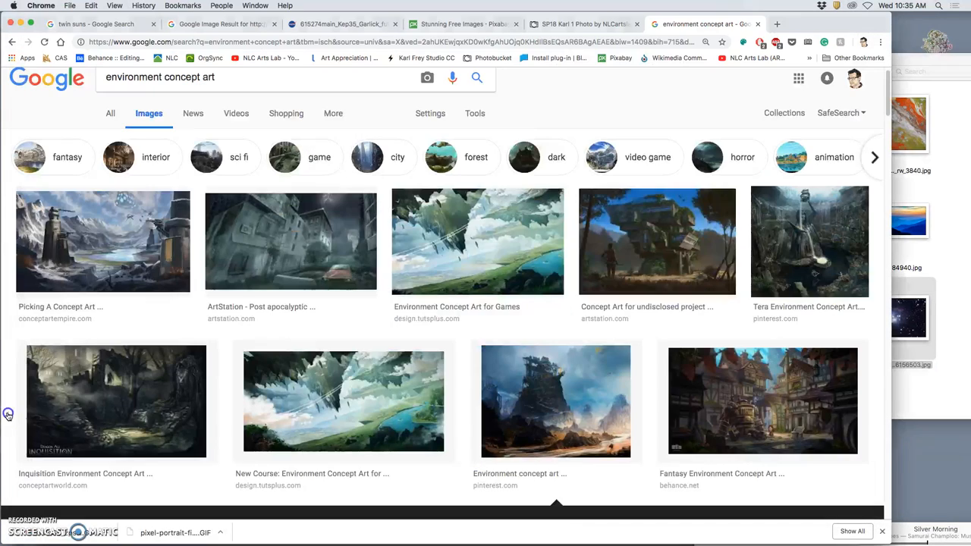
pyautogui.click(220, 23)
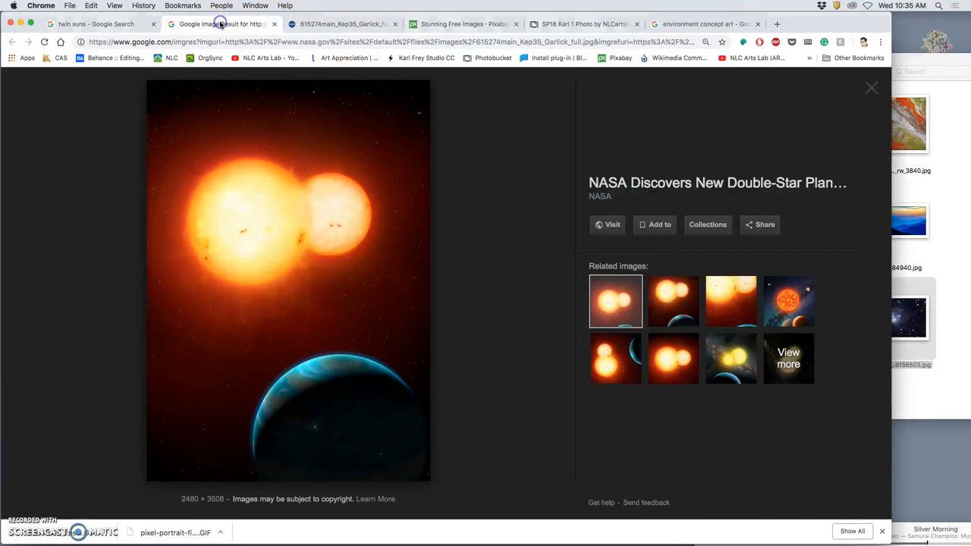
pyautogui.click(96, 24)
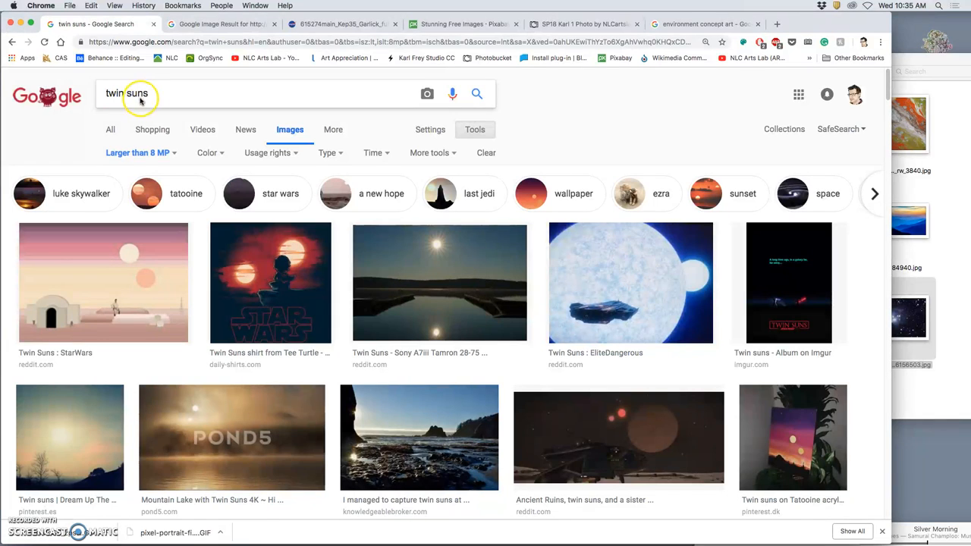
# - Scroll the twin suns results and open the NASA Viz: Circling Two Suns preview
pyautogui.scroll(-3)
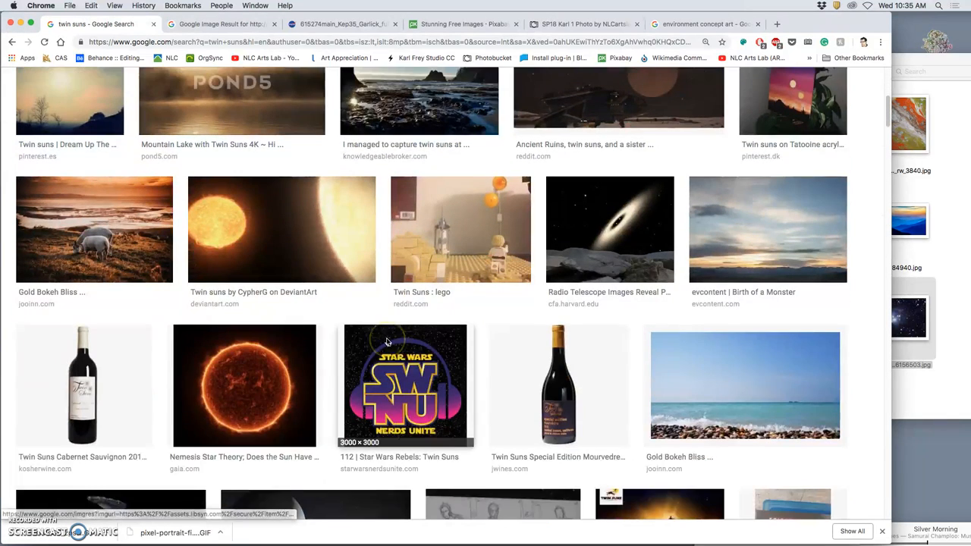
pyautogui.scroll(-3)
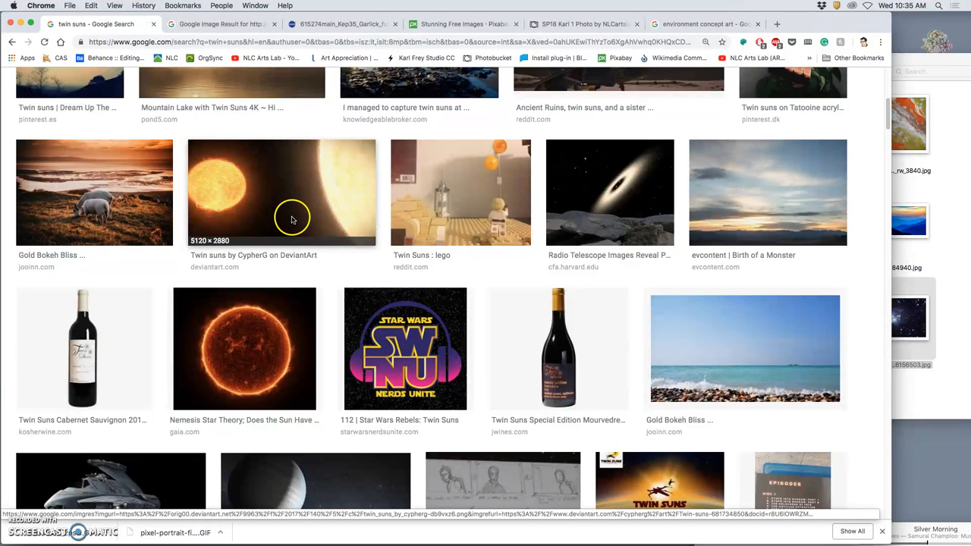
pyautogui.scroll(-3)
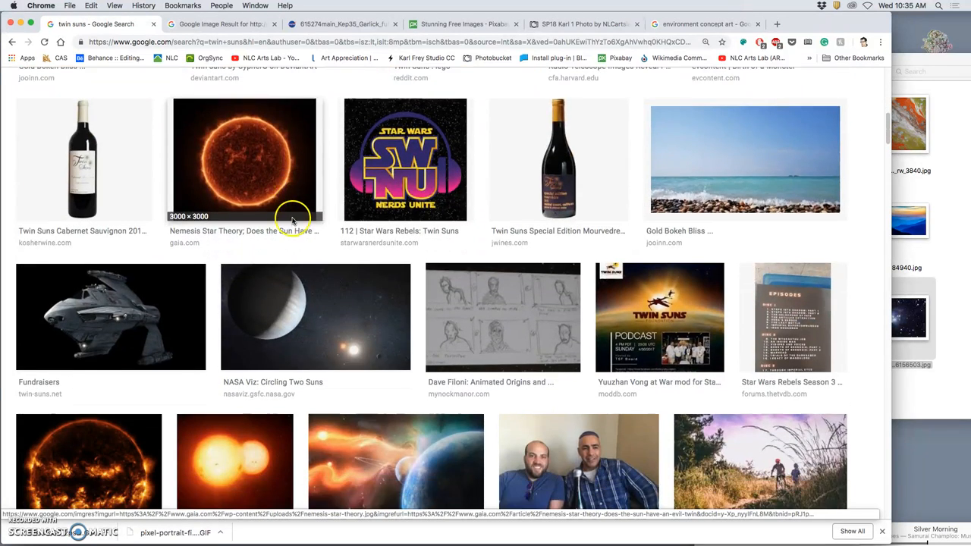
pyautogui.click(315, 316)
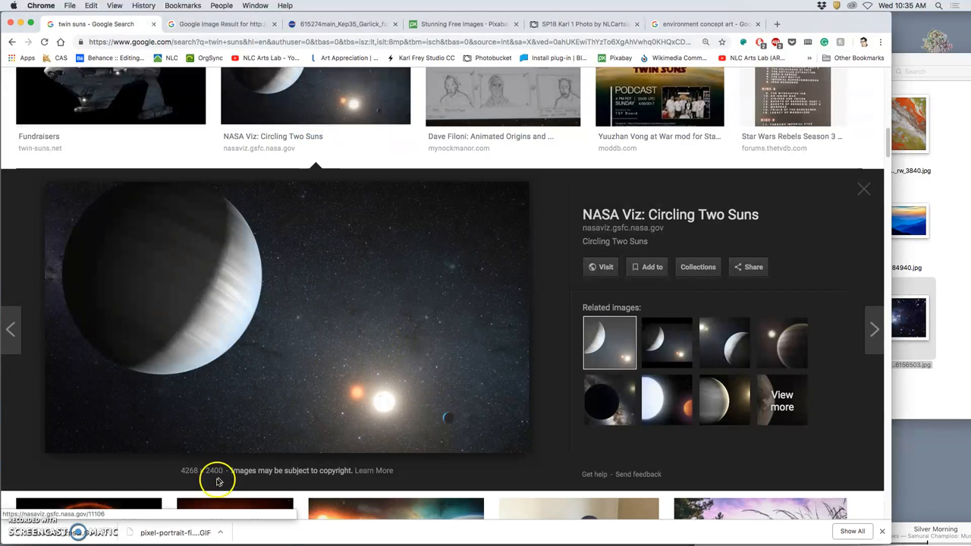
pyautogui.moveTo(331, 322)
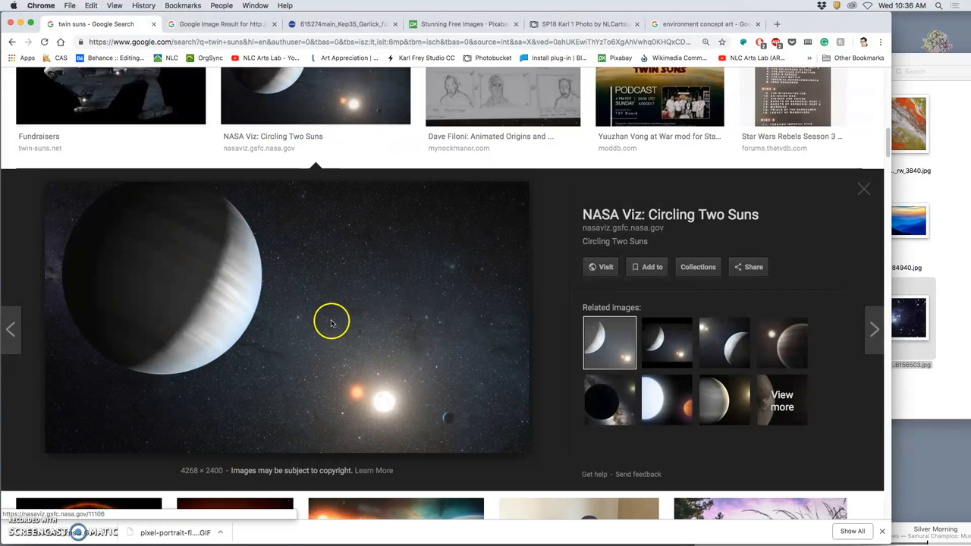
# - View the Circling Two Suns planet image full size in a new tab for saving to the sky textures folder
pyautogui.rightClick(330, 323)
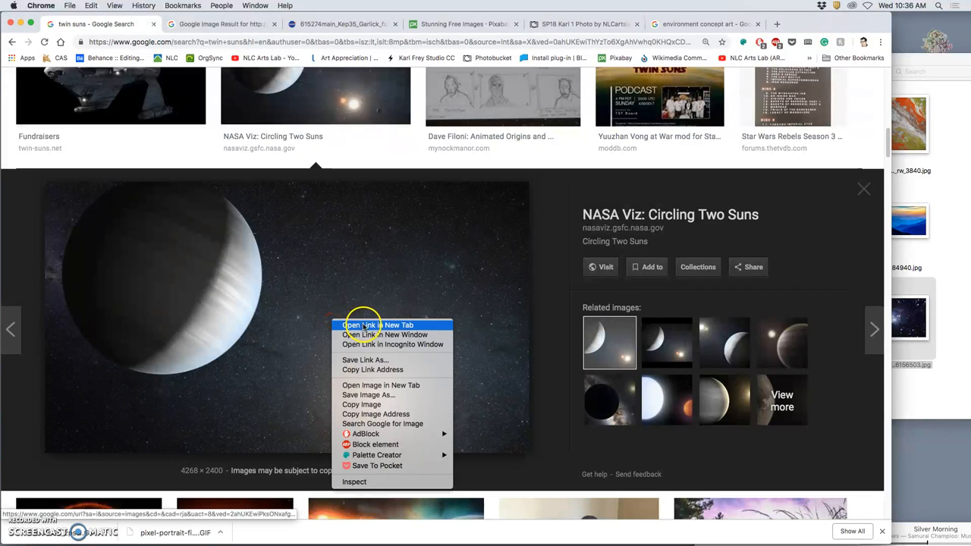
pyautogui.moveTo(381, 386)
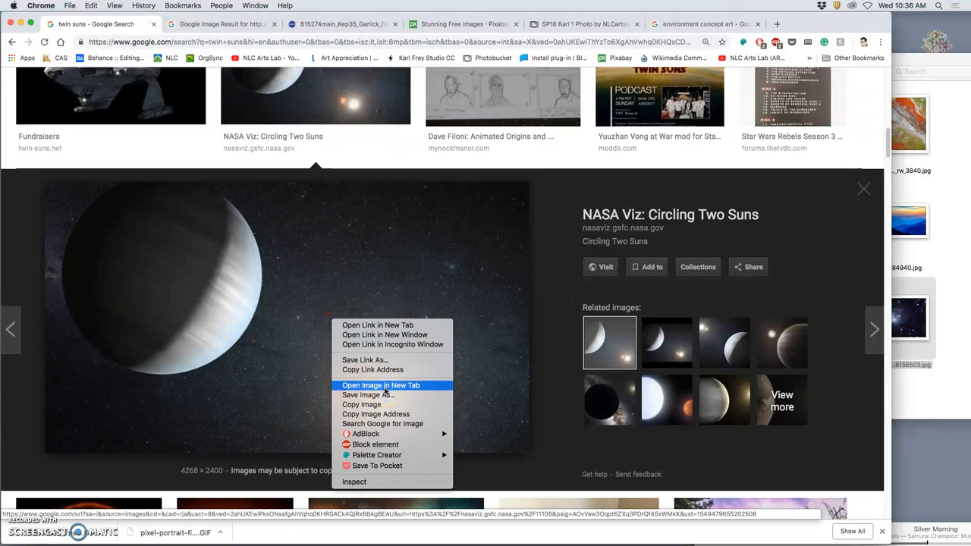
pyautogui.click(380, 386)
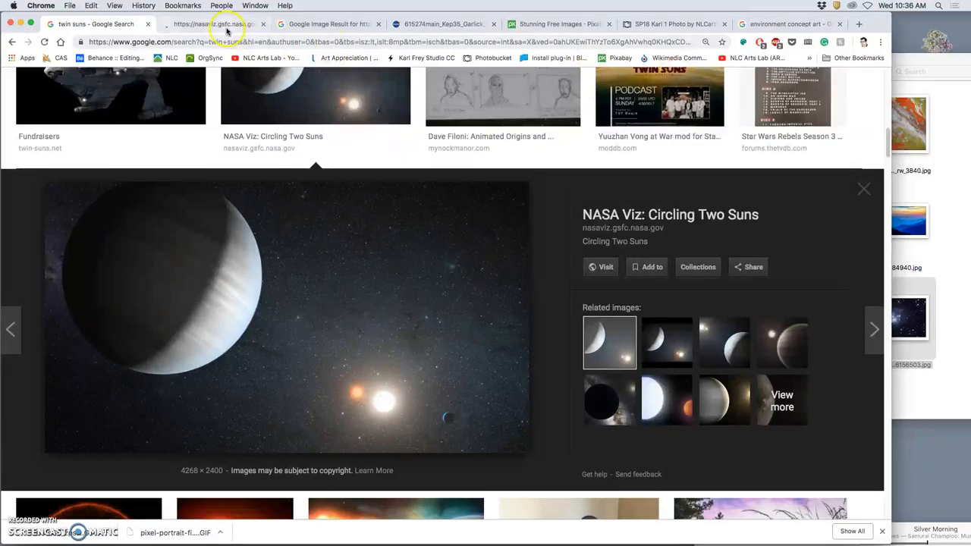
pyautogui.click(600, 266)
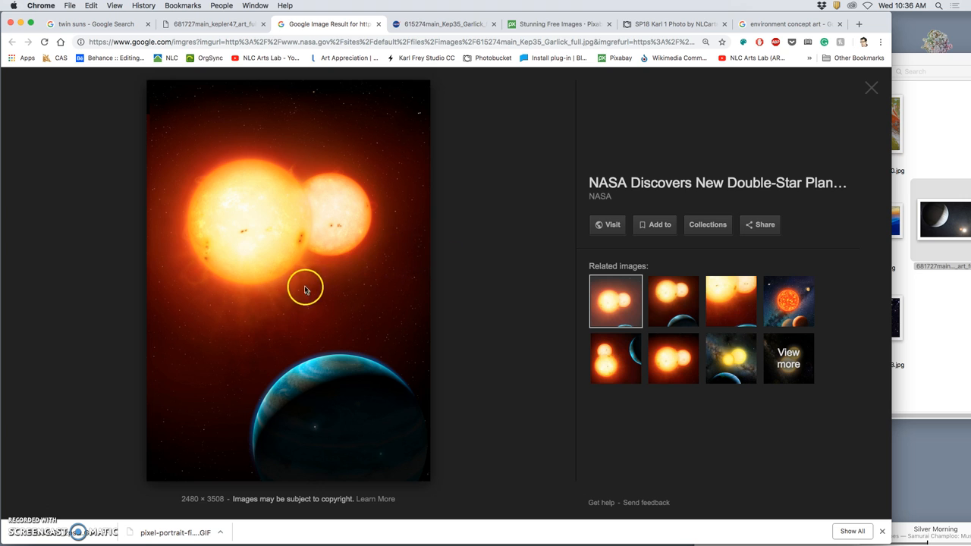
# - View the twin suns image full size, then close duplicate tabs and return to the results
pyautogui.rightClick(303, 288)
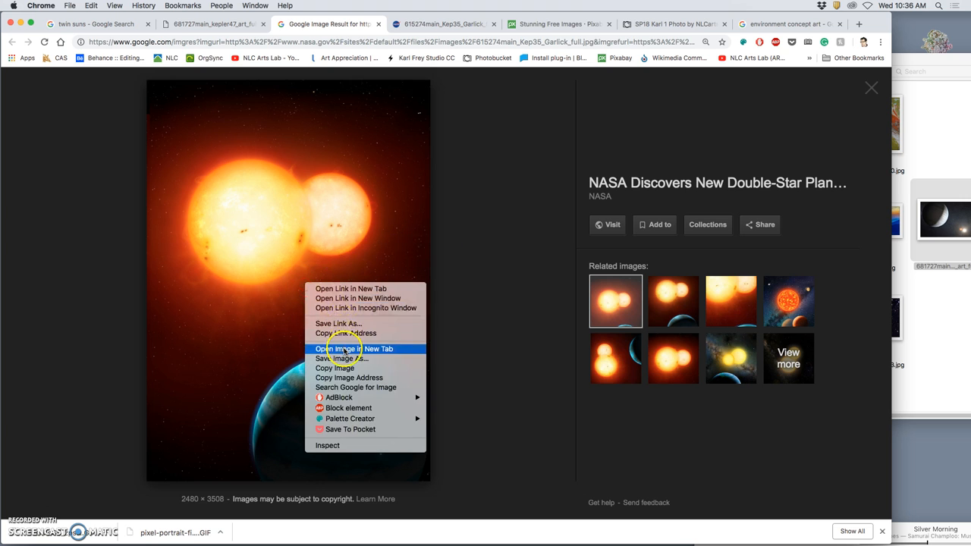
pyautogui.click(356, 348)
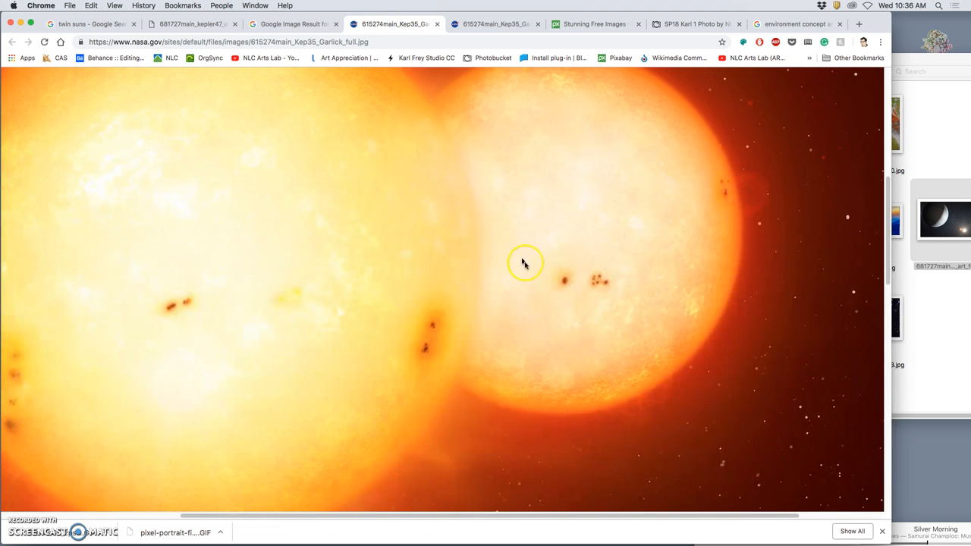
pyautogui.scroll(-3)
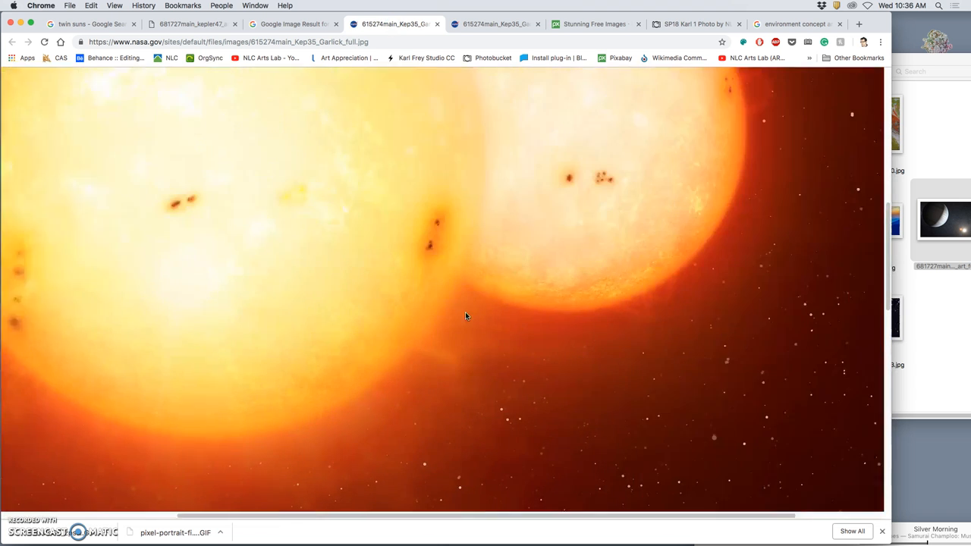
pyautogui.scroll(-3)
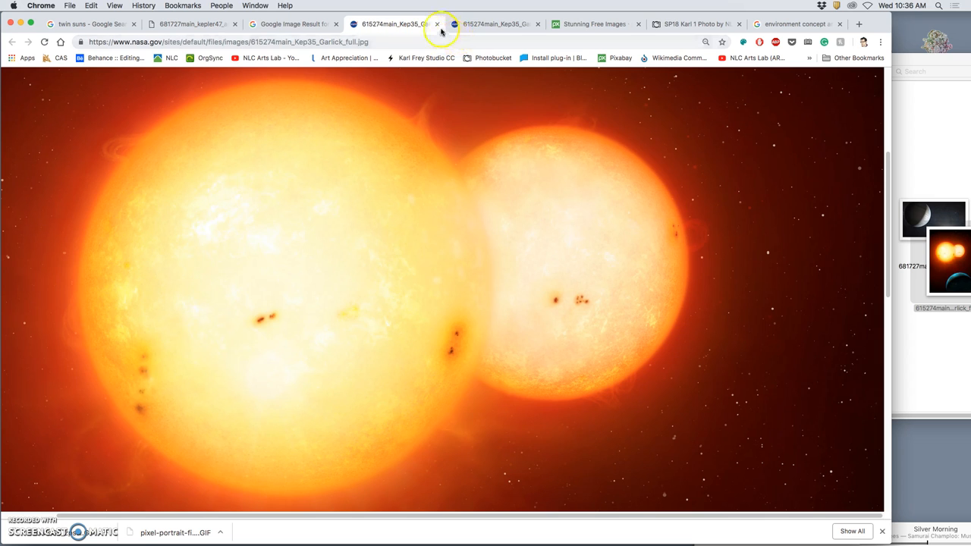
pyautogui.click(438, 23)
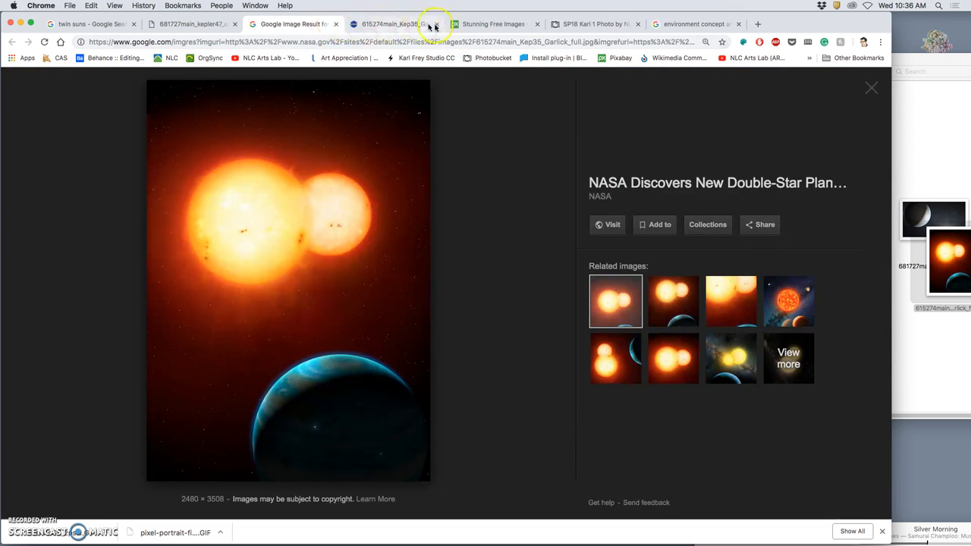
pyautogui.click(493, 24)
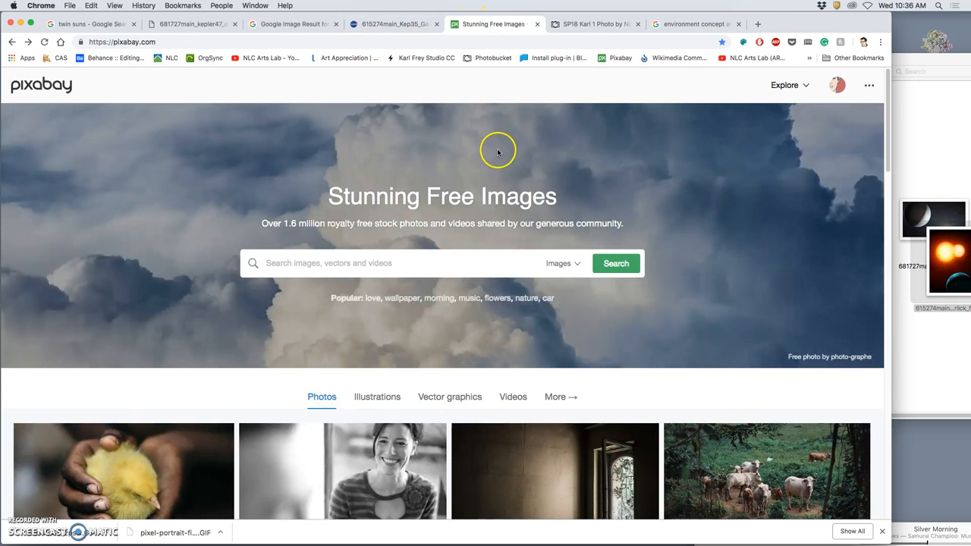
pyautogui.click(91, 23)
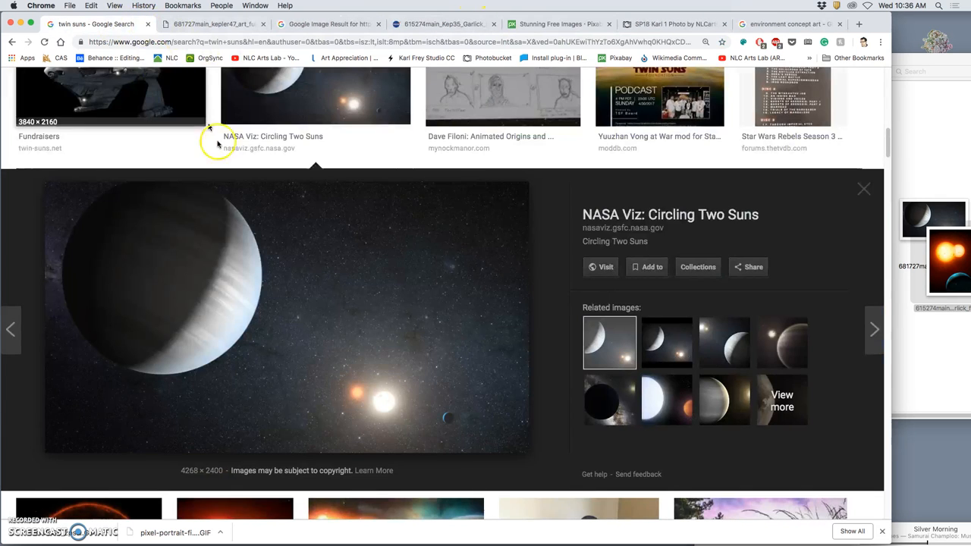
pyautogui.click(864, 188)
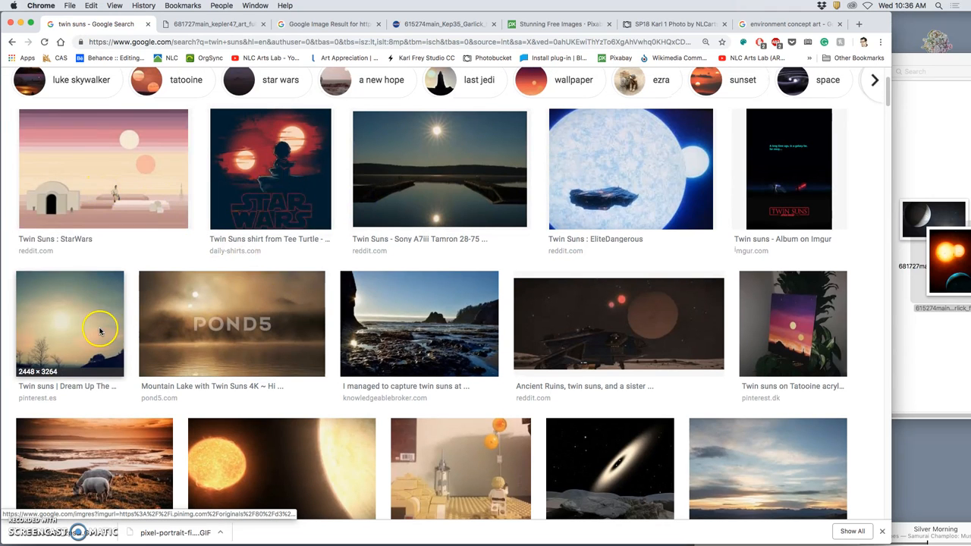
# - View the hazy sunset-over-bare-trees photo at full resolution, then browse the twin suns results further
pyautogui.click(69, 323)
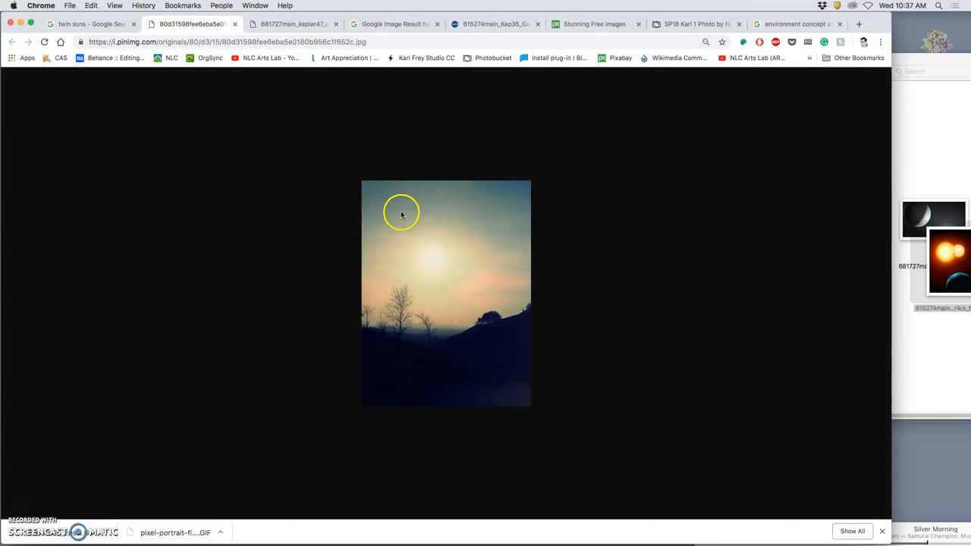
pyautogui.click(402, 214)
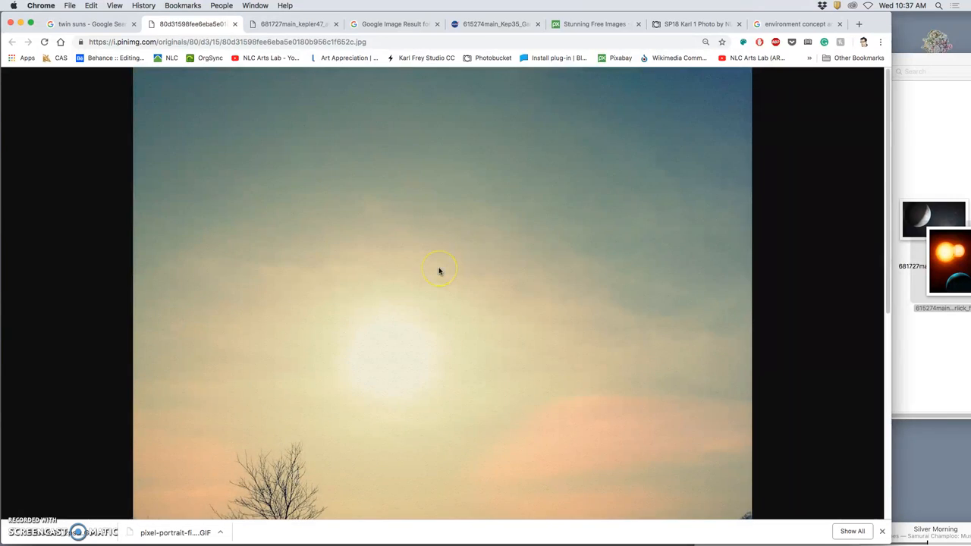
pyautogui.moveTo(463, 258)
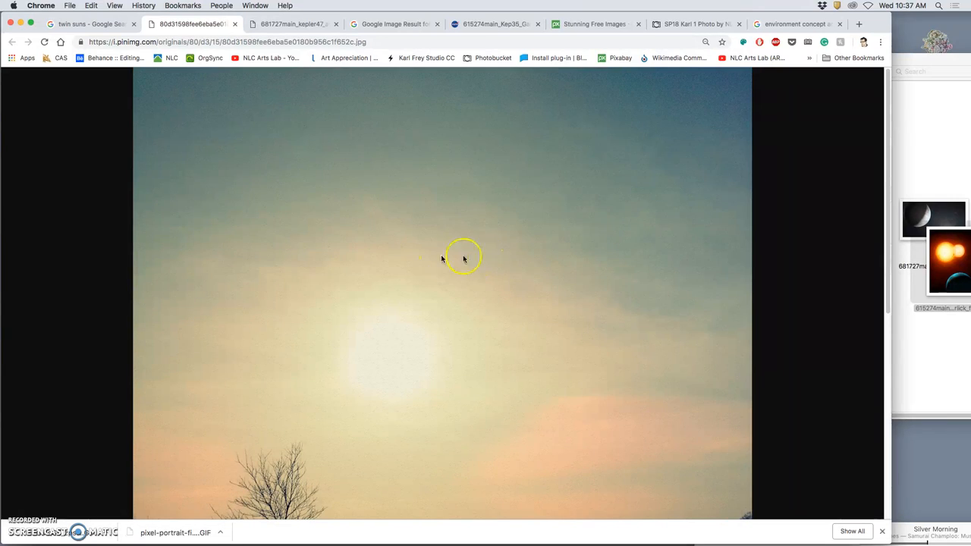
pyautogui.moveTo(391, 235)
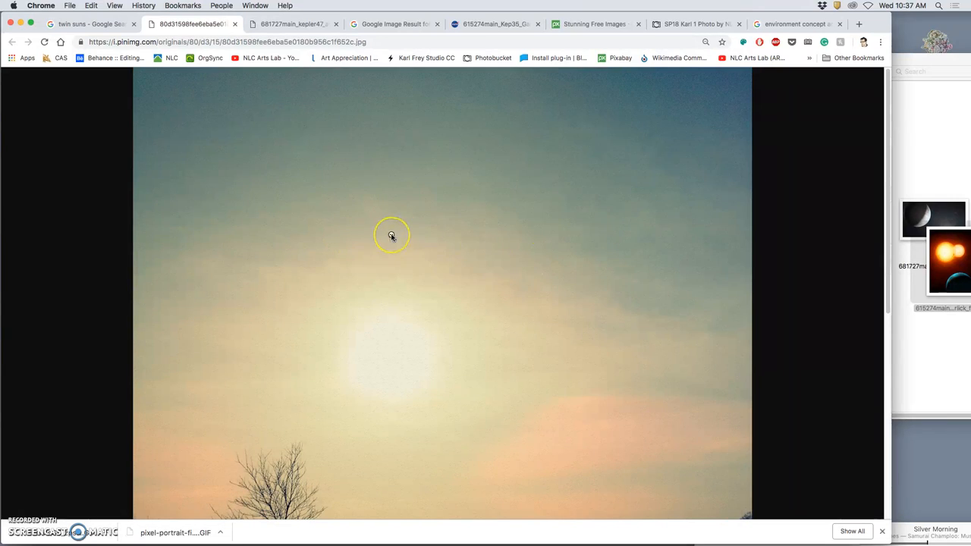
pyautogui.moveTo(400, 247)
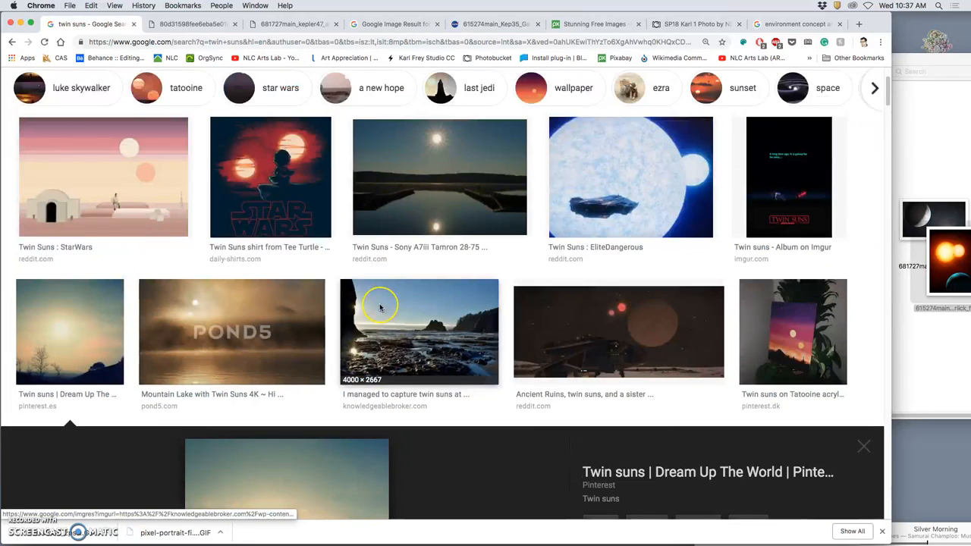
pyautogui.scroll(3)
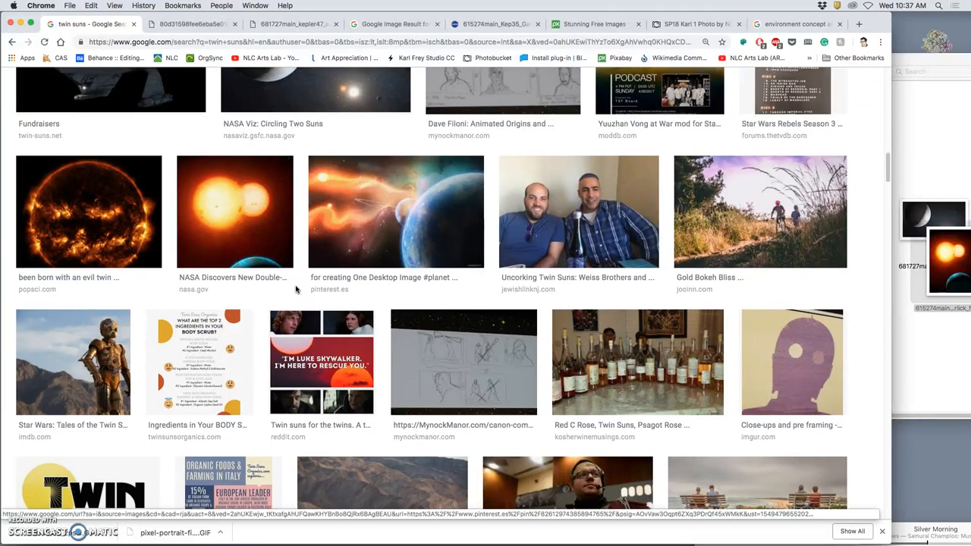
pyautogui.scroll(-3)
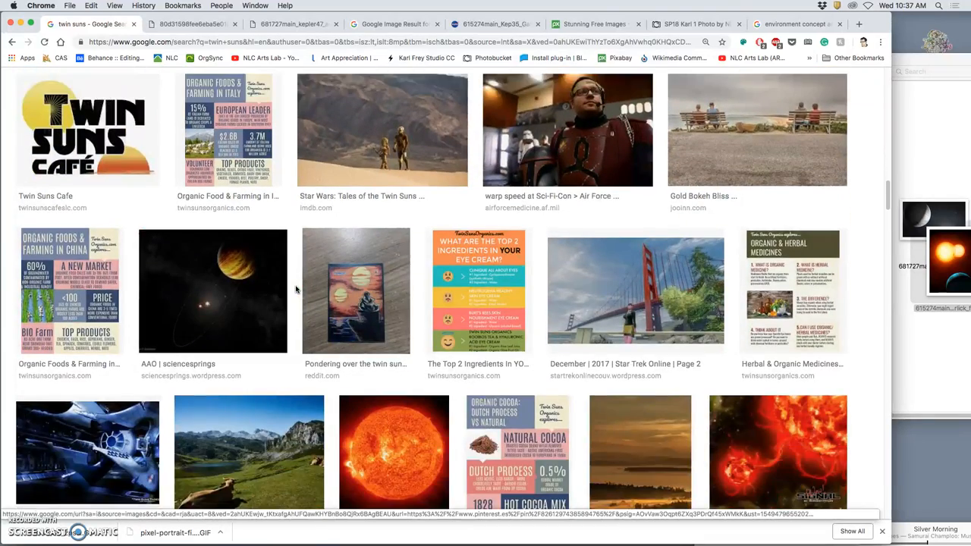
pyautogui.scroll(-3)
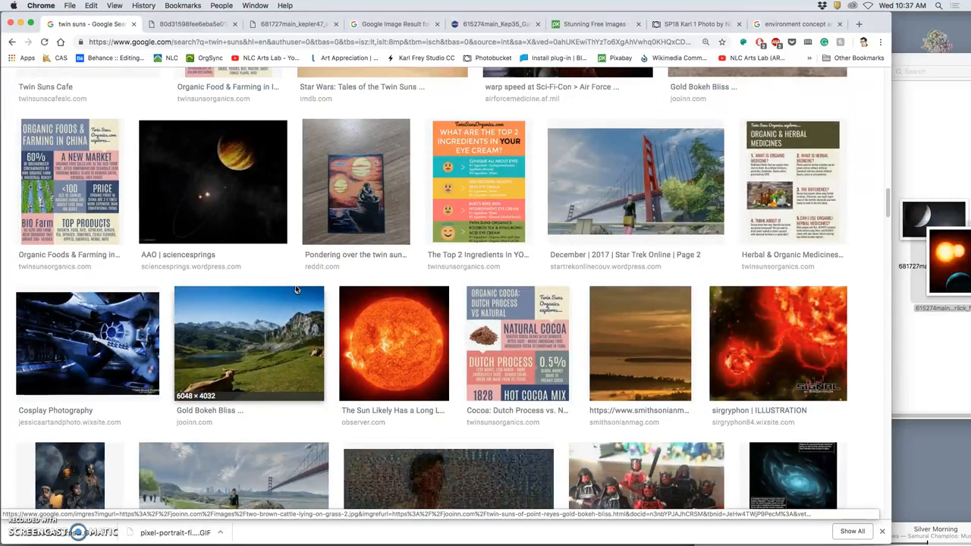
pyautogui.scroll(-3)
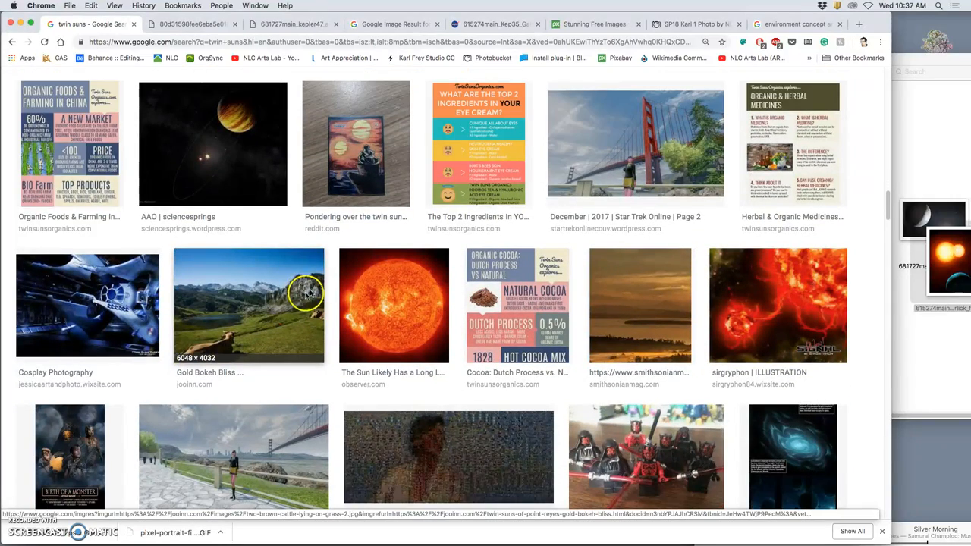
pyautogui.scroll(3)
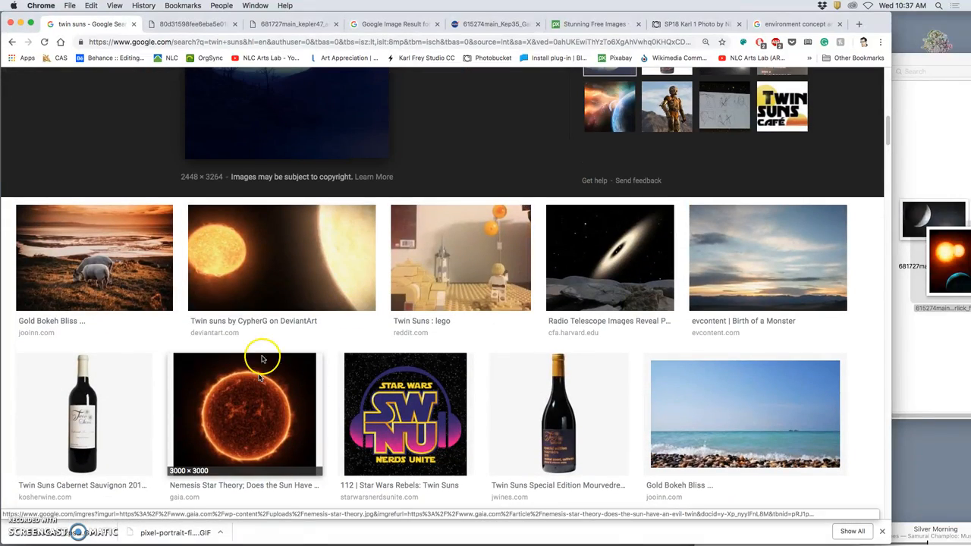
# - View the Twin suns by CypherG image in its own tab from the preview
pyautogui.click(281, 257)
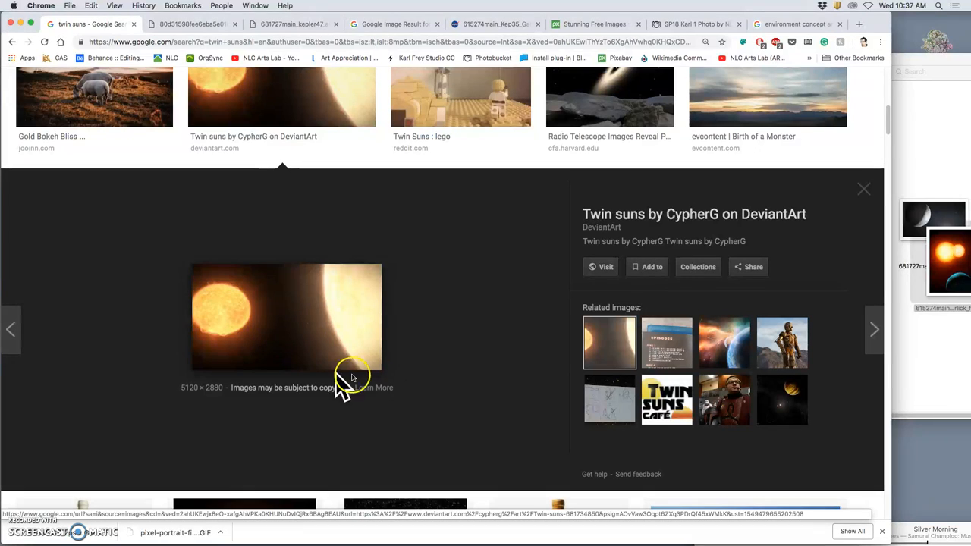
pyautogui.moveTo(190, 400)
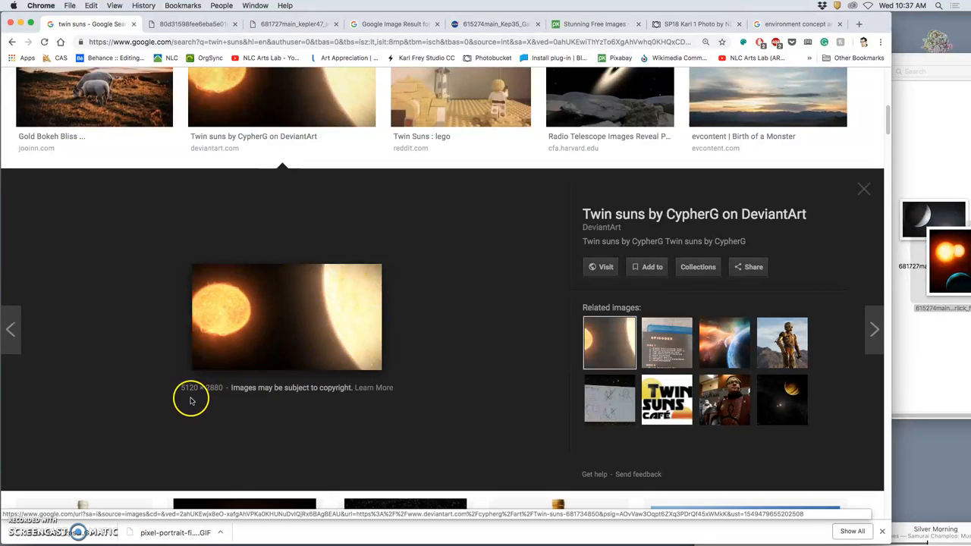
pyautogui.moveTo(210, 398)
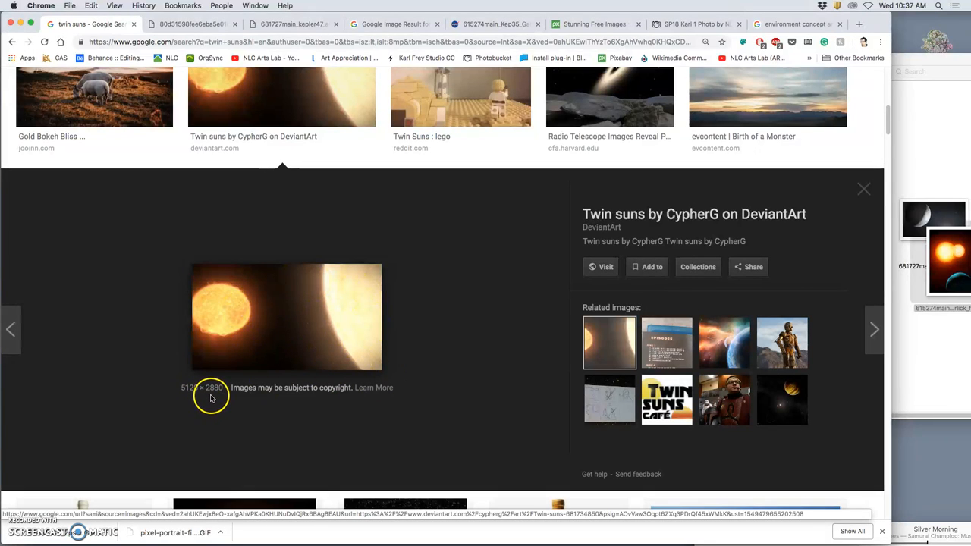
pyautogui.moveTo(237, 294)
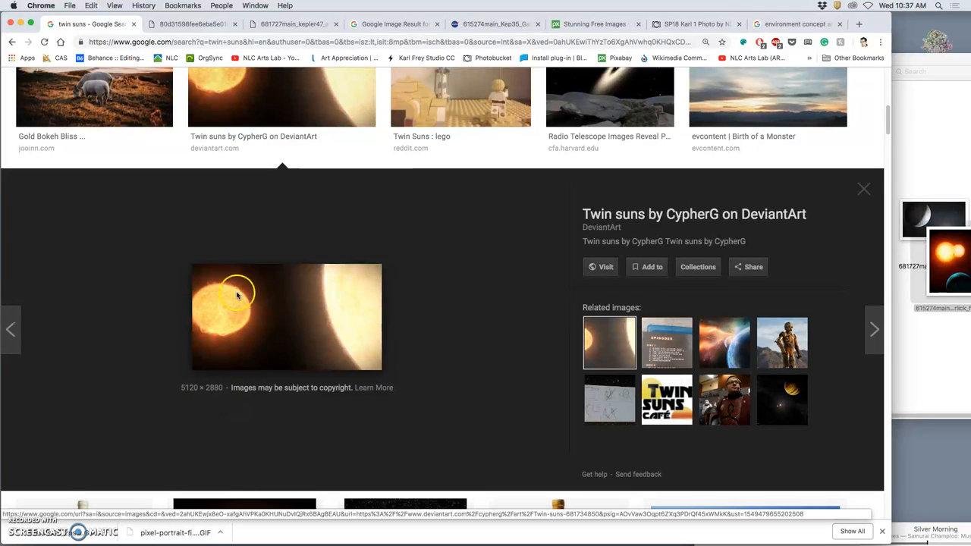
pyautogui.moveTo(318, 336)
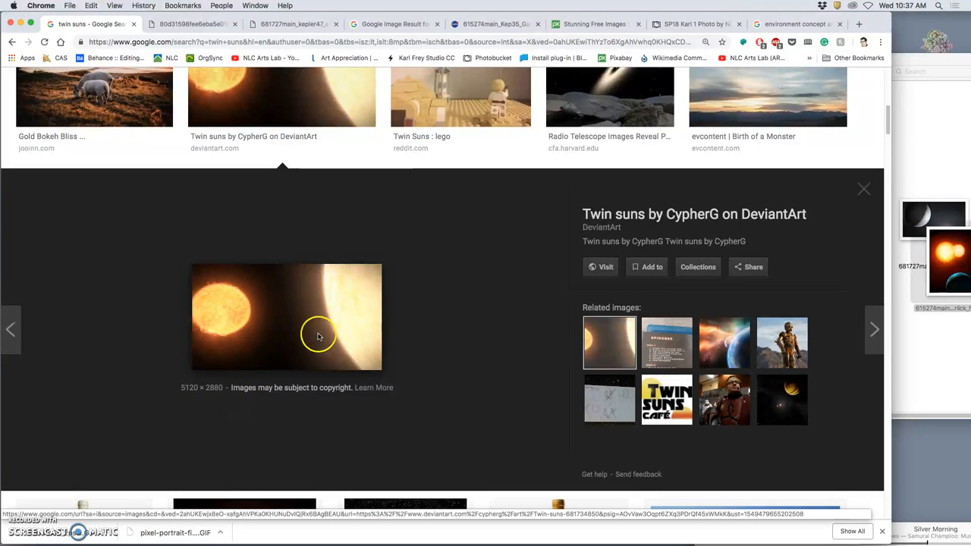
pyautogui.rightClick(318, 336)
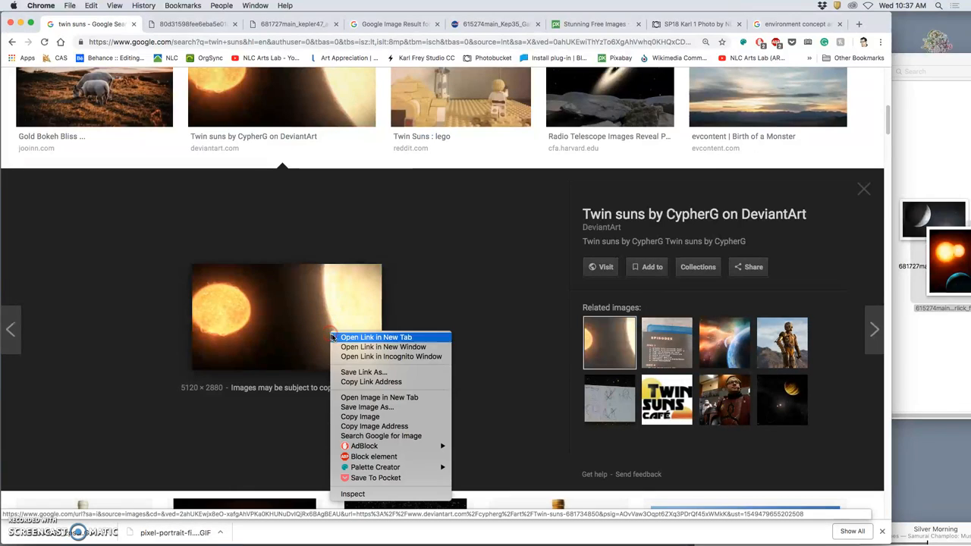
pyautogui.click(377, 337)
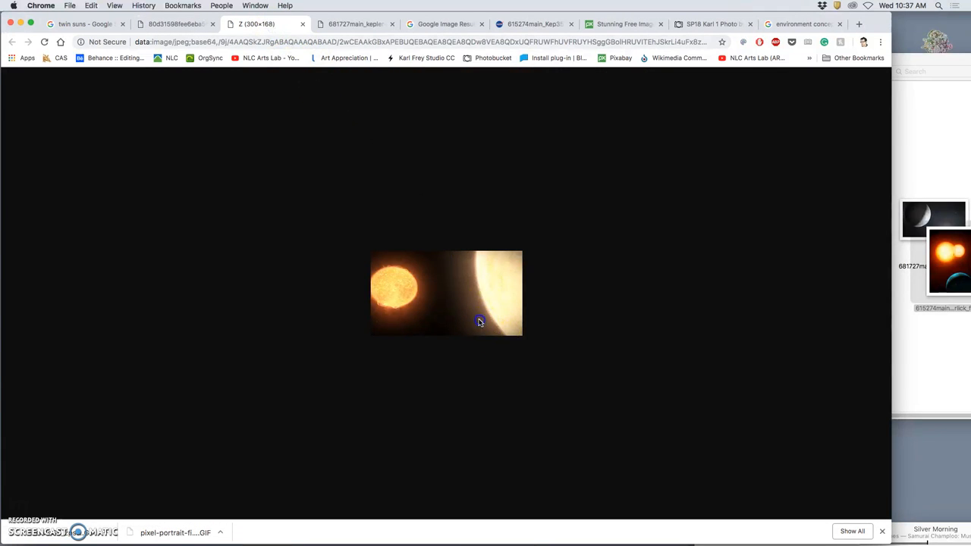
pyautogui.moveTo(436, 315)
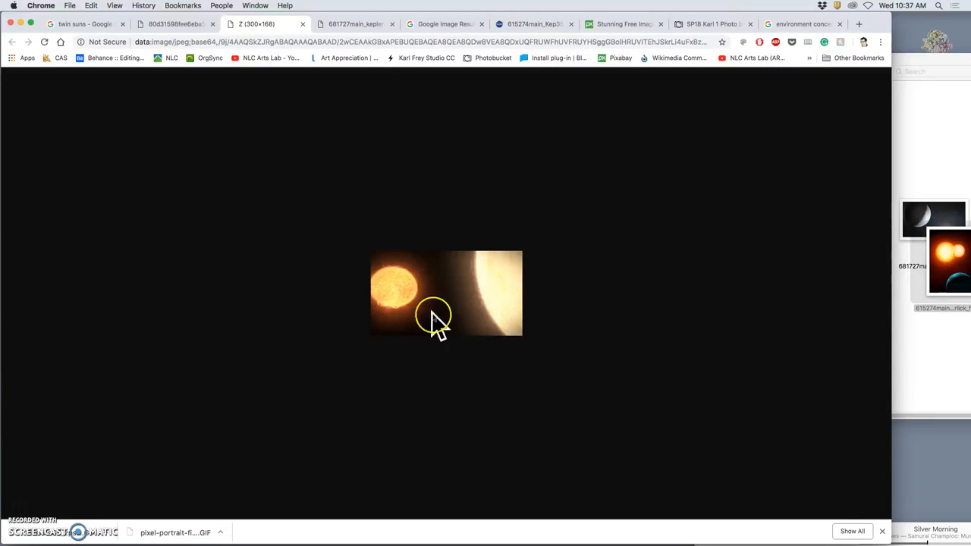
pyautogui.moveTo(448, 295)
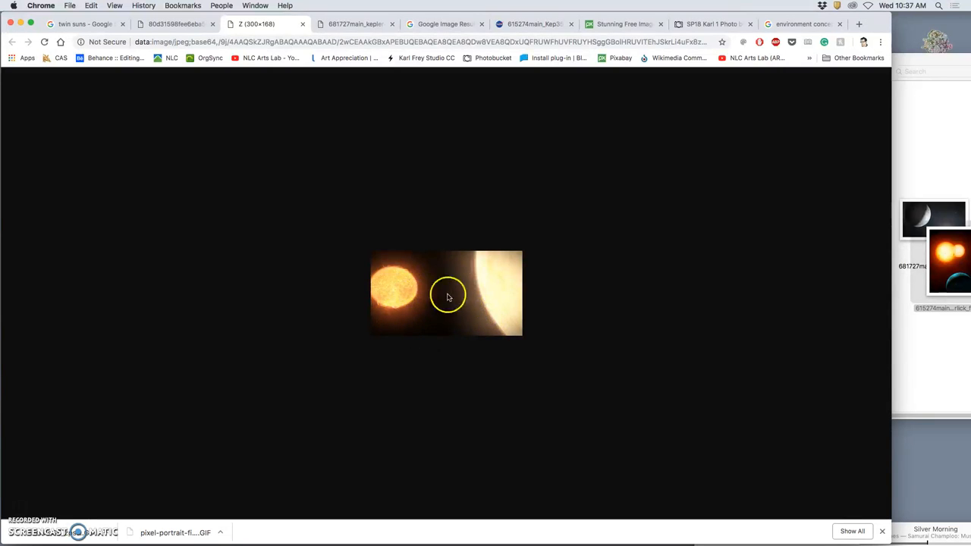
pyautogui.moveTo(421, 302)
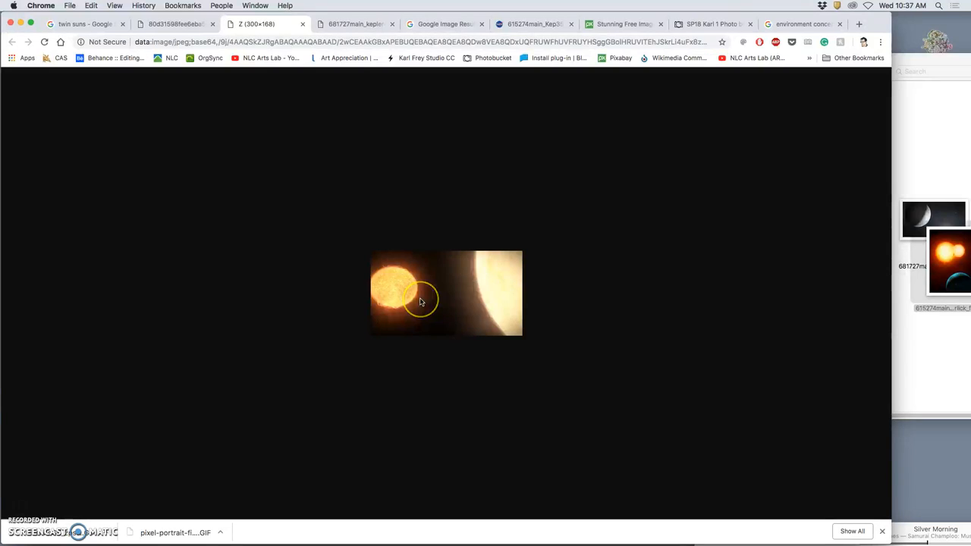
pyautogui.moveTo(421, 301)
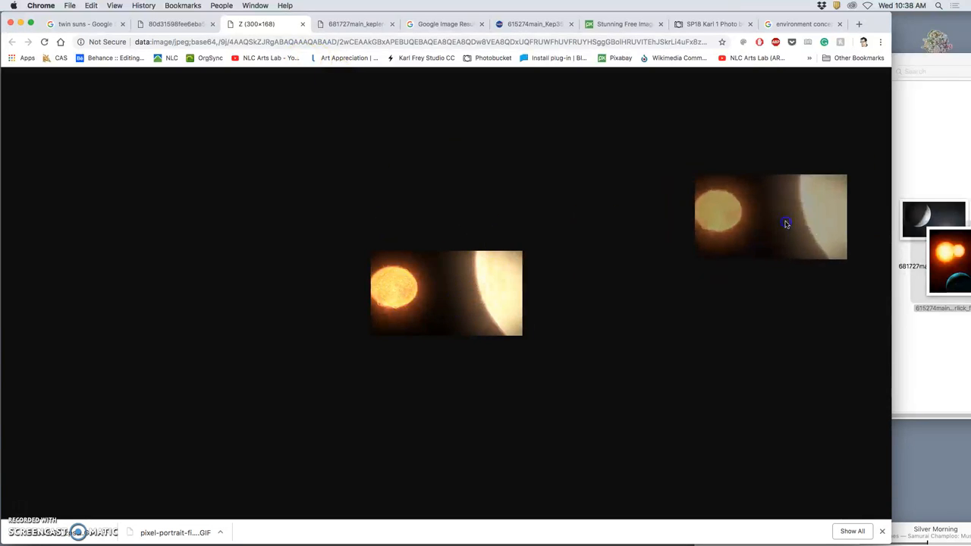
# - Return to the twin suns results and bring up save options on the CypherG thumbnail
pyautogui.click(83, 23)
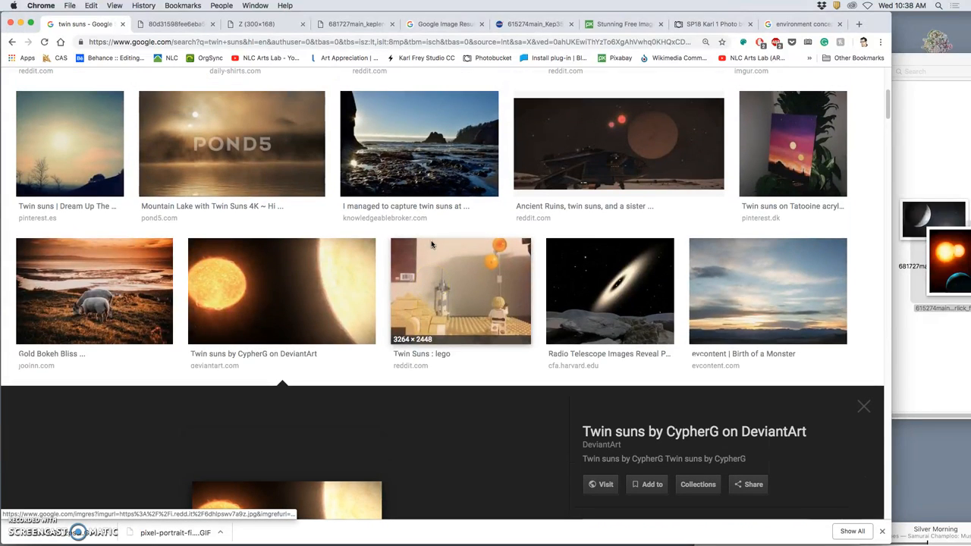
pyautogui.rightClick(264, 291)
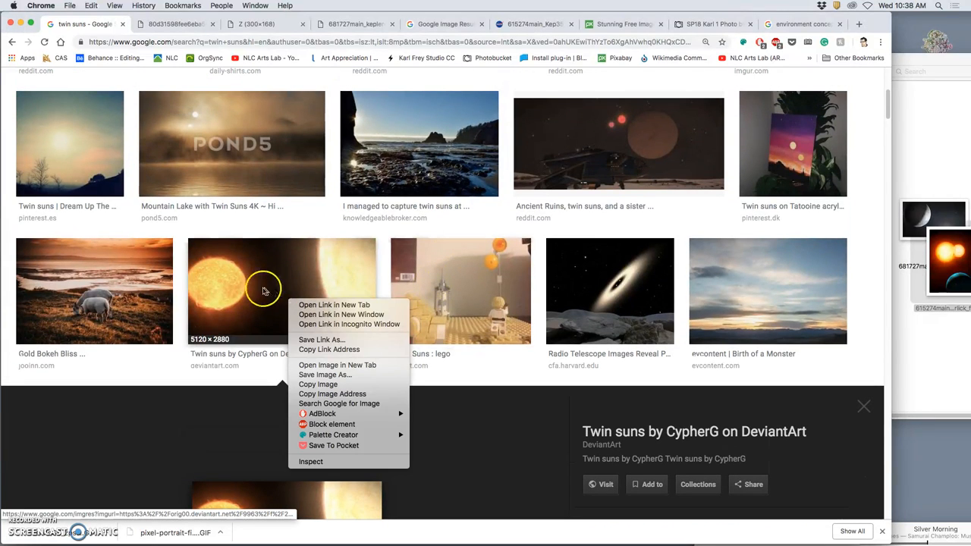
pyautogui.moveTo(273, 289)
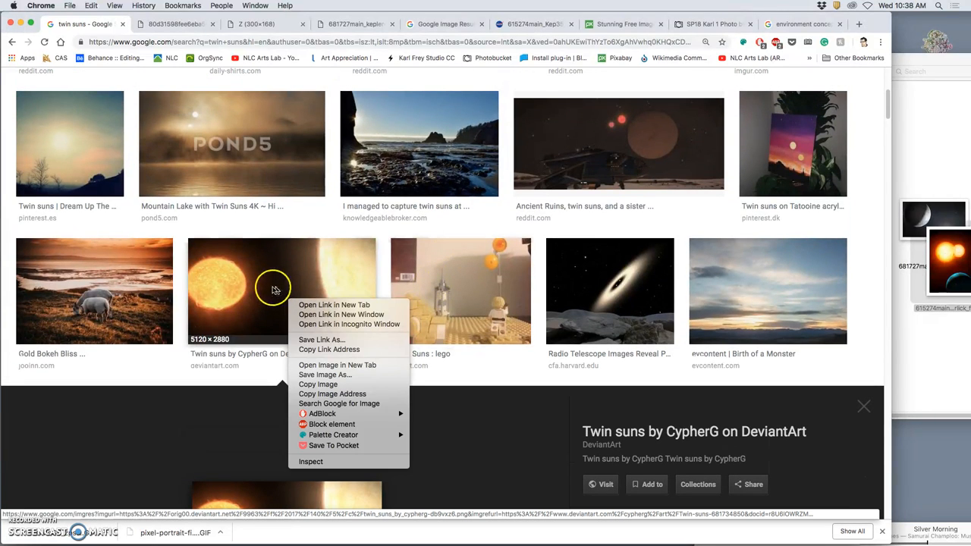
pyautogui.moveTo(284, 316)
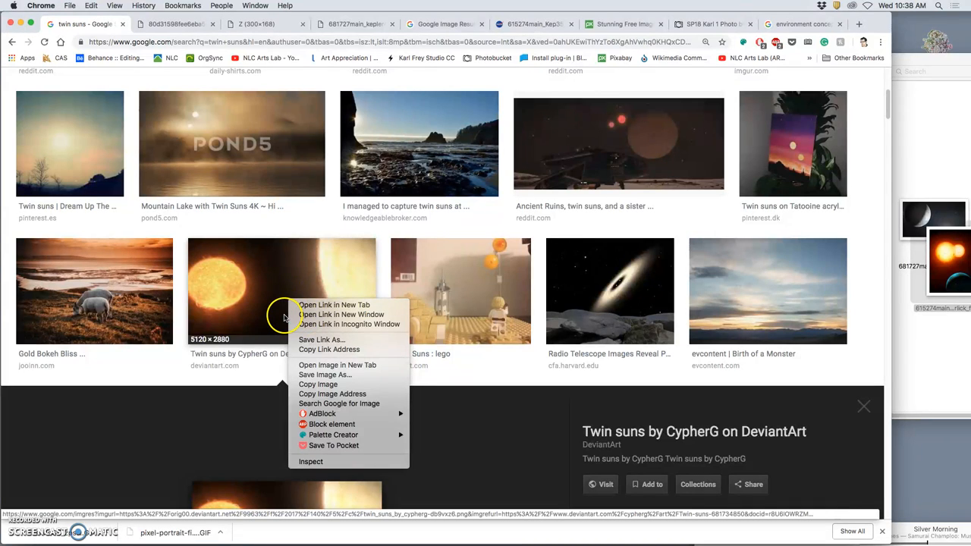
pyautogui.moveTo(329, 350)
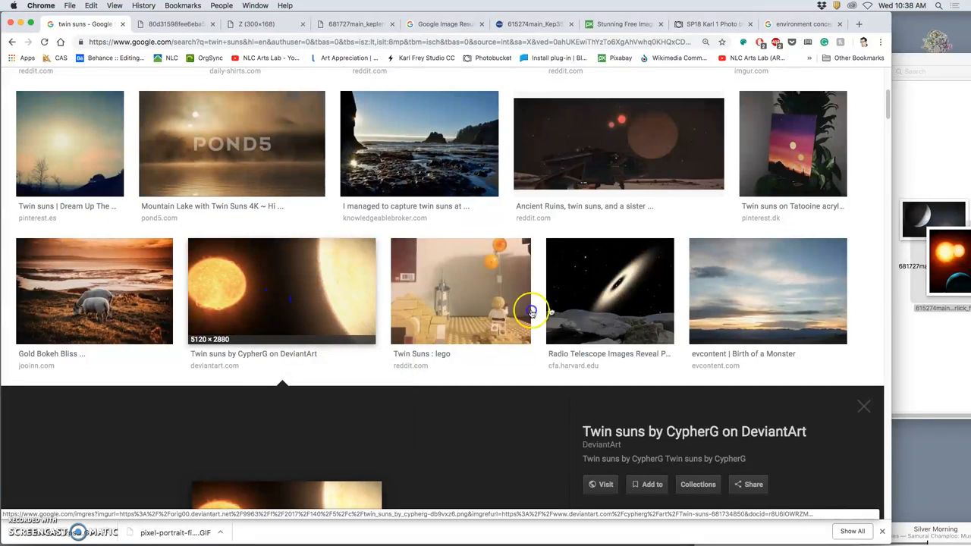
pyautogui.scroll(3)
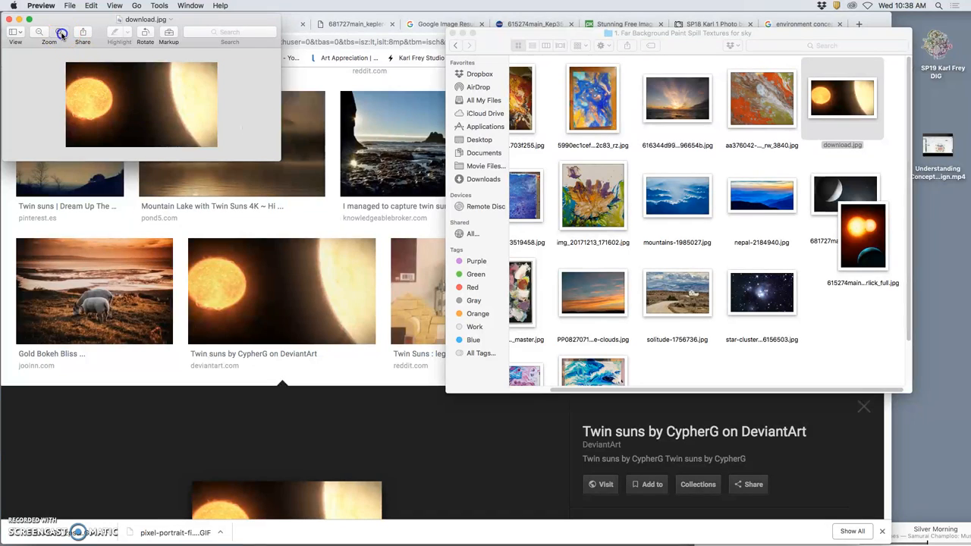
# - Zoom the downloaded twin suns image in Preview before returning to the Photoshop sketch
pyautogui.click(49, 34)
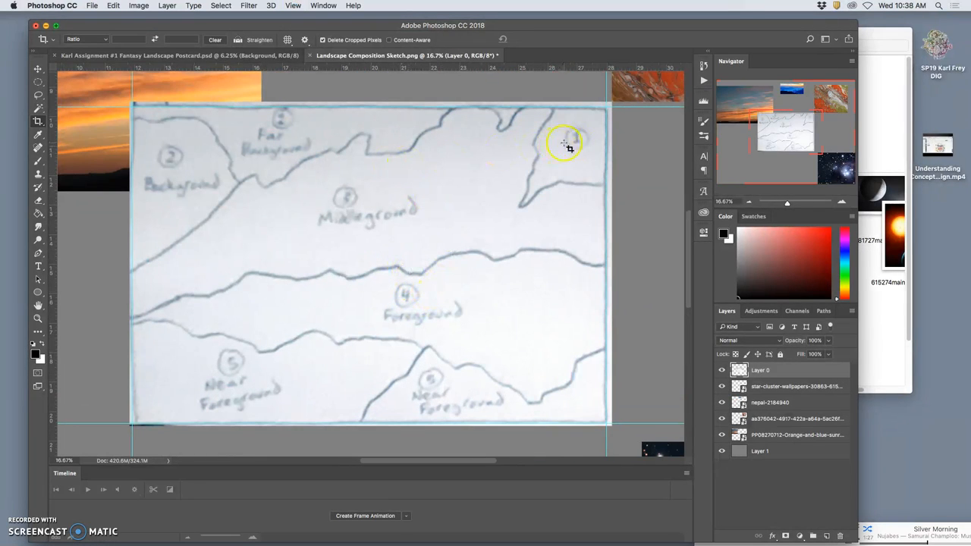
pyautogui.moveTo(572, 160)
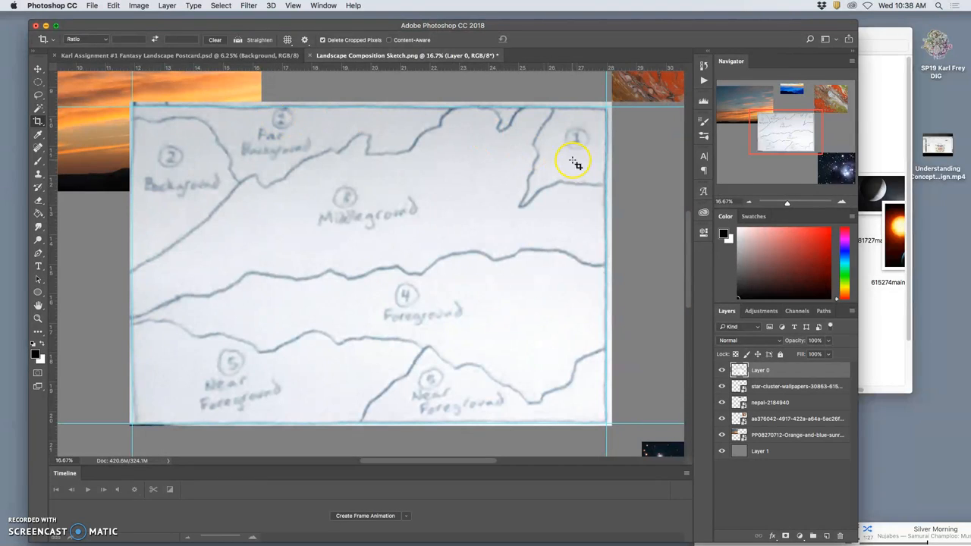
pyautogui.moveTo(377, 144)
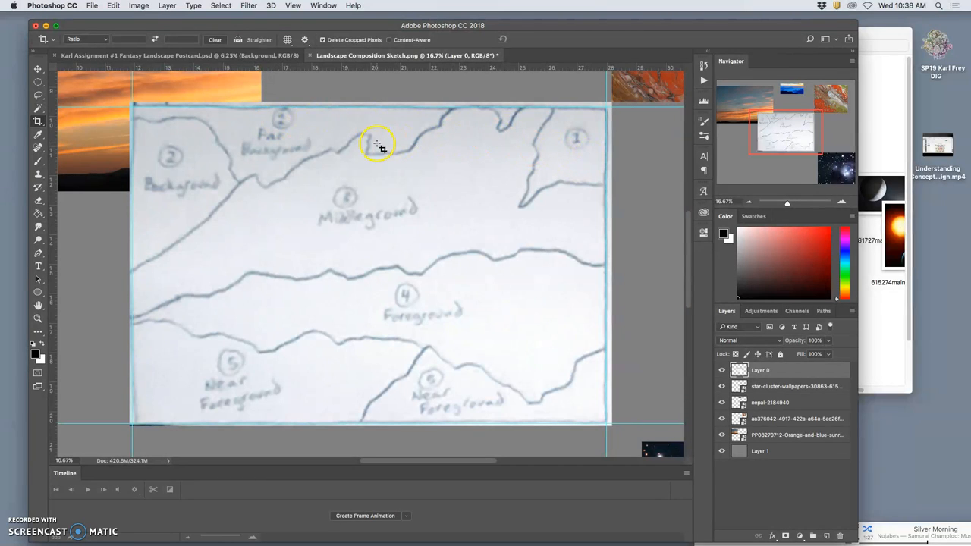
pyautogui.moveTo(248, 165)
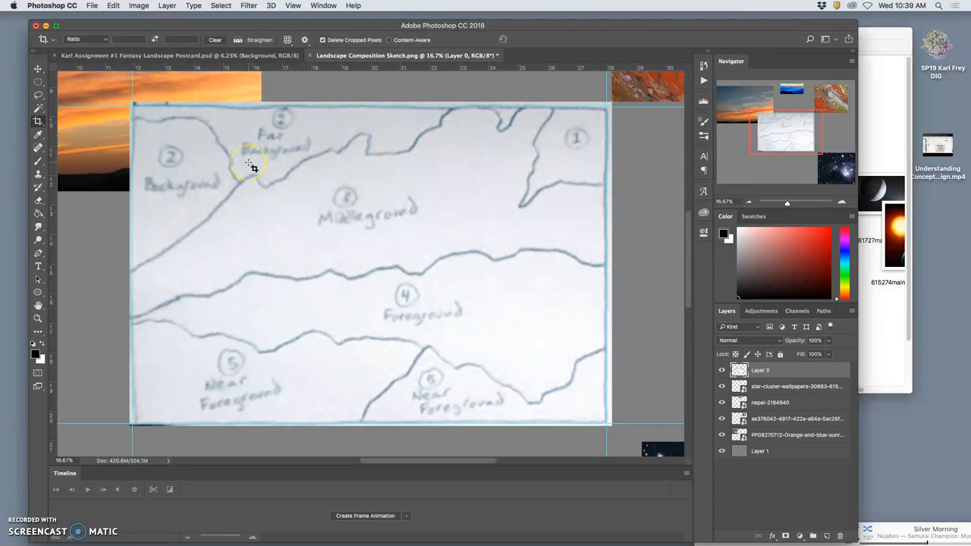
pyautogui.moveTo(193, 177)
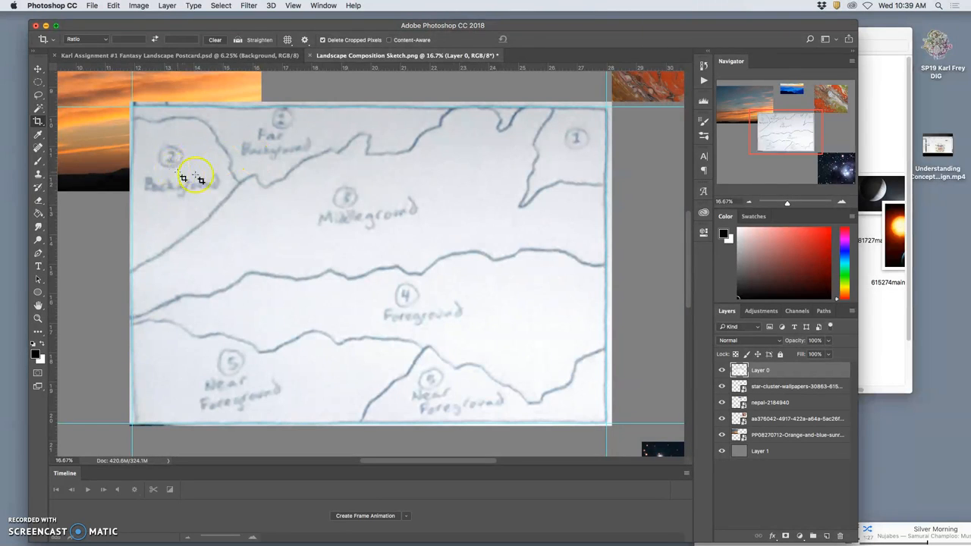
pyautogui.moveTo(440, 206)
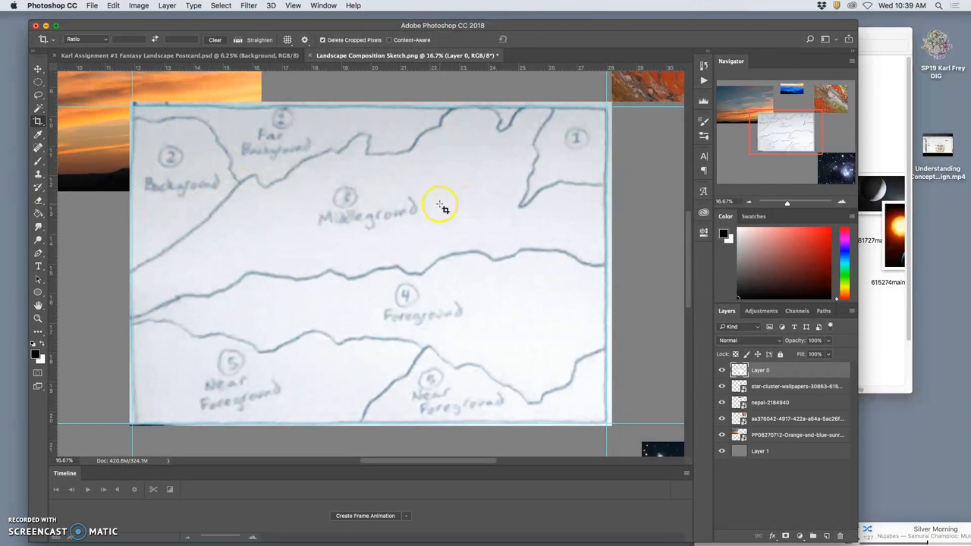
pyautogui.moveTo(482, 274)
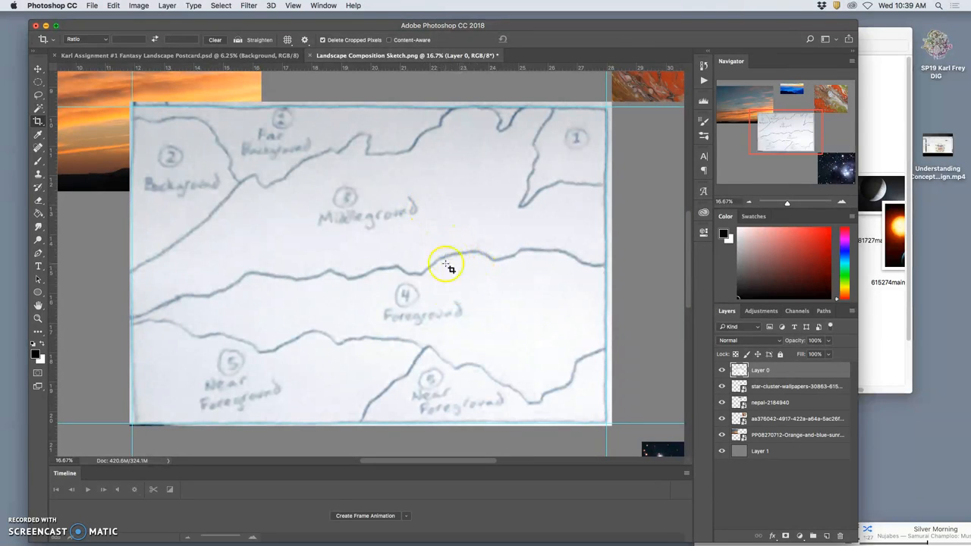
pyautogui.moveTo(442, 243)
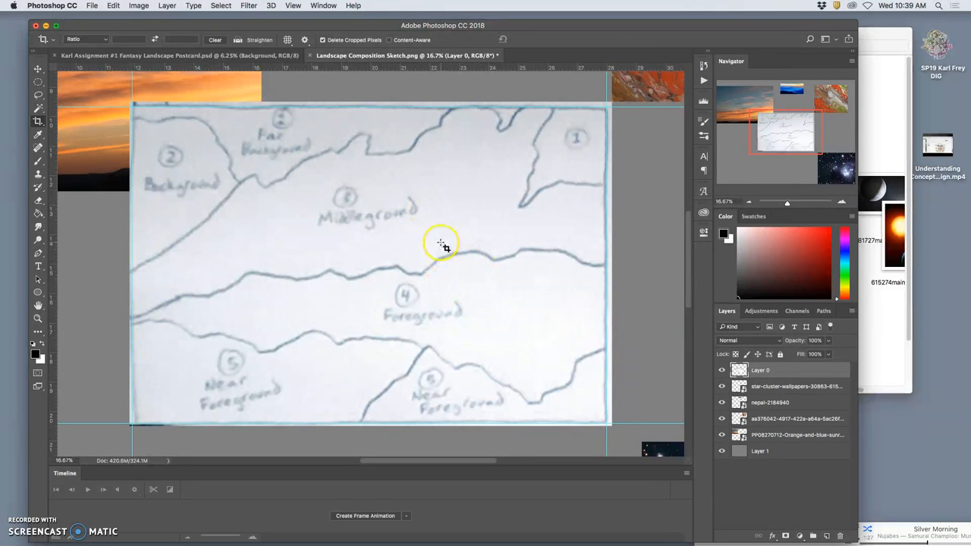
pyautogui.moveTo(415, 309)
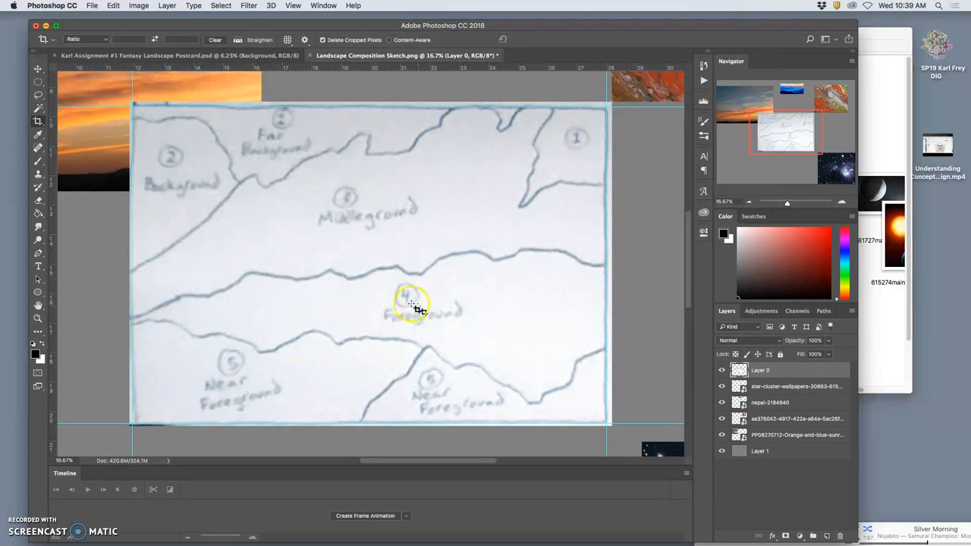
pyautogui.moveTo(353, 385)
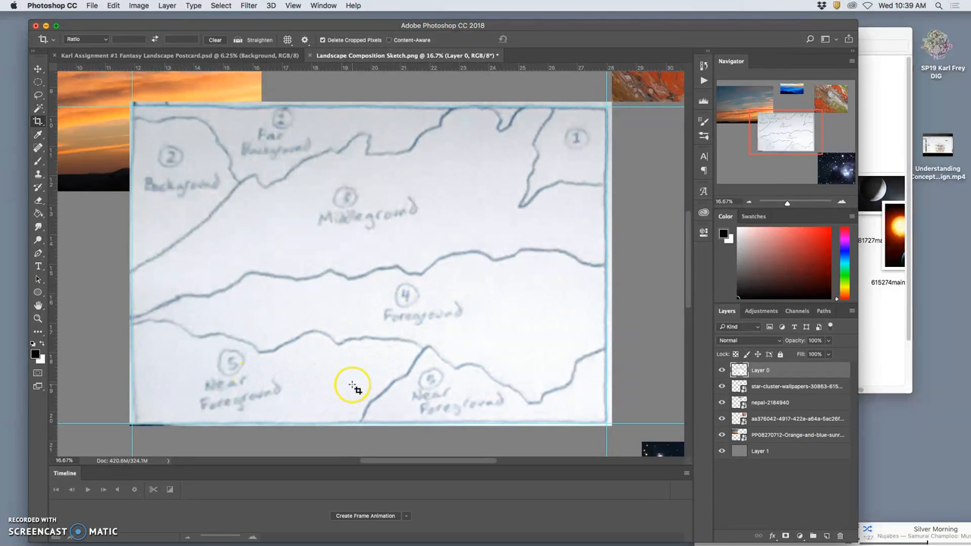
pyautogui.moveTo(591, 283)
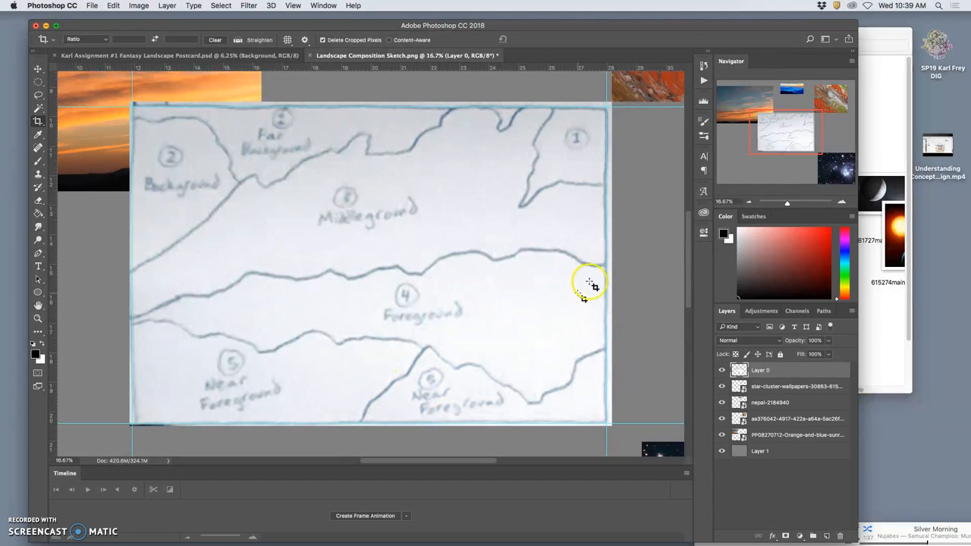
pyautogui.moveTo(652, 205)
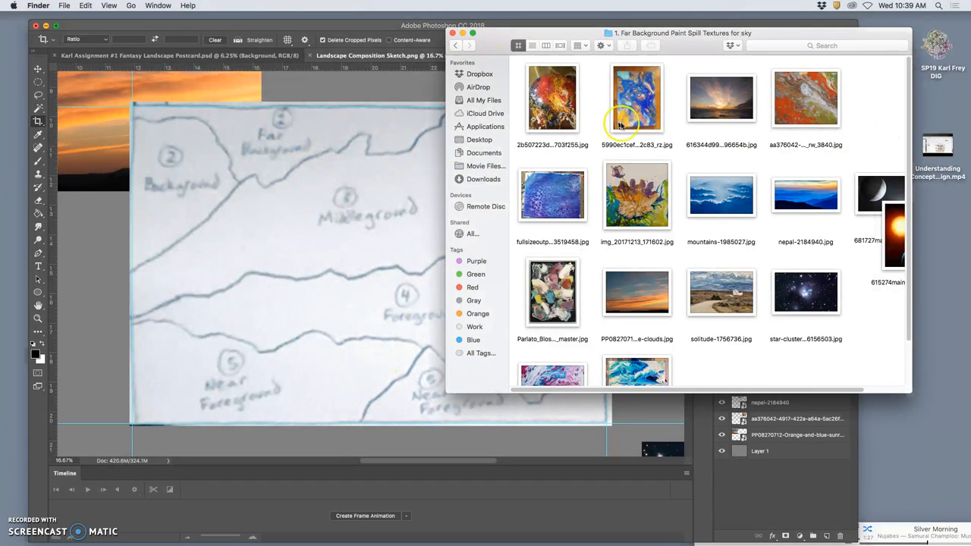
pyautogui.moveTo(344, 132)
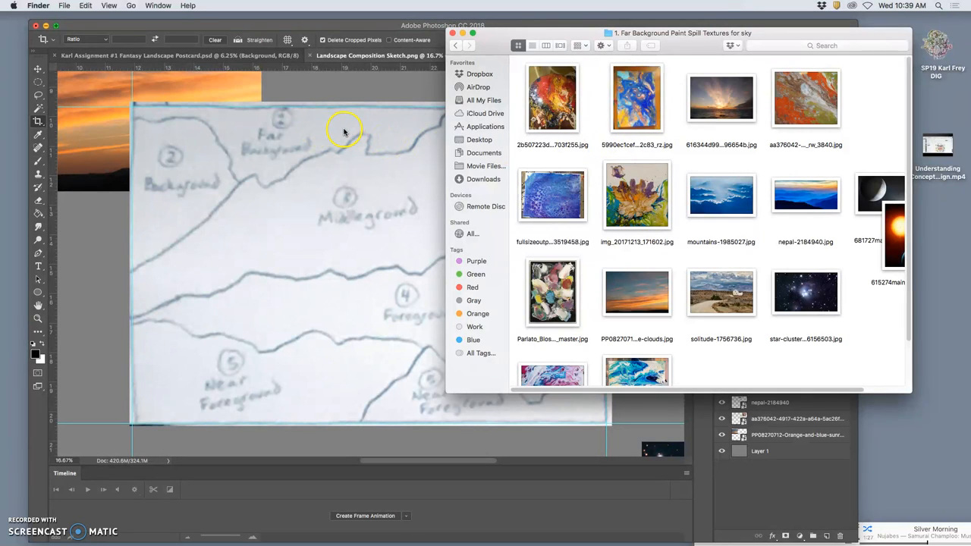
pyautogui.moveTo(344, 132)
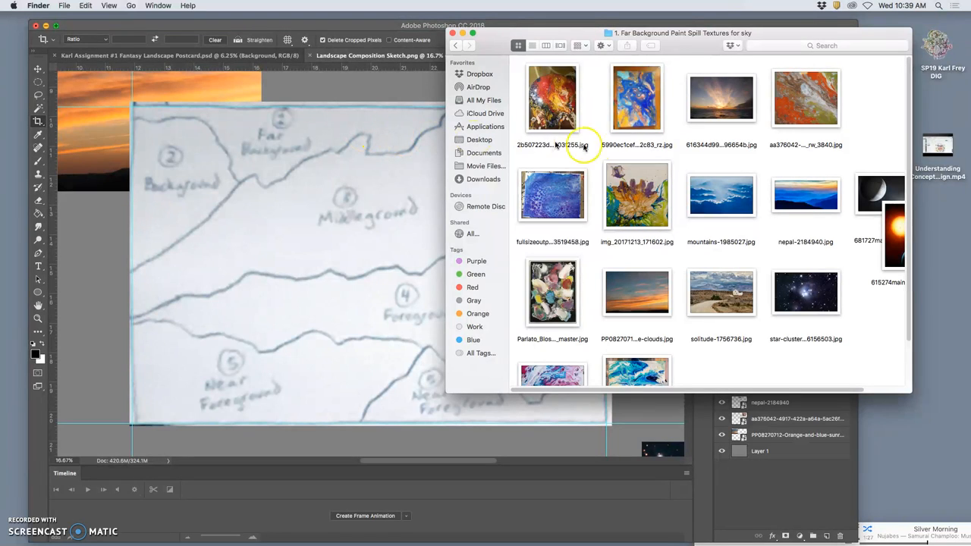
pyautogui.moveTo(677, 165)
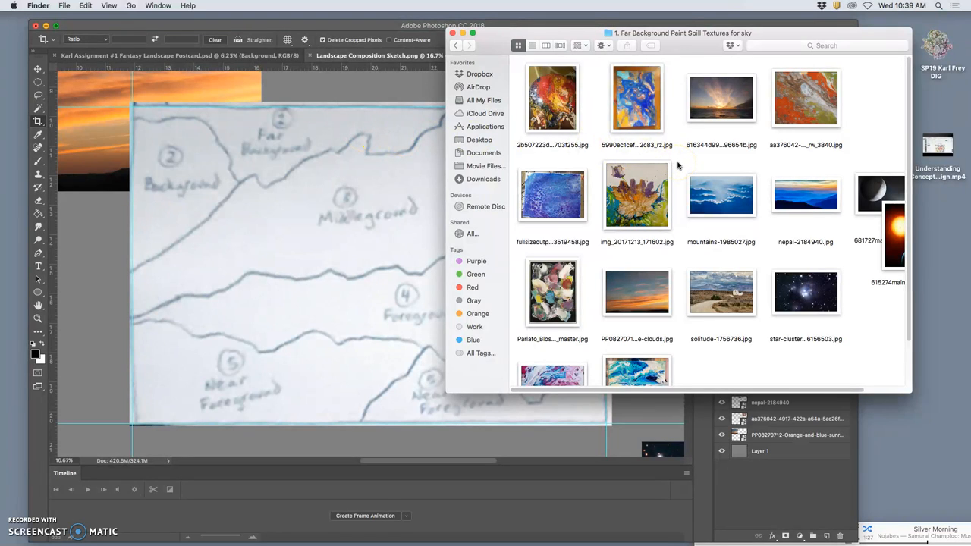
pyautogui.moveTo(731, 170)
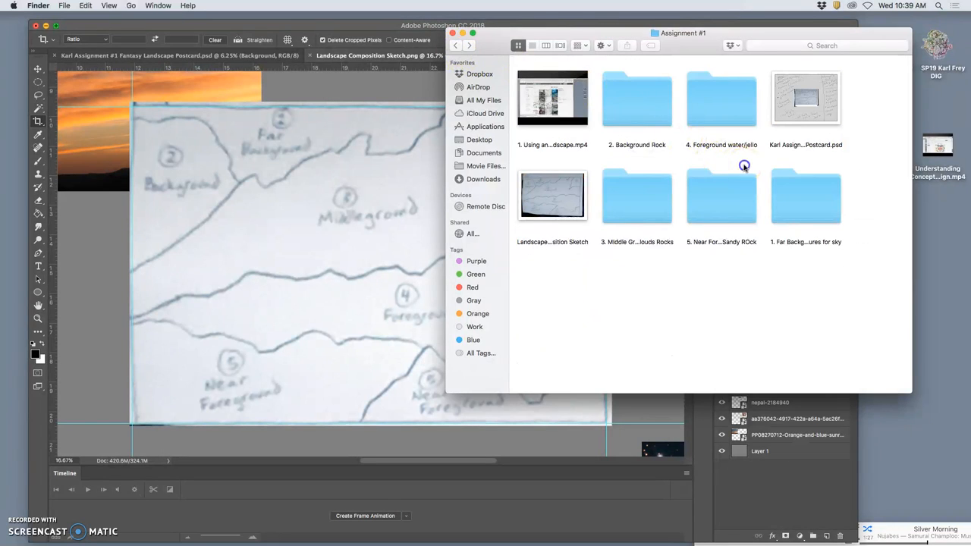
# - Enter the '1. Far Background Paint Spill Textures for sky' folder in Finder
pyautogui.click(806, 197)
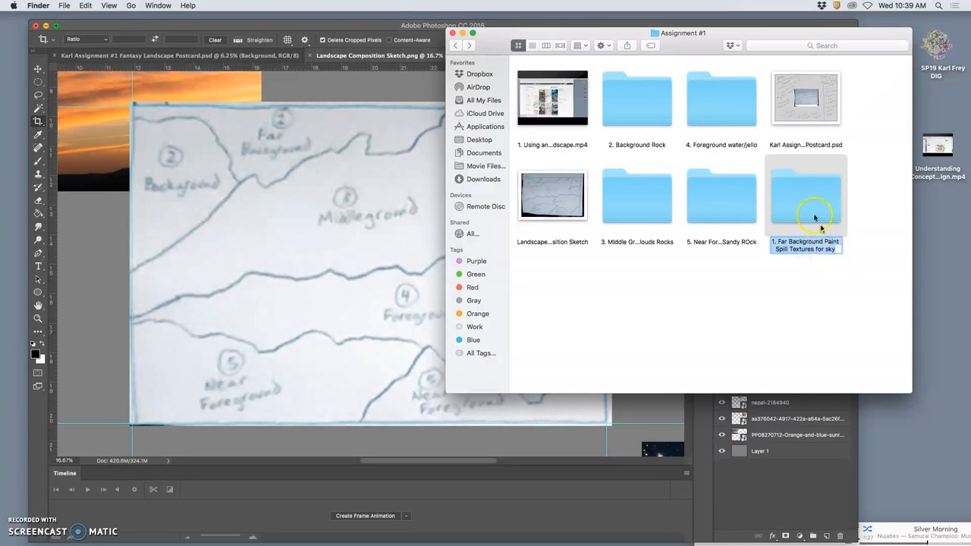
pyautogui.doubleClick(805, 195)
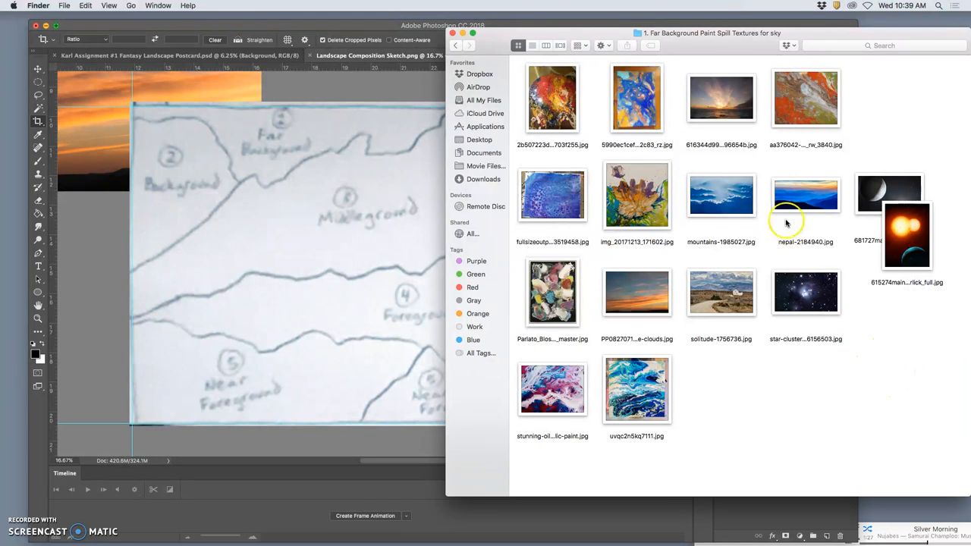
pyautogui.moveTo(636, 144)
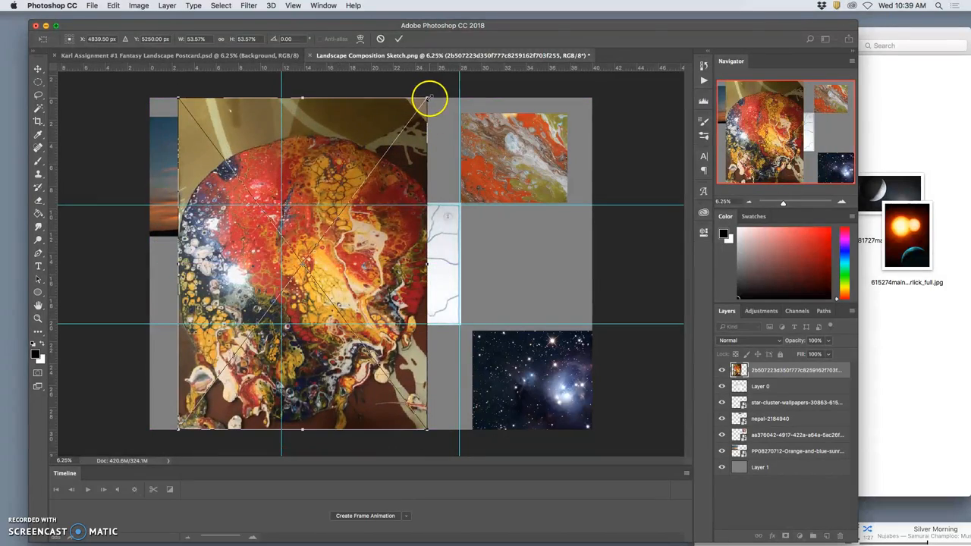
# - Shrink the orange paint-spill texture and tuck it toward the lower left of the sketch
pyautogui.moveTo(429, 97); pyautogui.dragTo(470, 162)
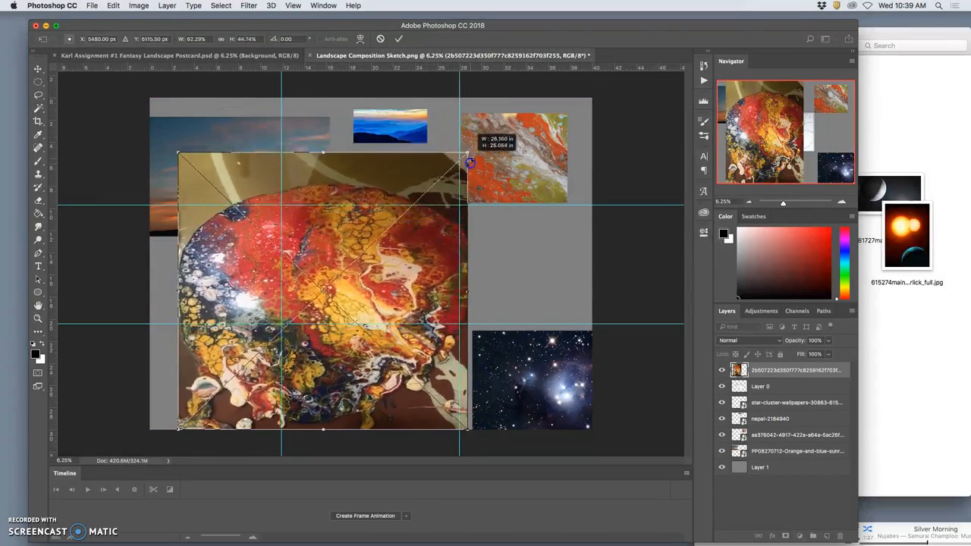
pyautogui.moveTo(470, 163); pyautogui.dragTo(499, 186)
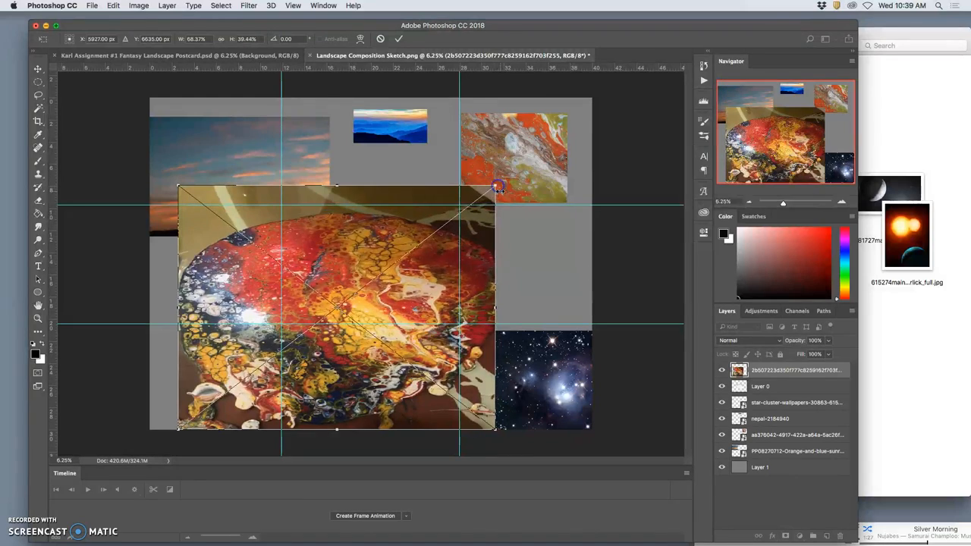
pyautogui.moveTo(498, 186); pyautogui.dragTo(516, 148)
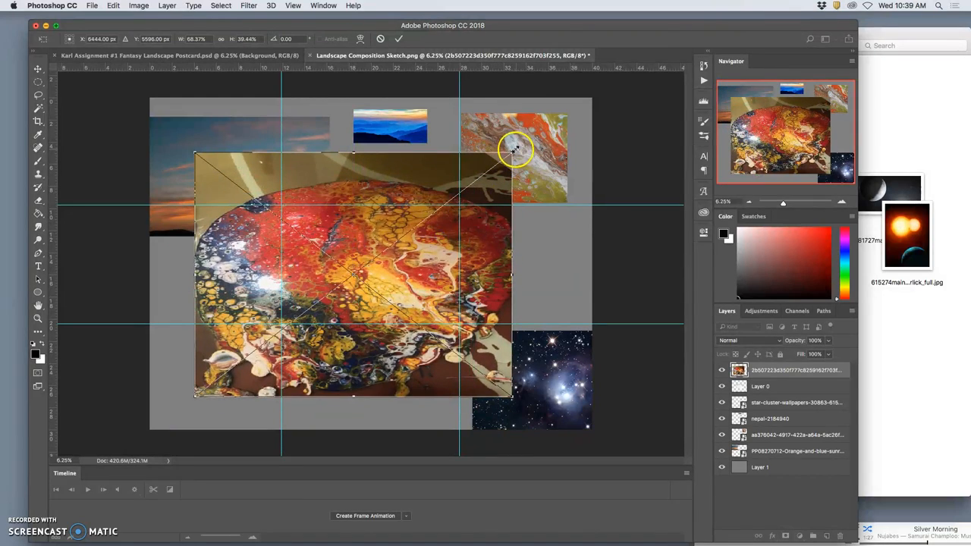
pyautogui.moveTo(516, 148); pyautogui.dragTo(406, 258)
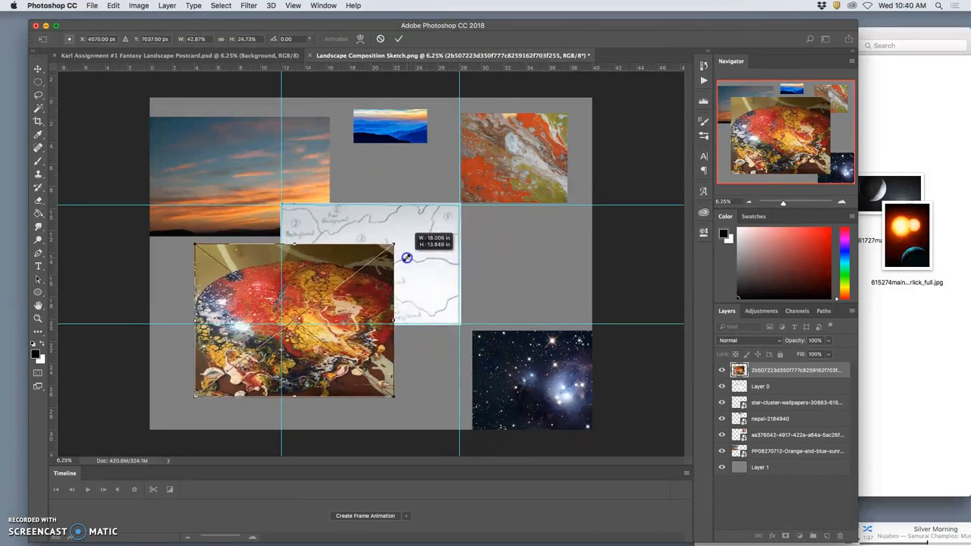
pyautogui.moveTo(293, 320); pyautogui.dragTo(229, 362)
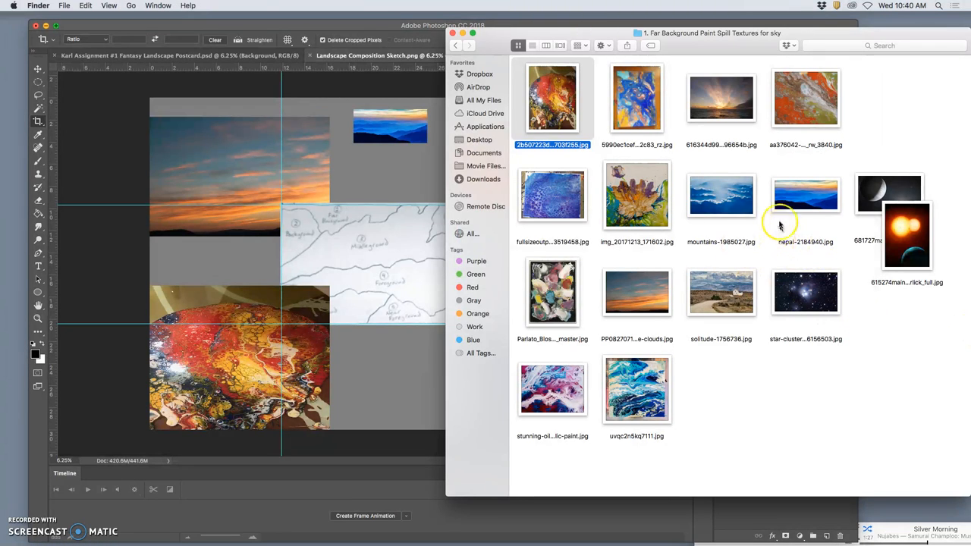
pyautogui.moveTo(588, 391)
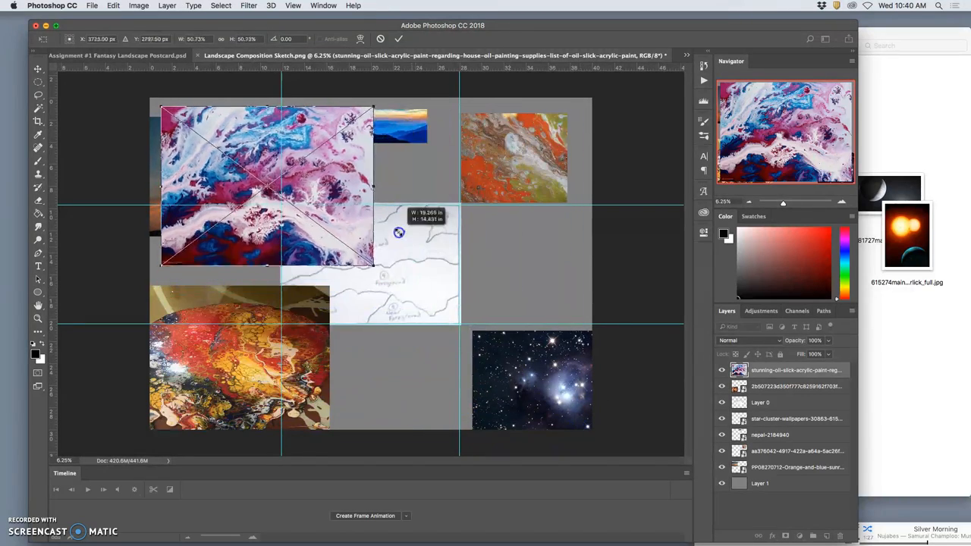
# - Shrink the pink and blue oil-slick texture beside the sketch
pyautogui.moveTo(266, 186); pyautogui.dragTo(531, 284)
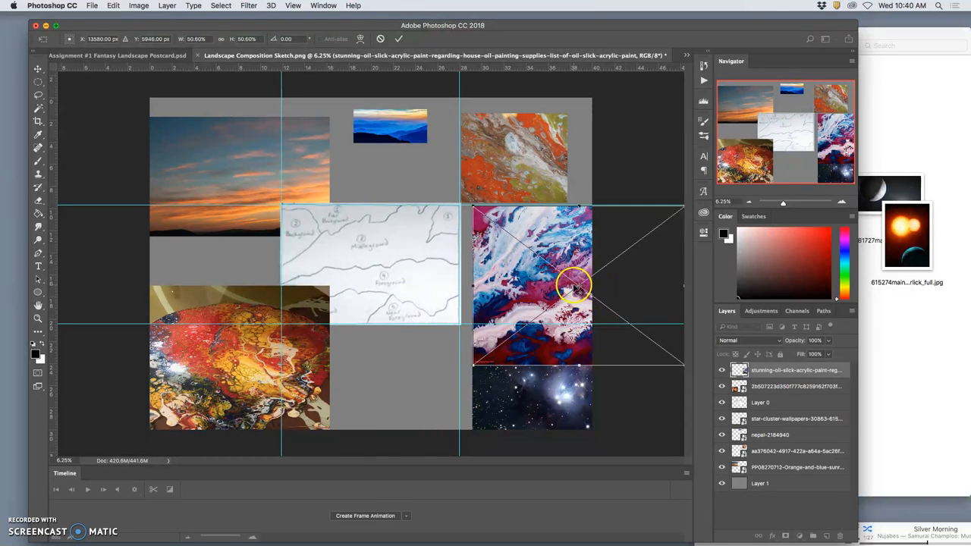
pyautogui.moveTo(394, 360)
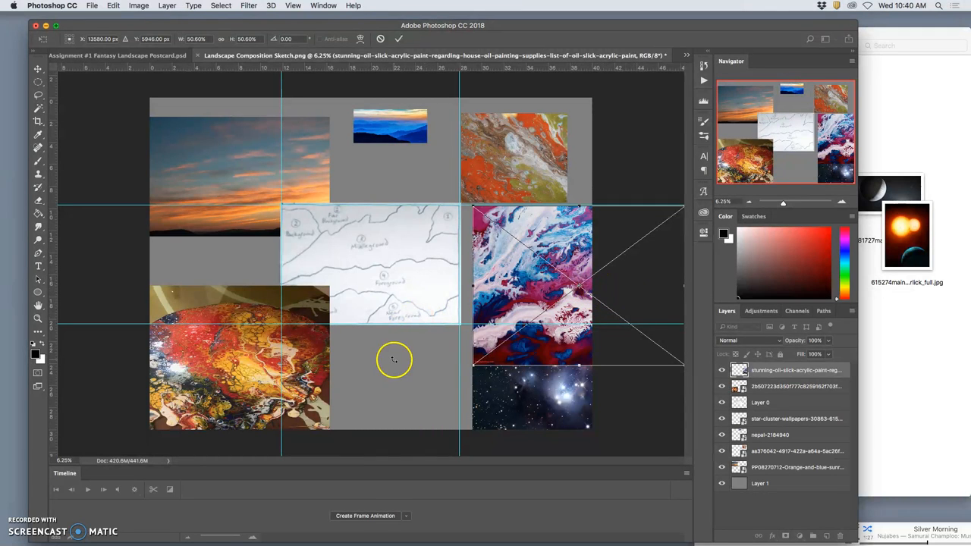
pyautogui.moveTo(460, 317)
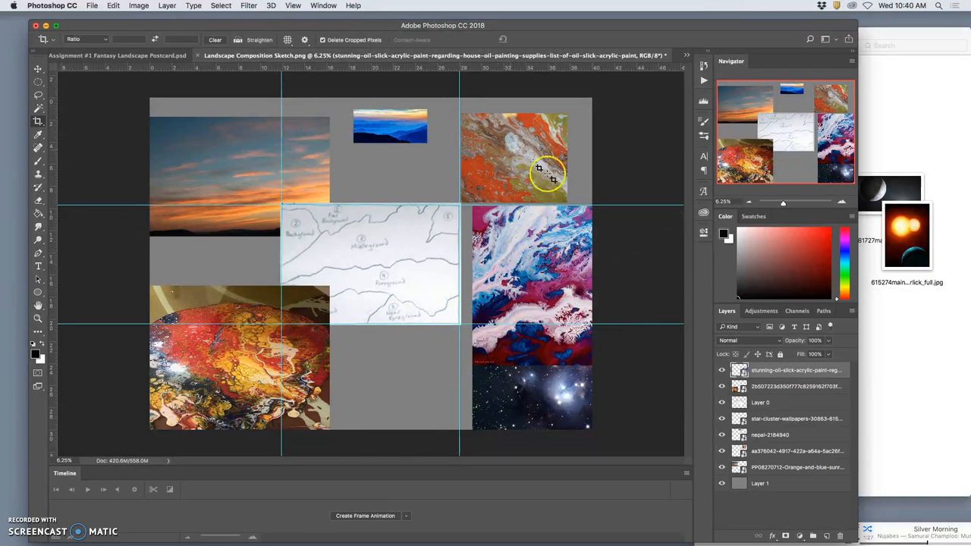
pyautogui.moveTo(576, 229)
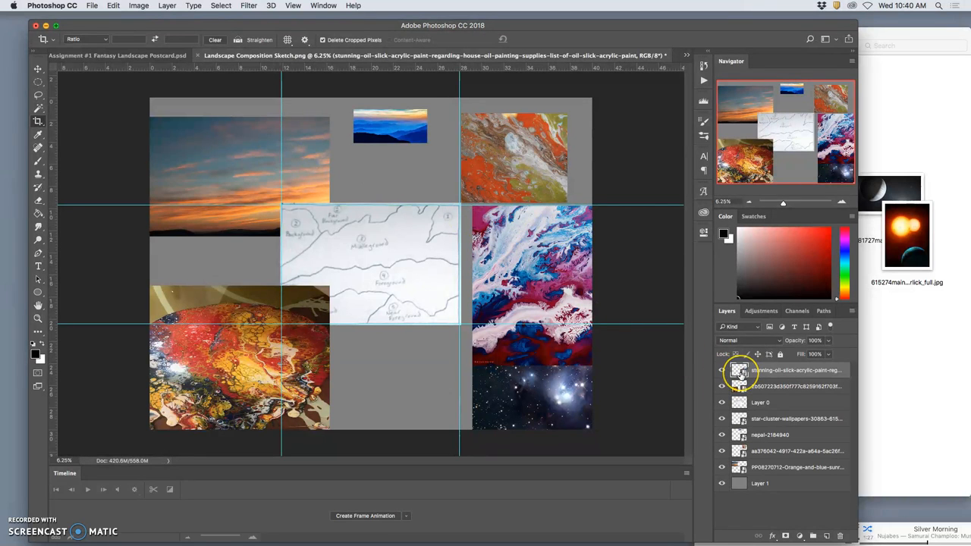
pyautogui.moveTo(740, 371)
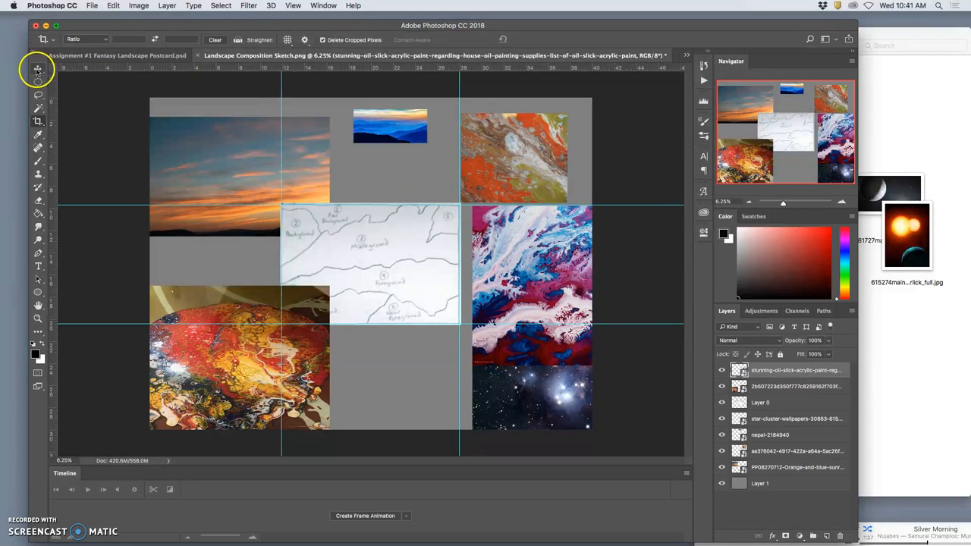
# - With the Move tool on the sketch layer, nudge the small blue mountain photo
pyautogui.click(721, 371)
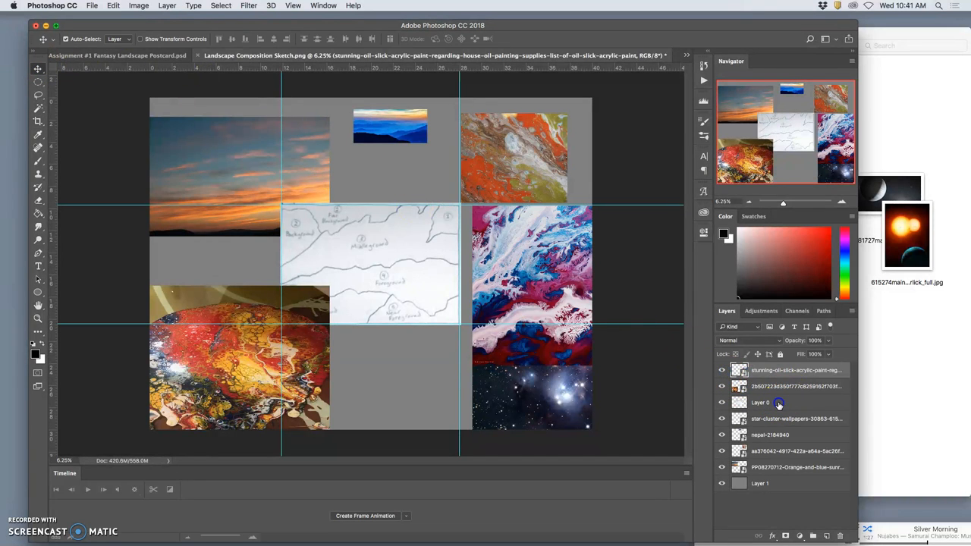
pyautogui.click(797, 451)
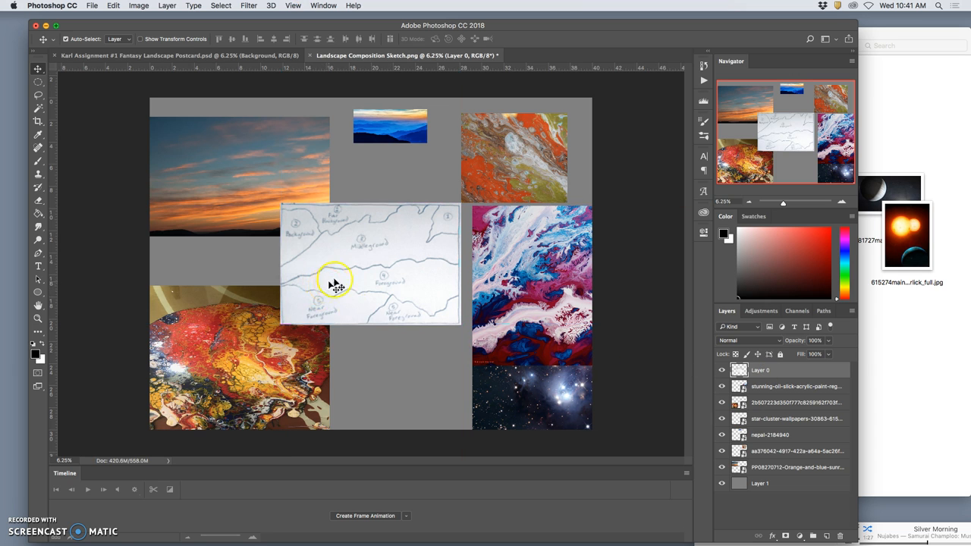
pyautogui.moveTo(286, 221)
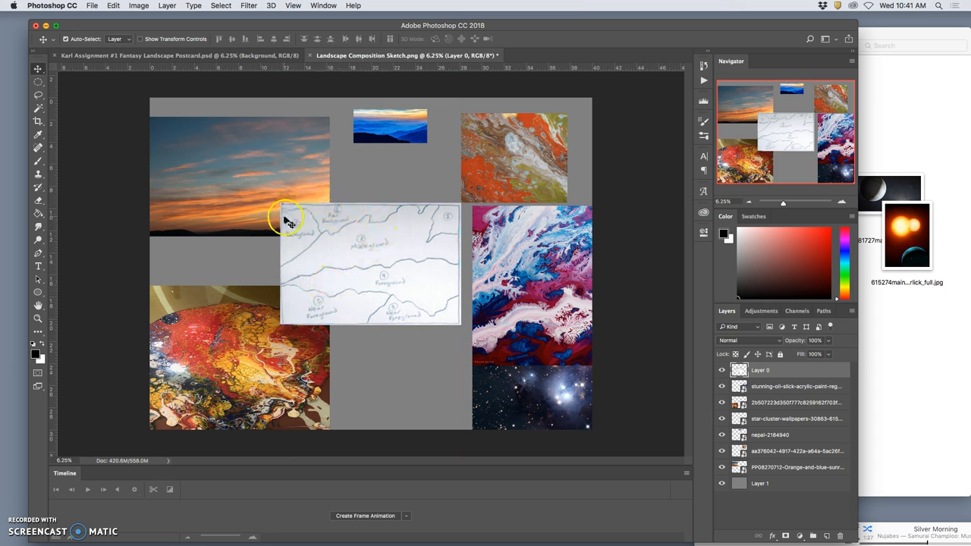
pyautogui.moveTo(451, 224)
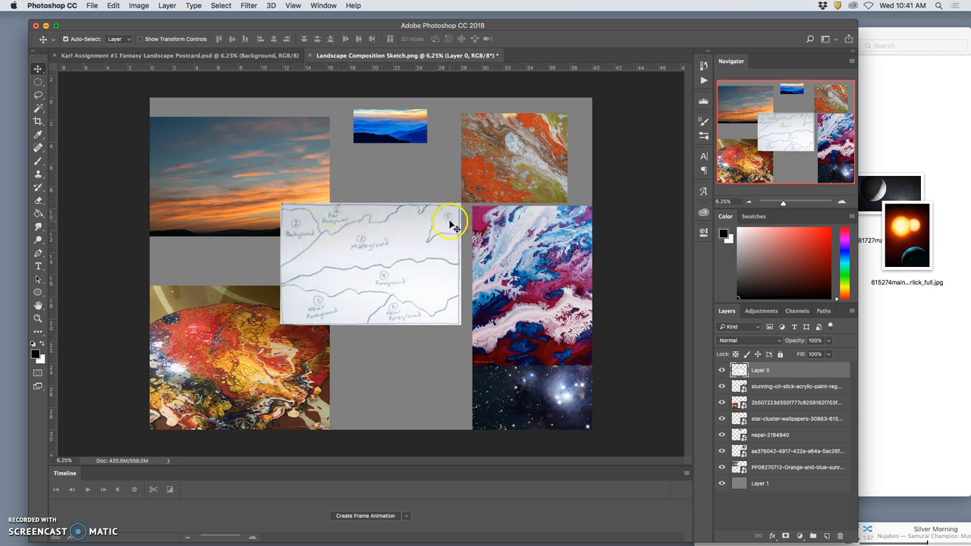
pyautogui.moveTo(390, 125); pyautogui.dragTo(400, 125)
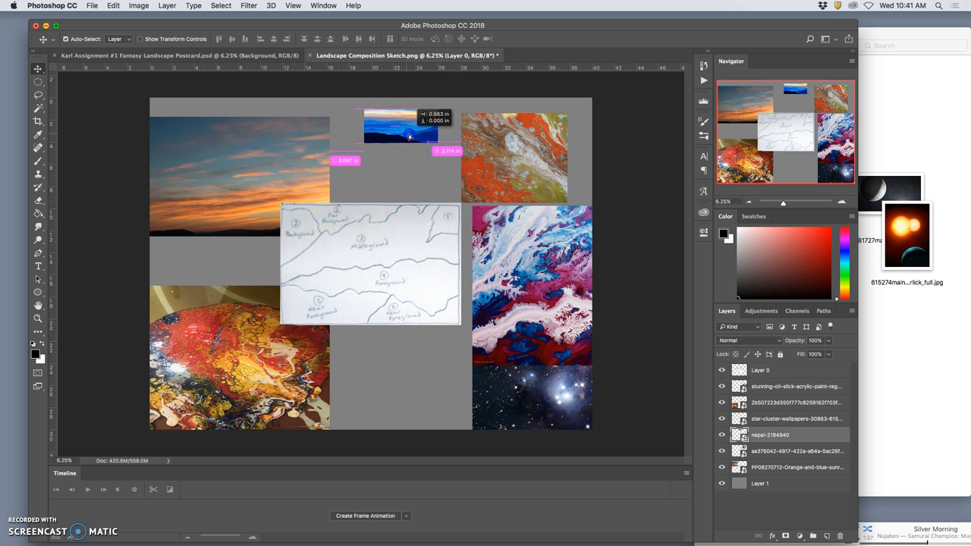
pyautogui.moveTo(401, 127); pyautogui.dragTo(390, 163)
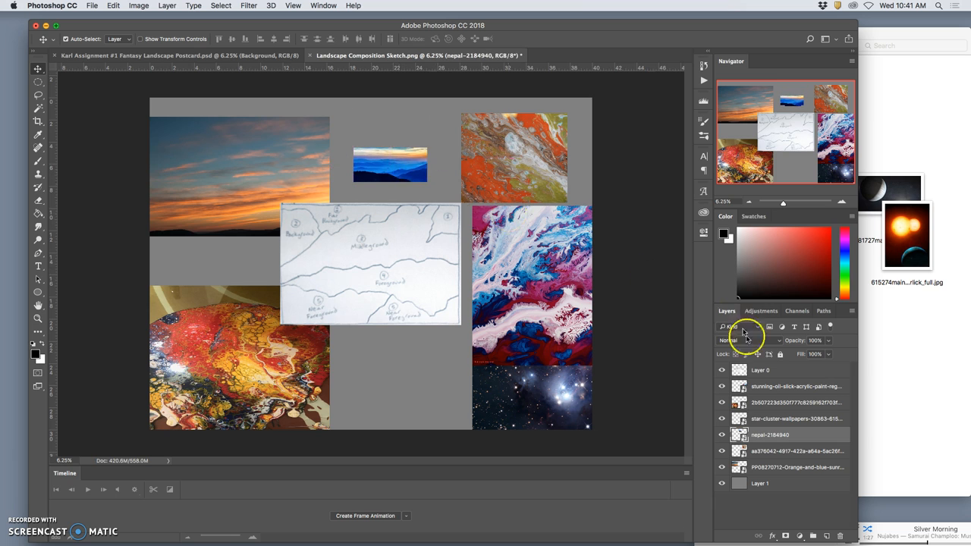
# - Hide and delete the blue mountain layer, then bring the sunset sky photo over the sketch
pyautogui.click(770, 435)
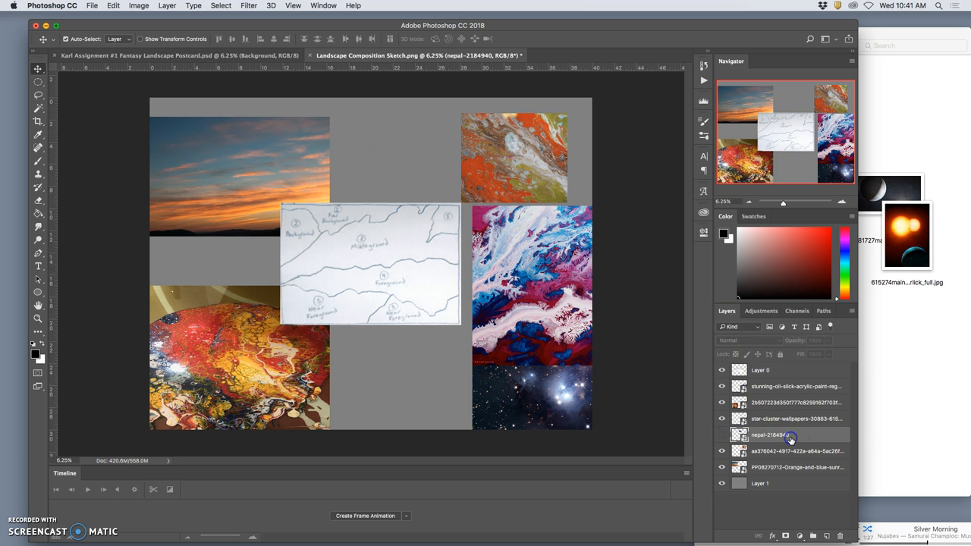
pyautogui.click(795, 435)
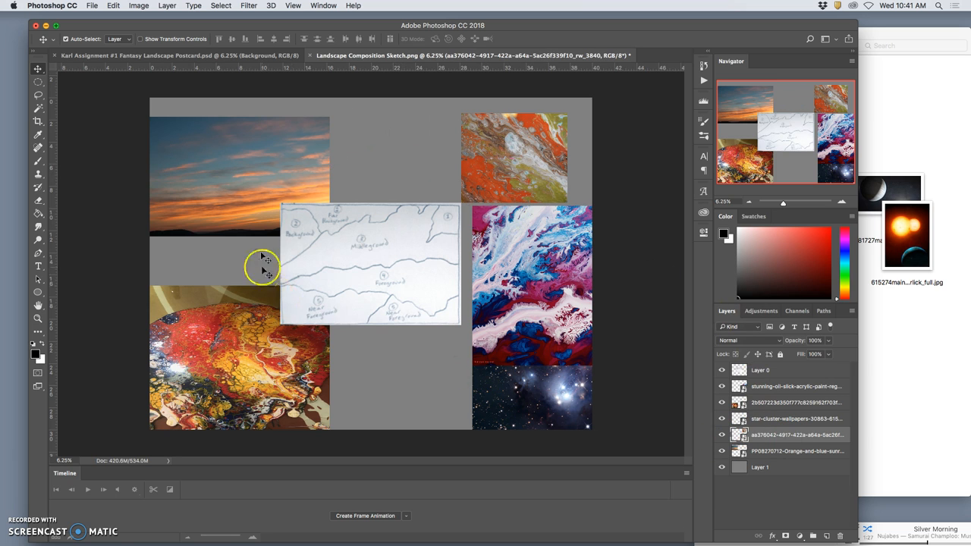
pyautogui.moveTo(262, 265); pyautogui.dragTo(342, 178)
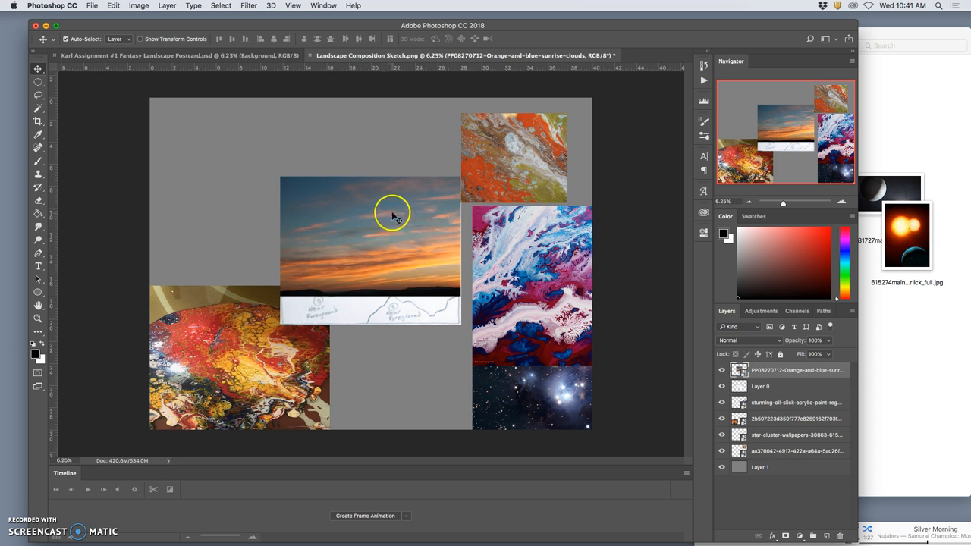
# - Lower the sky layer's opacity and move it up so its horizon lines up with the sketch
pyautogui.moveTo(393, 216); pyautogui.dragTo(391, 237)
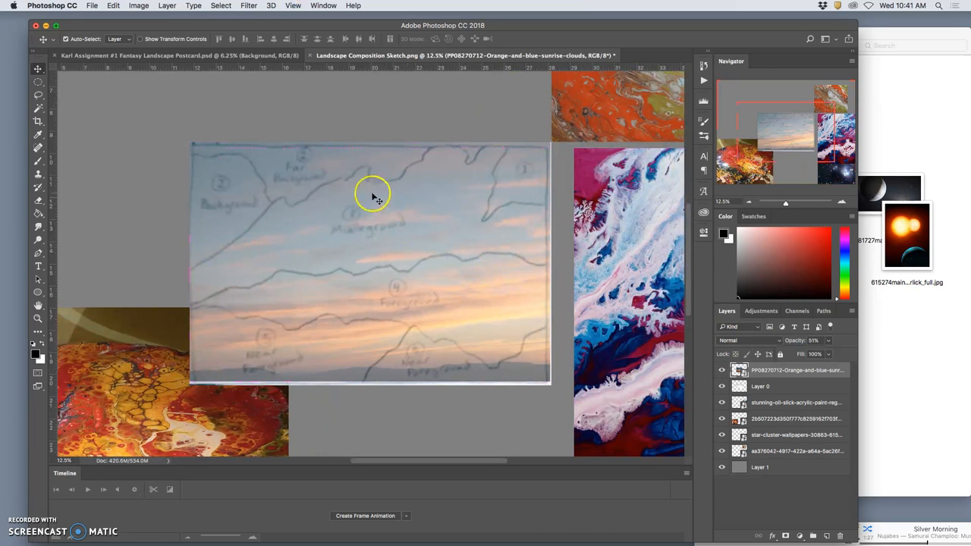
pyautogui.moveTo(522, 274)
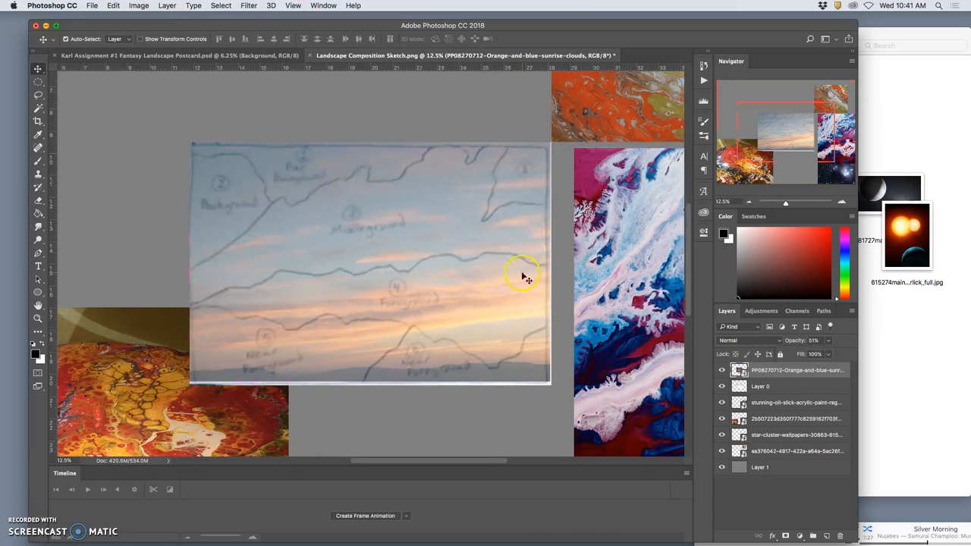
pyautogui.moveTo(522, 275); pyautogui.dragTo(470, 182)
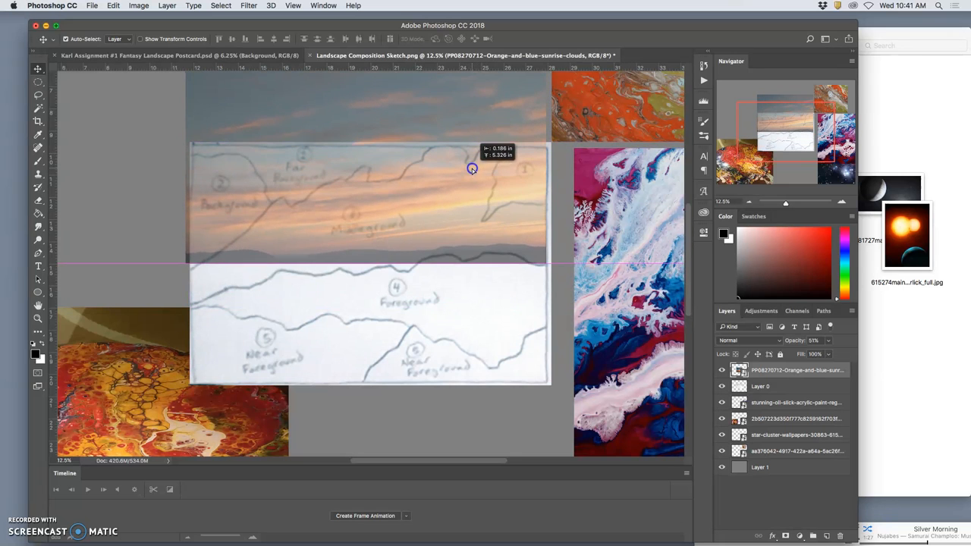
pyautogui.moveTo(471, 168); pyautogui.dragTo(471, 197)
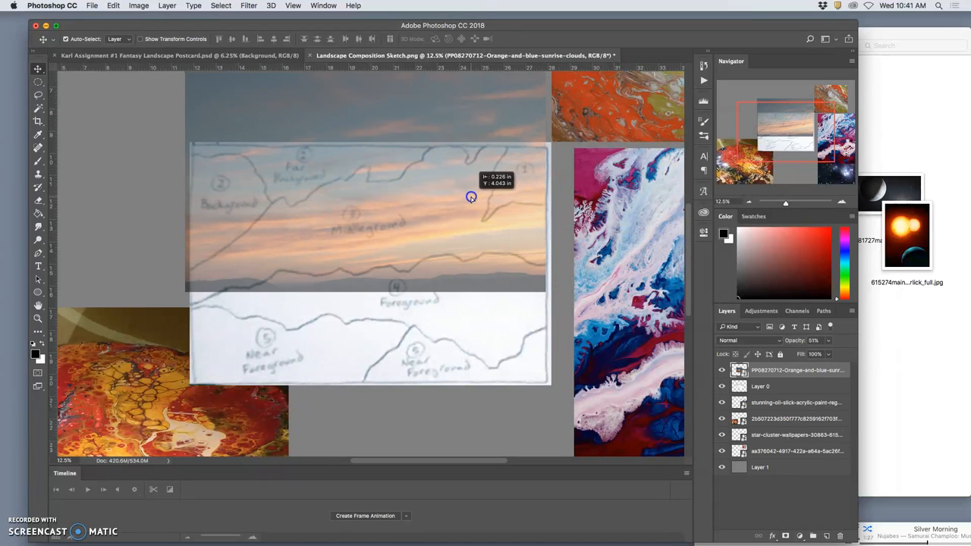
pyautogui.moveTo(470, 201)
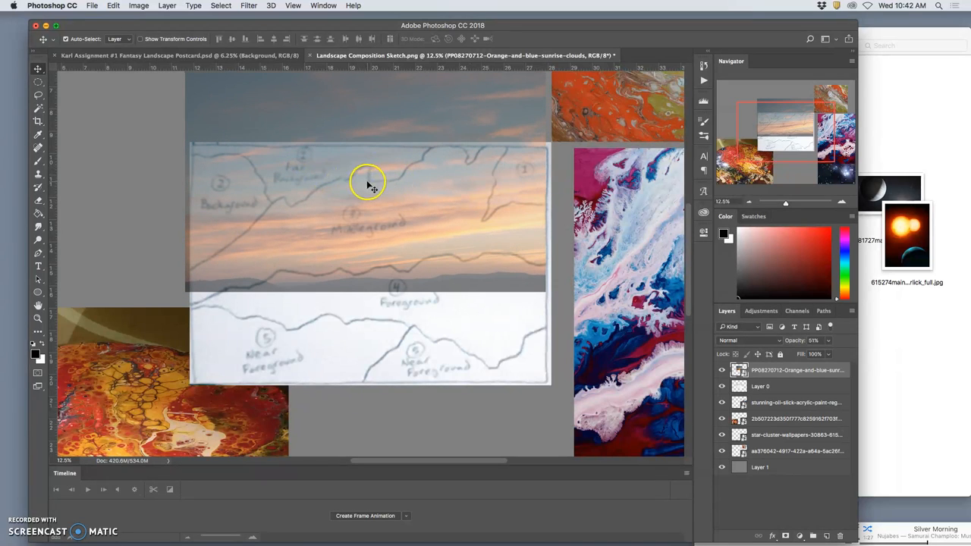
pyautogui.moveTo(385, 129)
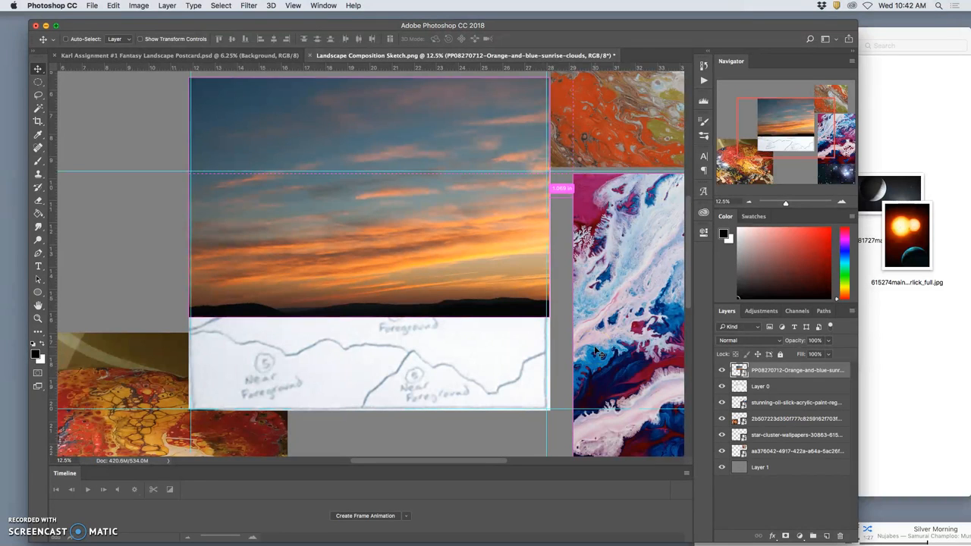
pyautogui.moveTo(205, 194)
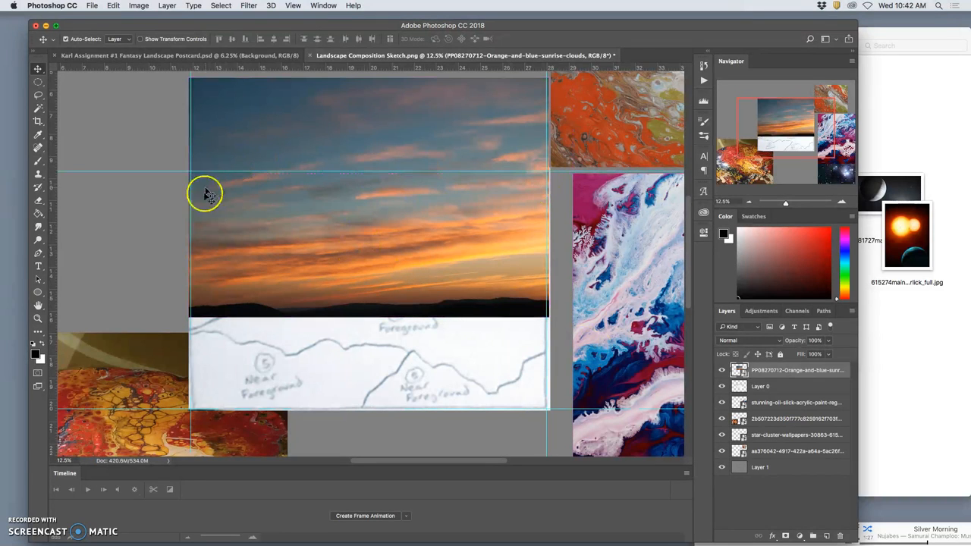
pyautogui.moveTo(493, 235)
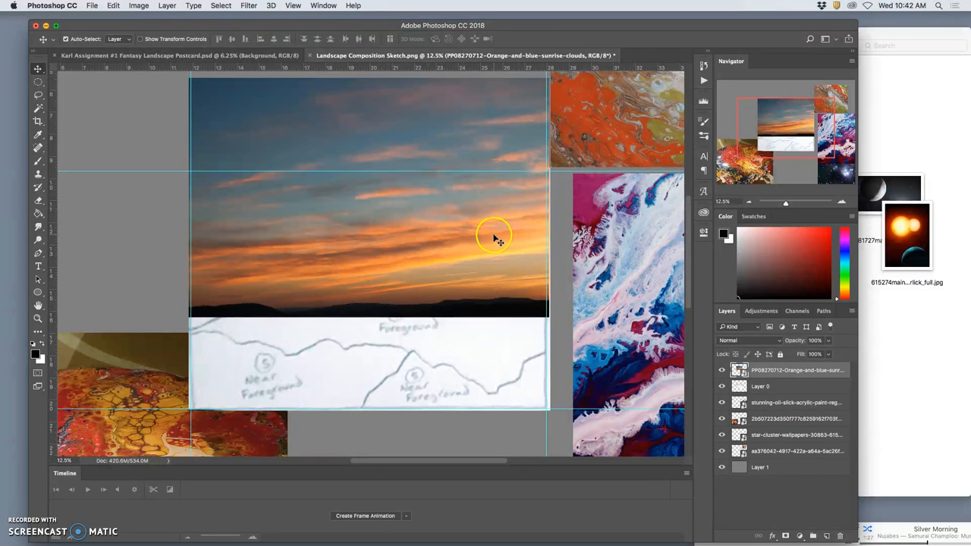
pyautogui.moveTo(466, 239)
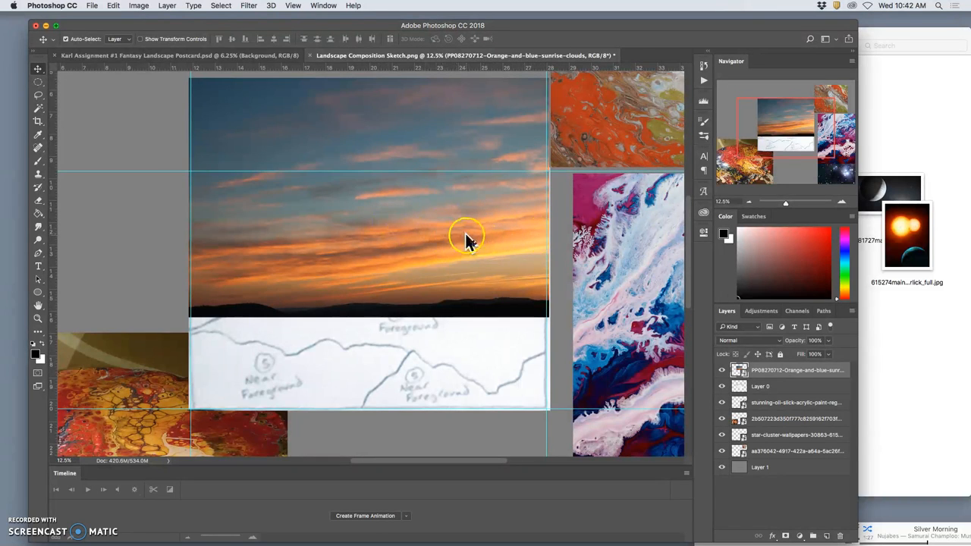
pyautogui.moveTo(455, 258)
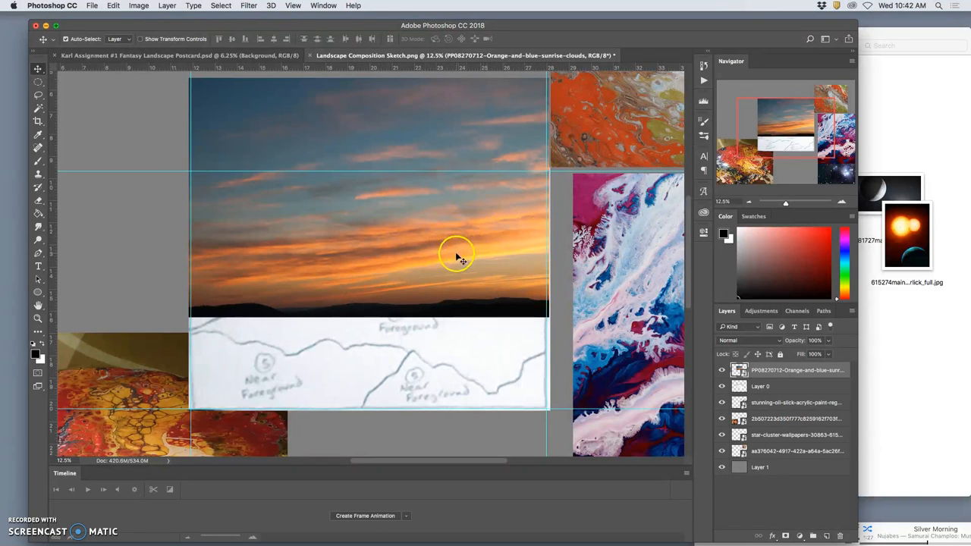
pyautogui.moveTo(450, 253)
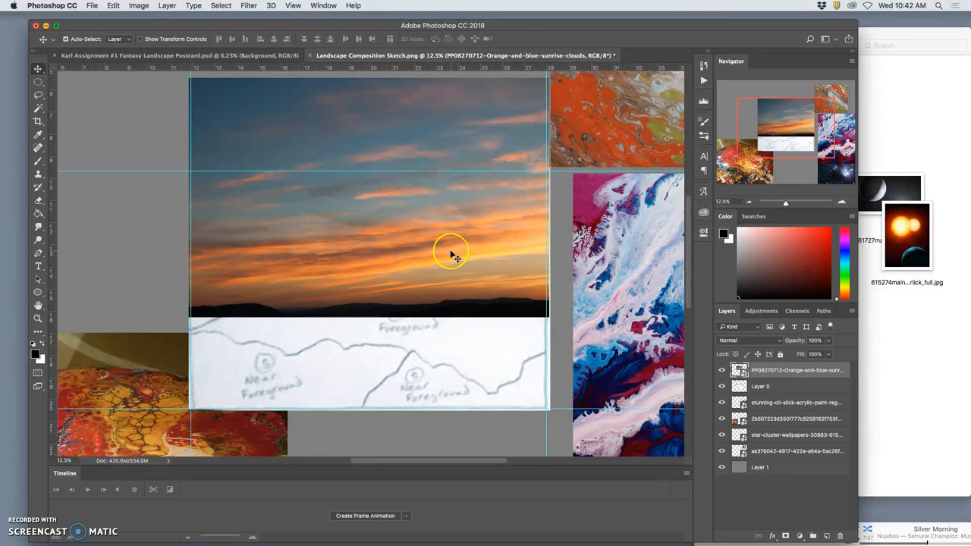
pyautogui.moveTo(447, 254)
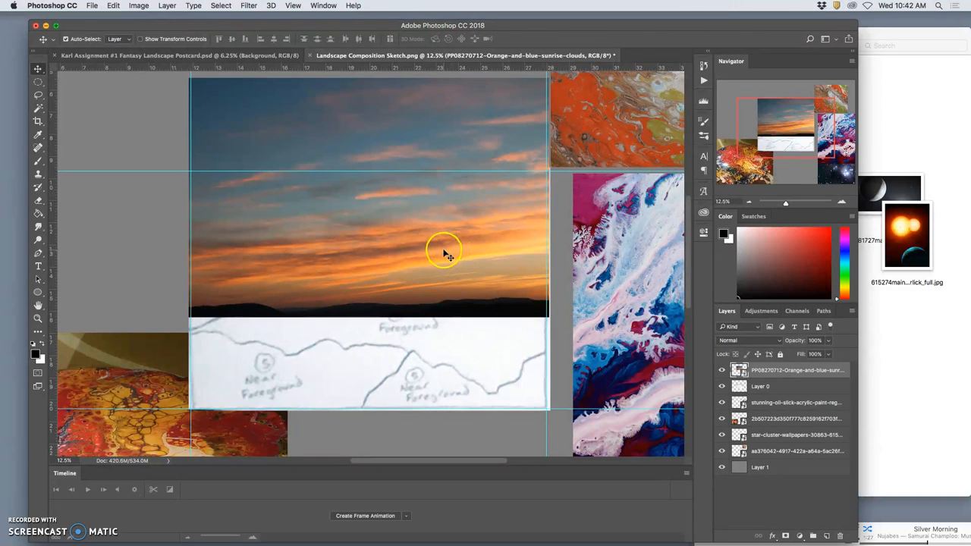
pyautogui.moveTo(421, 239)
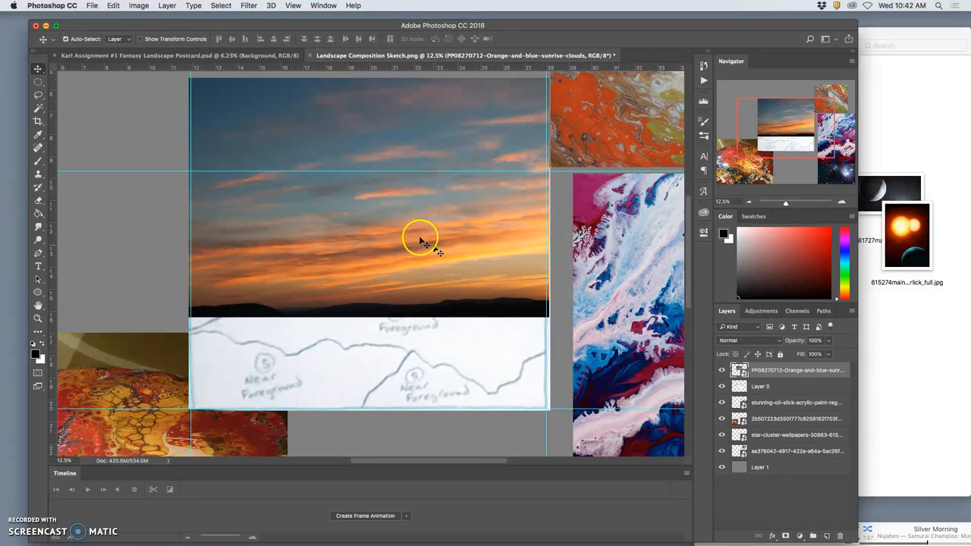
pyautogui.moveTo(611, 263)
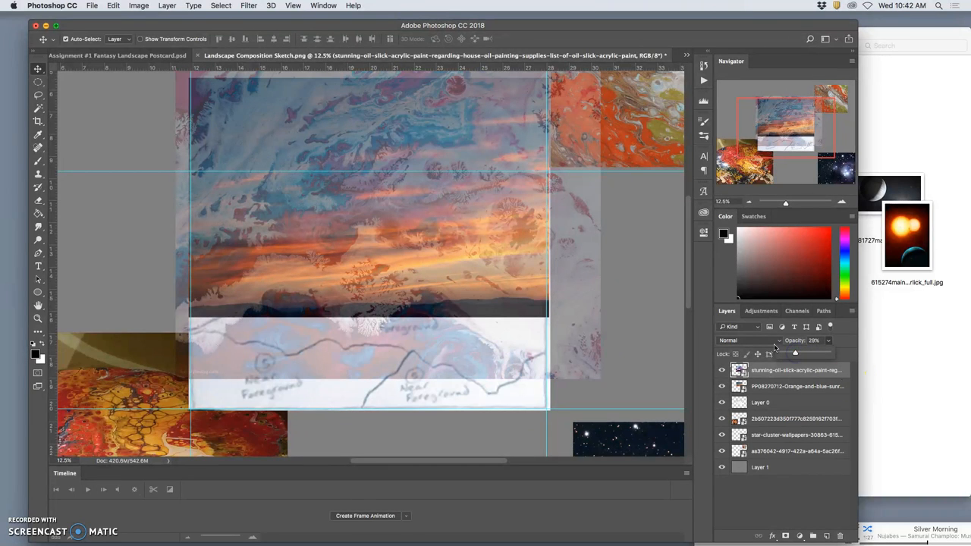
# - Try Soft Light and other blend modes on the oil-slick texture, settling on Overlay
pyautogui.click(744, 340)
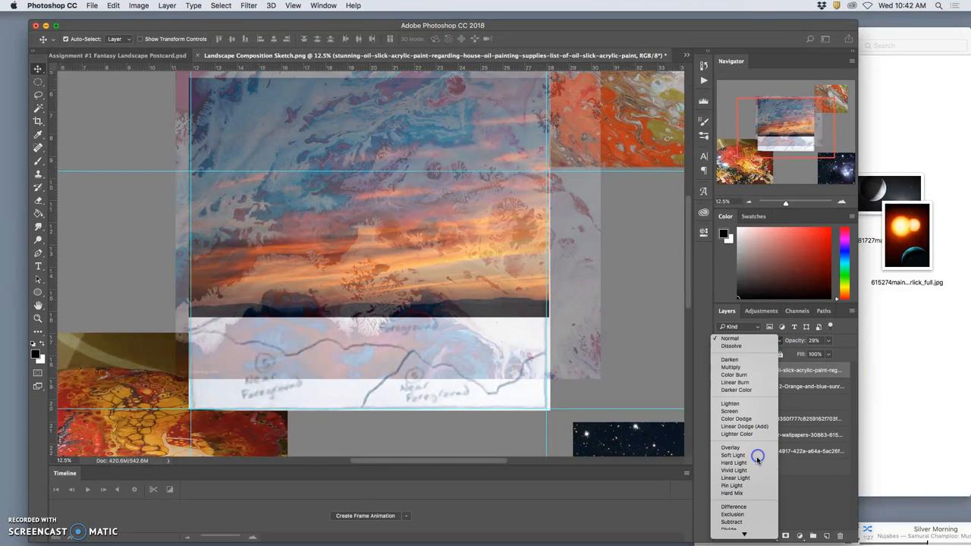
pyautogui.click(732, 455)
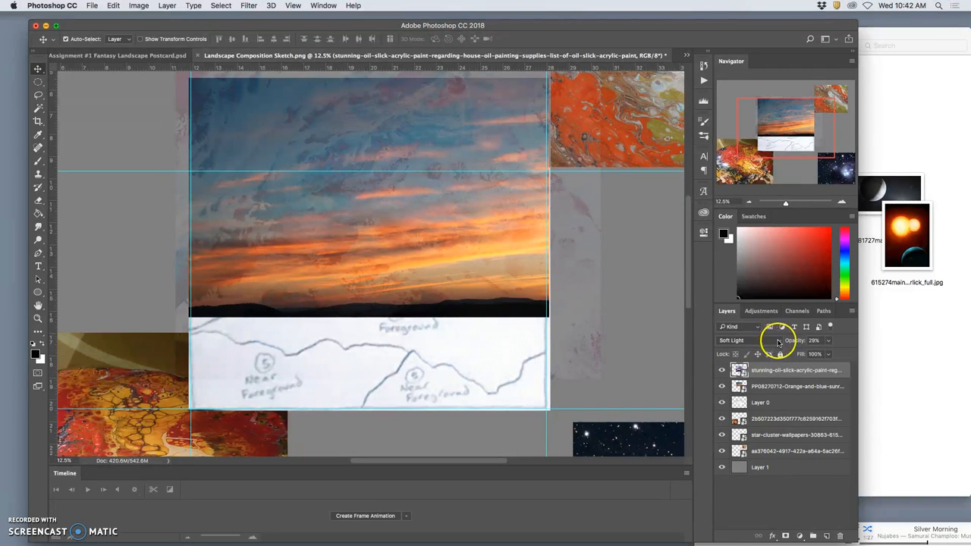
pyautogui.click(747, 340)
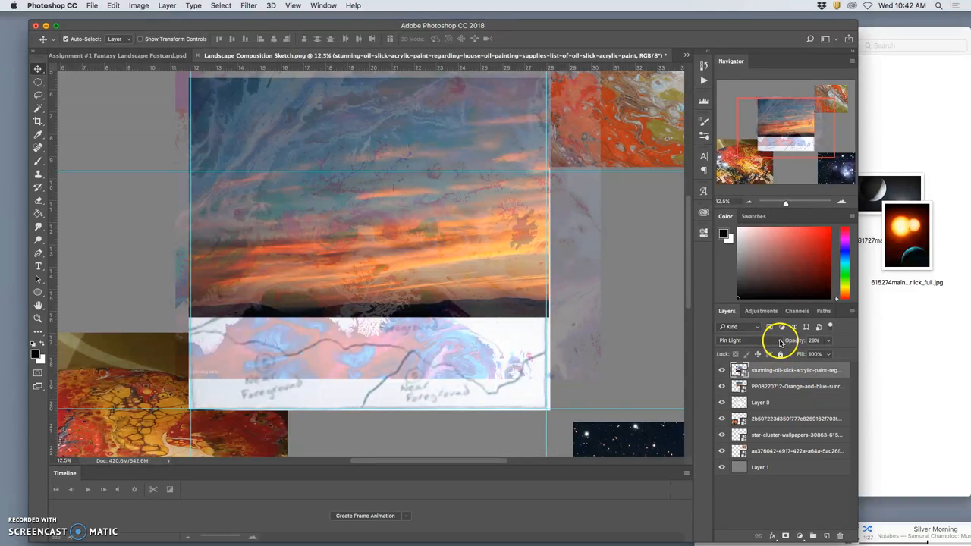
pyautogui.click(743, 340)
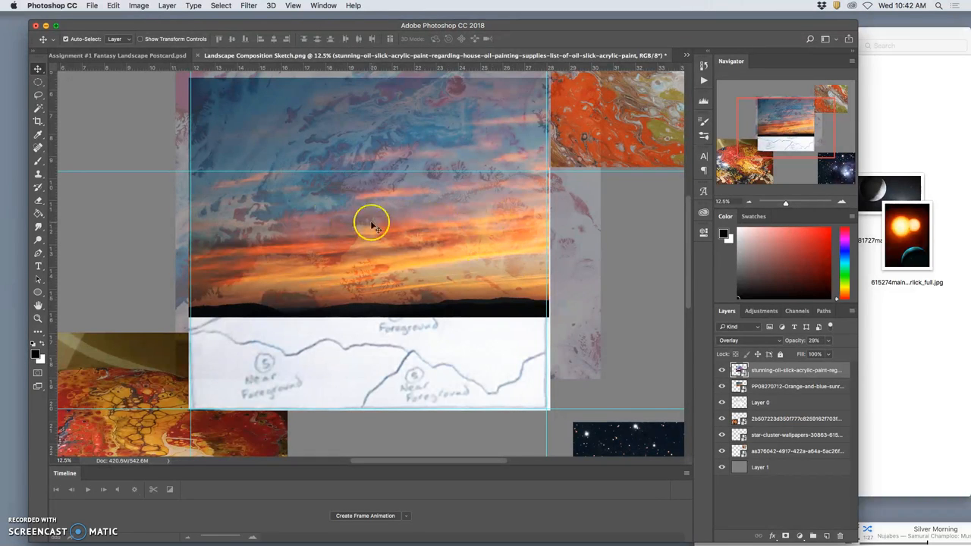
pyautogui.moveTo(856, 338)
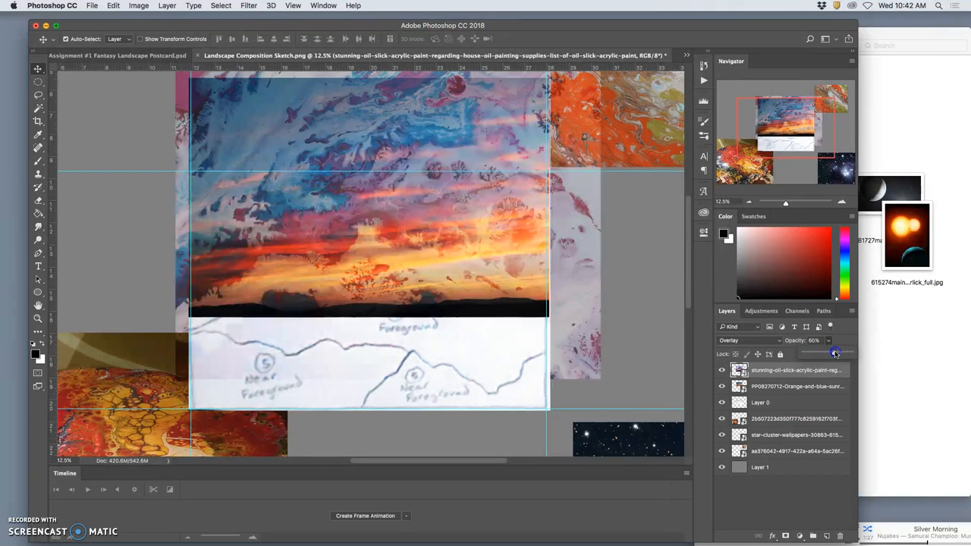
# - Reduce the texture's opacity to about 39% and adjust its layer options
pyautogui.moveTo(835, 355); pyautogui.dragTo(823, 355)
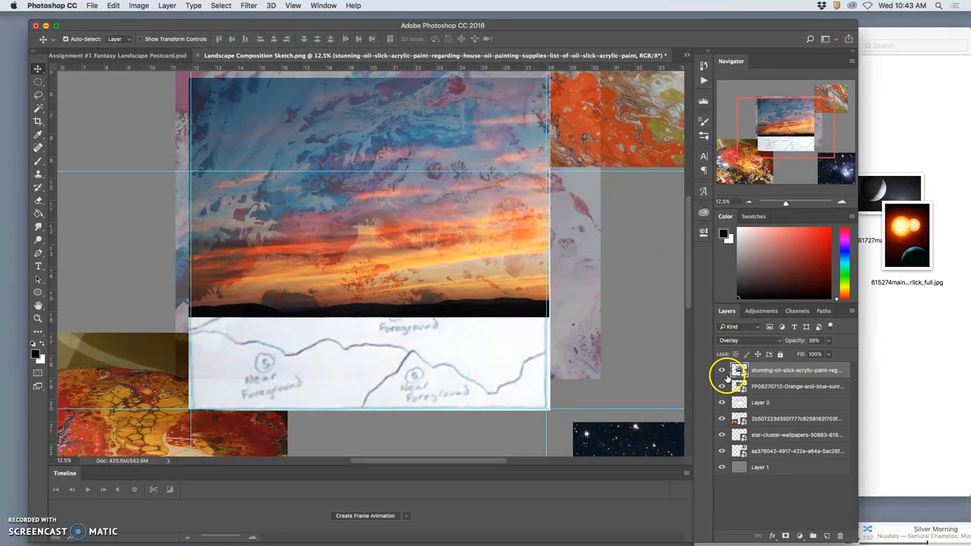
pyautogui.rightClick(722, 370)
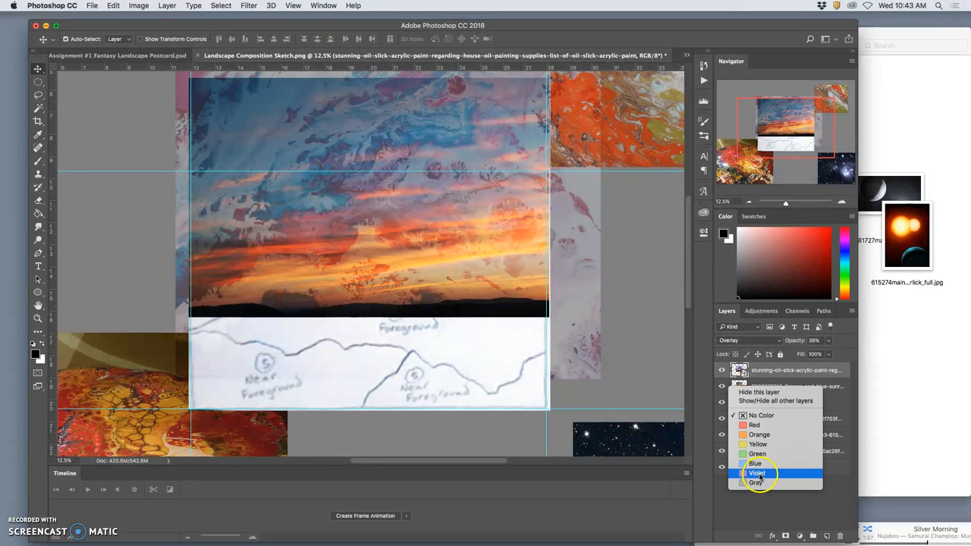
pyautogui.click(756, 473)
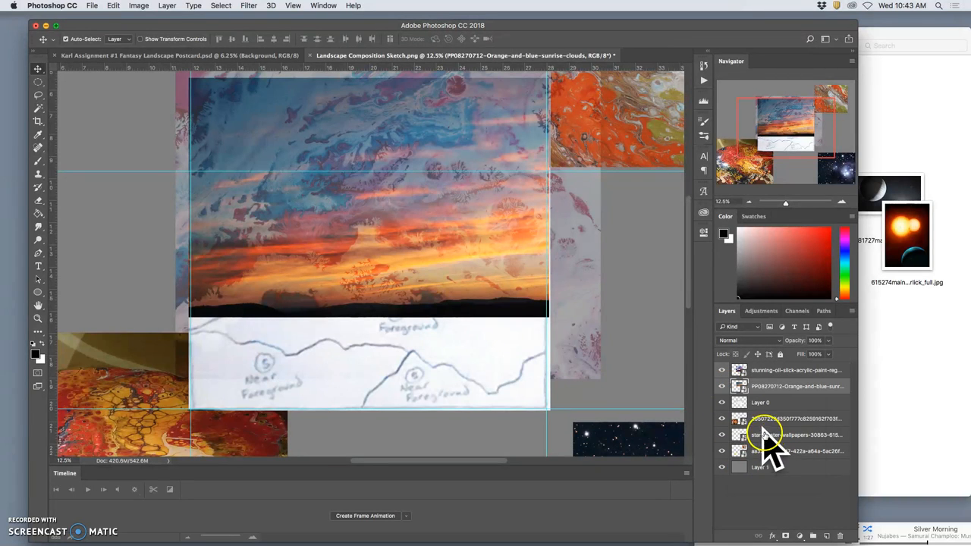